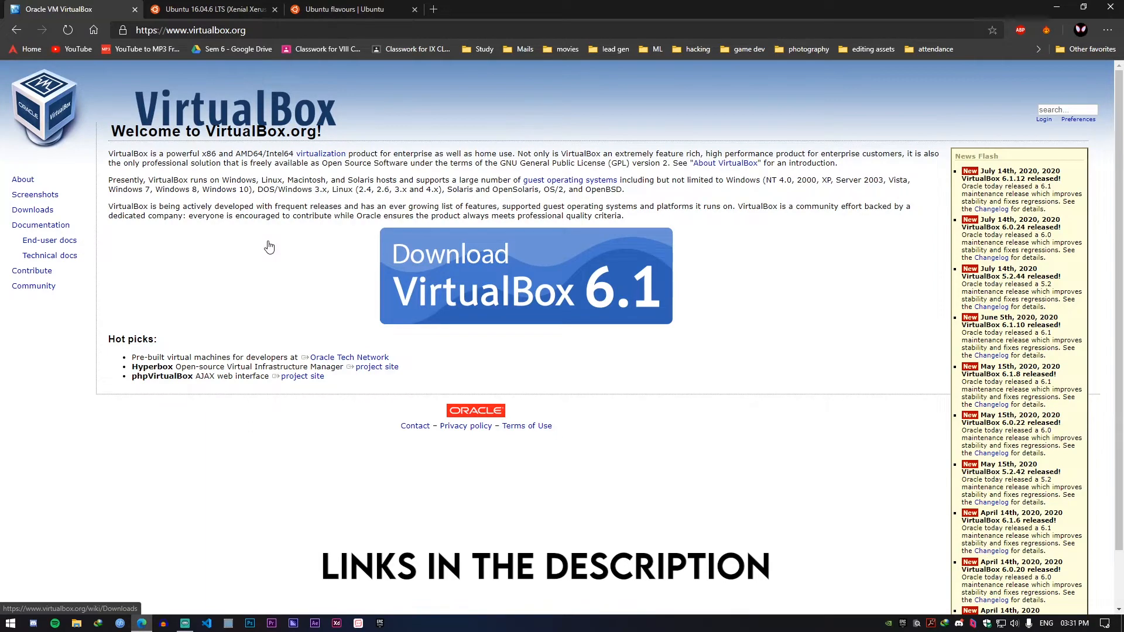
mouse_move(591, 329)
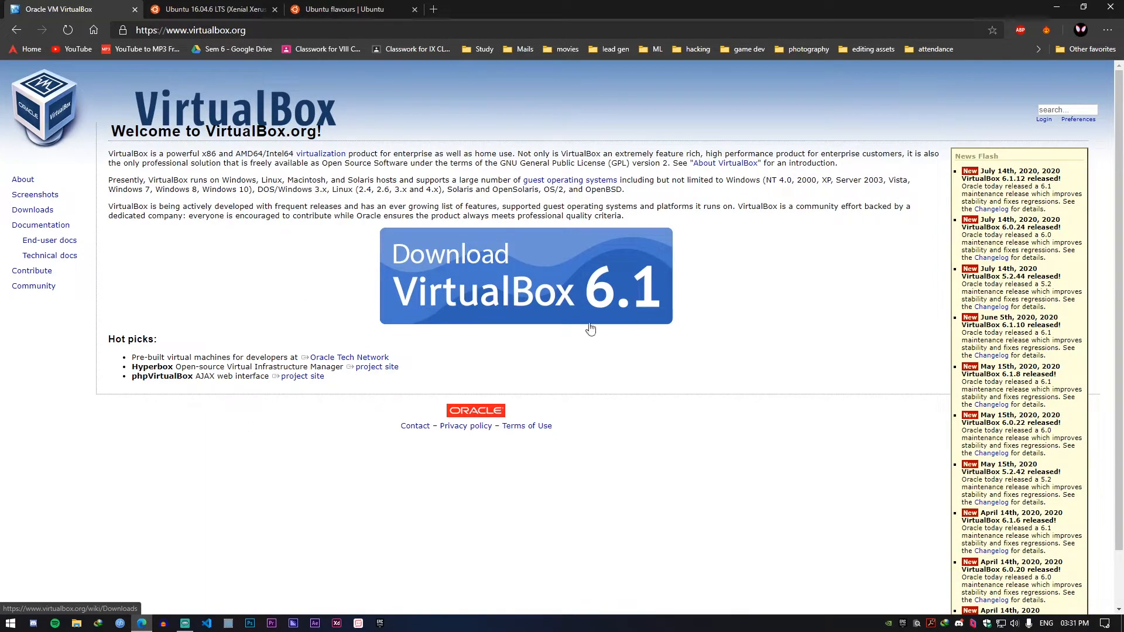
mouse_move(356, 320)
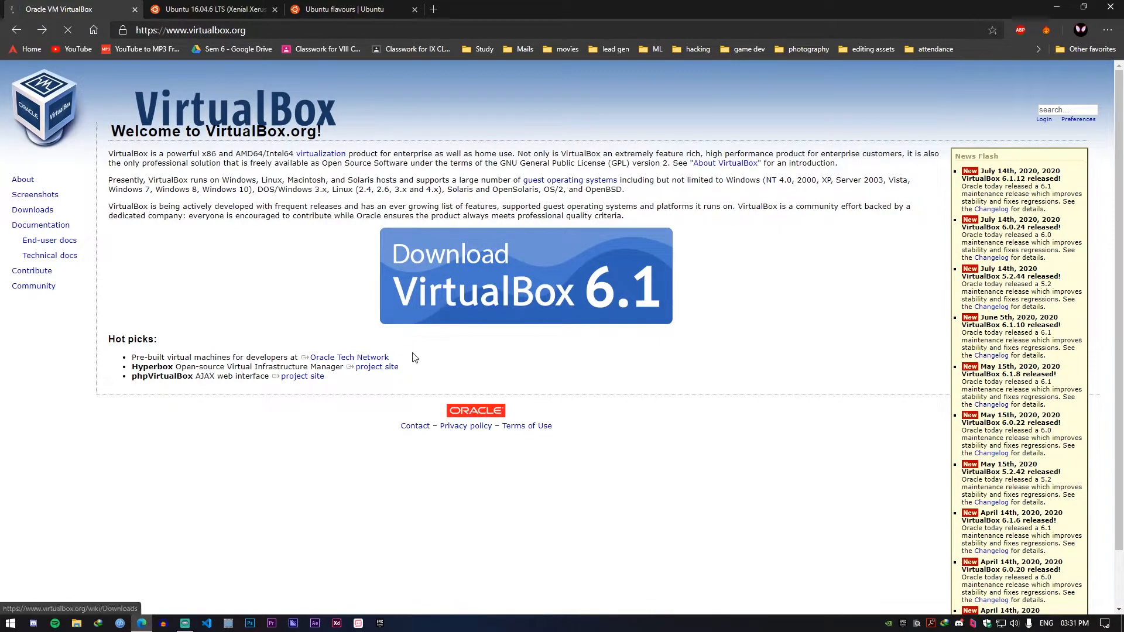
- Download the VirtualBox 6.1.12 installer for Windows hosts from virtualbox.org
click(526, 277)
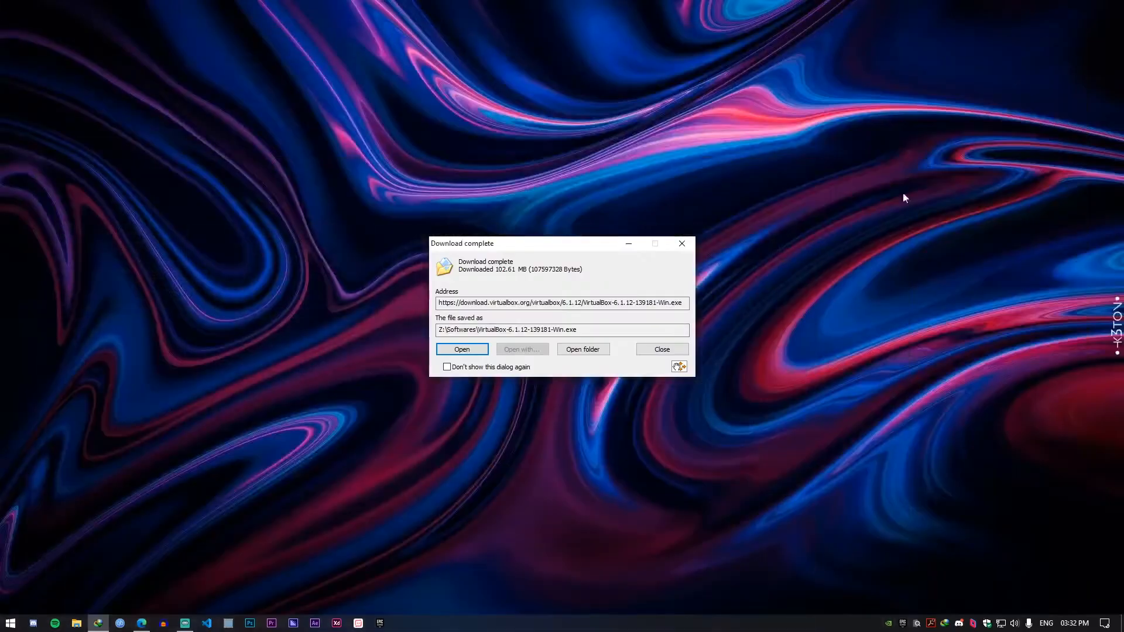
- Install VirtualBox 6.1.12 with the Oracle USB driver and no Quick Launch Bar shortcut
click(660, 349)
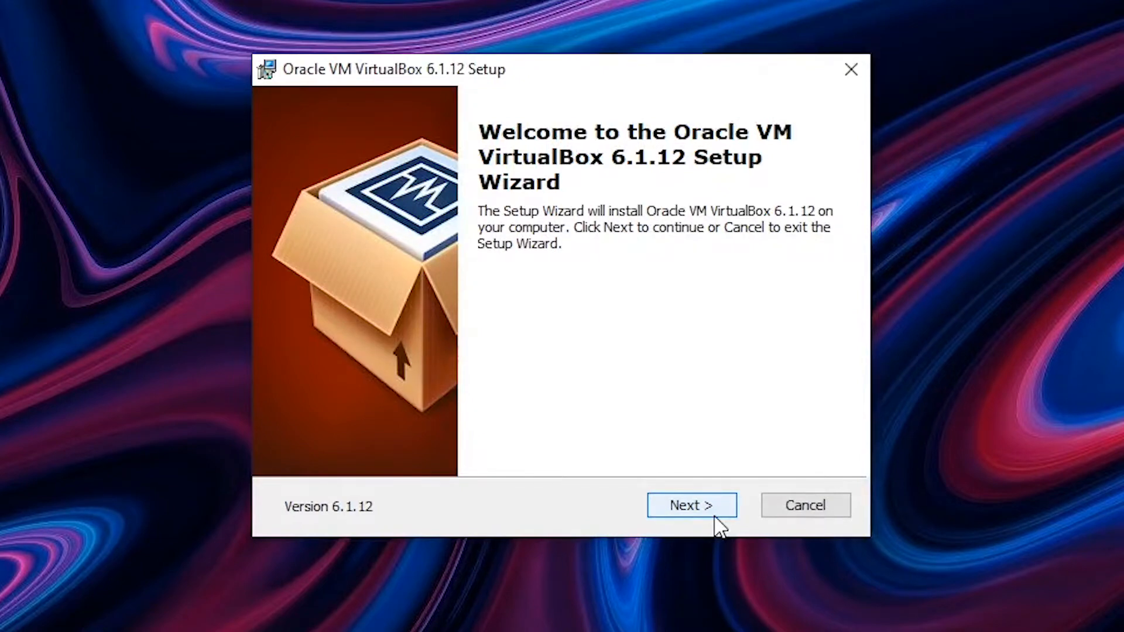
click(690, 504)
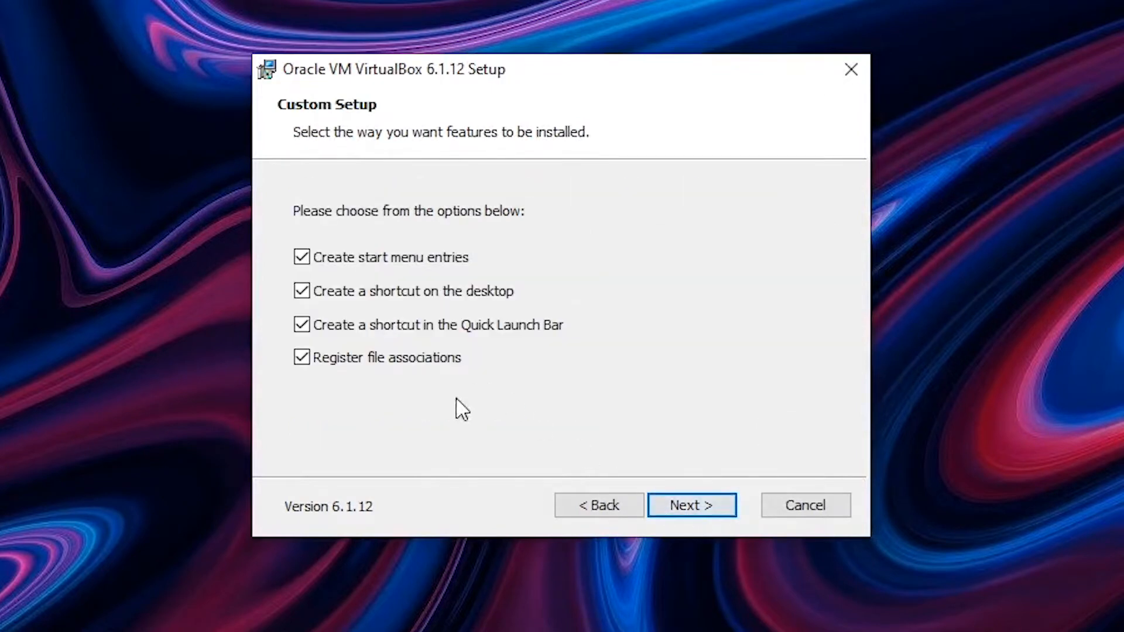
mouse_move(514, 315)
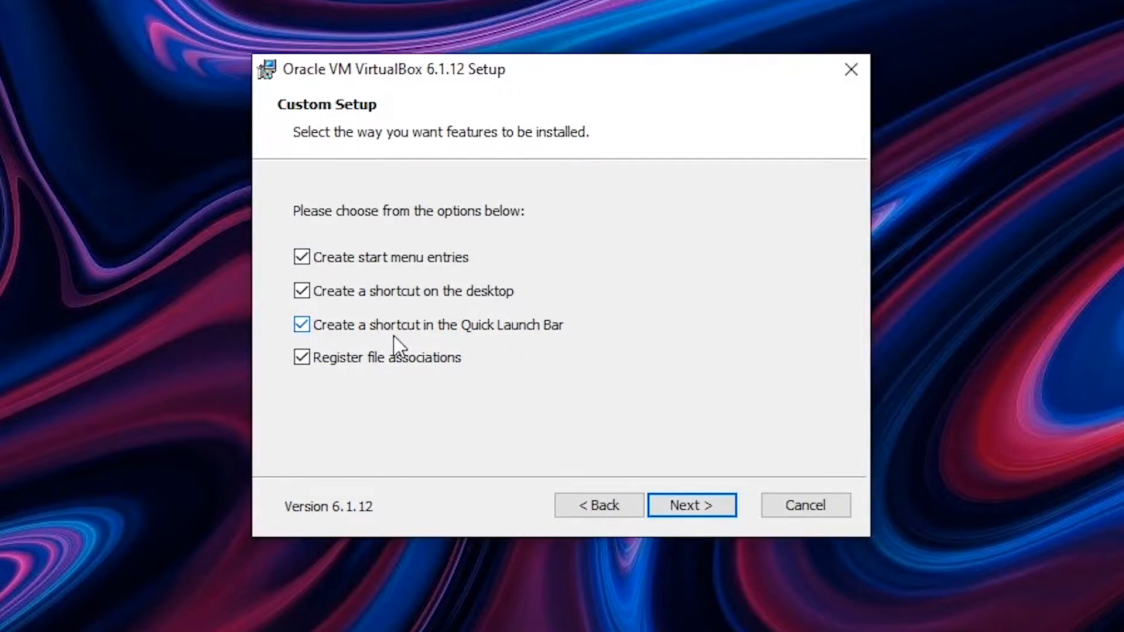
mouse_move(317, 347)
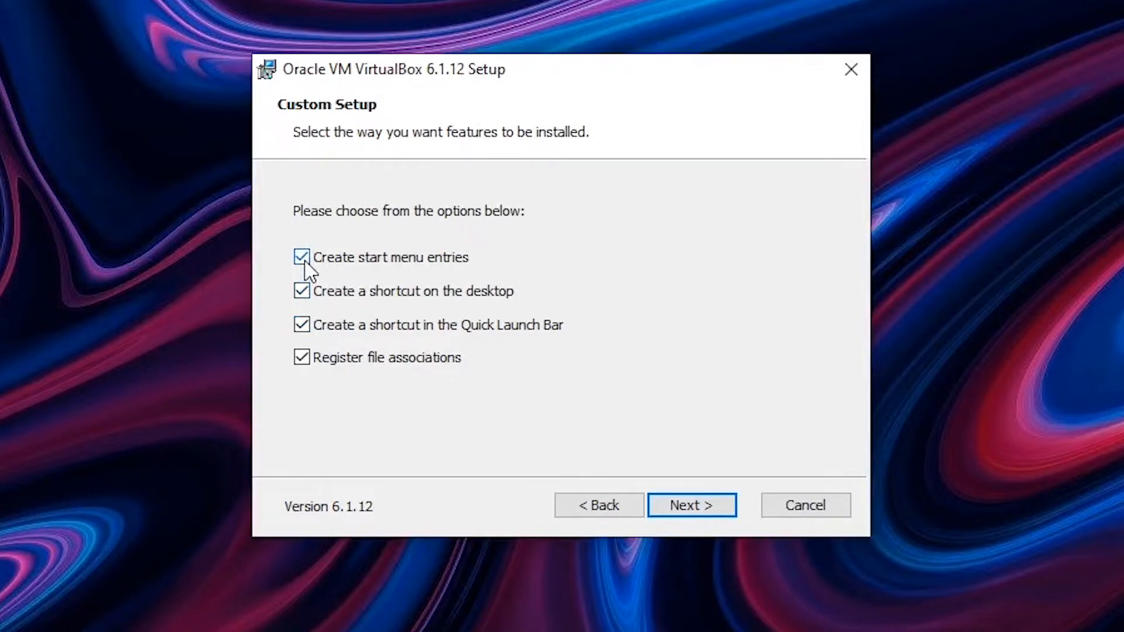
click(302, 325)
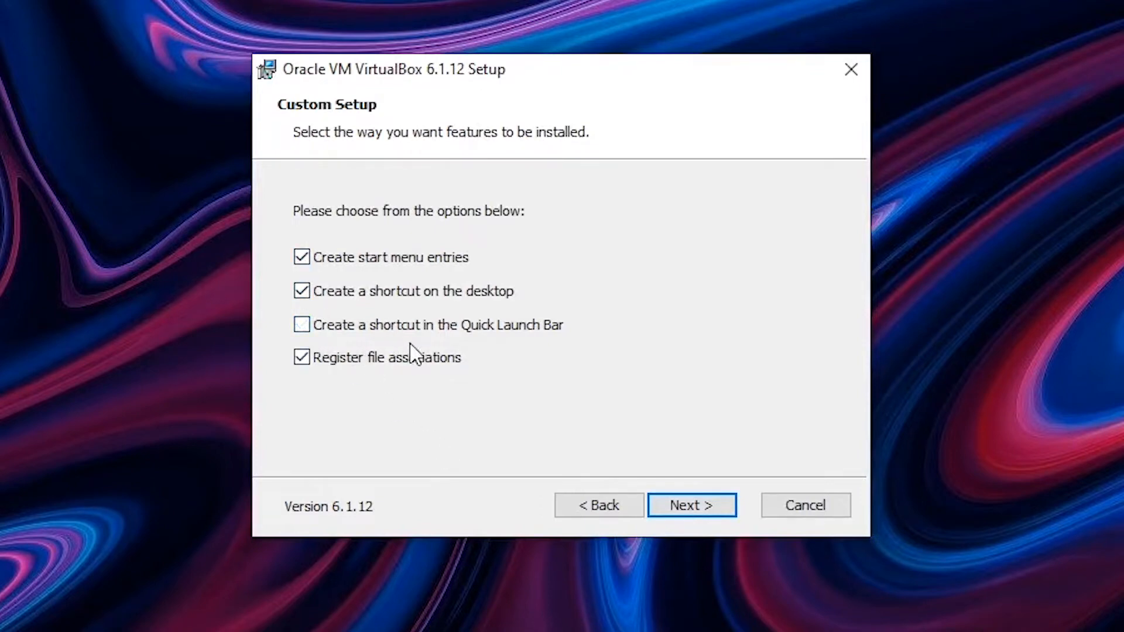
click(690, 504)
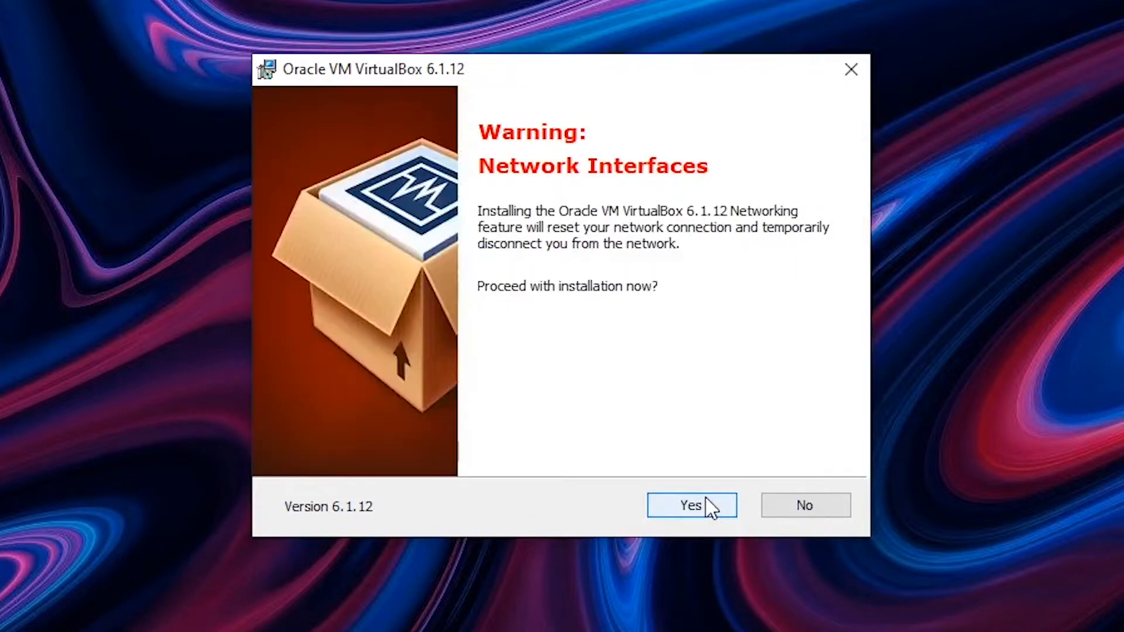
click(690, 505)
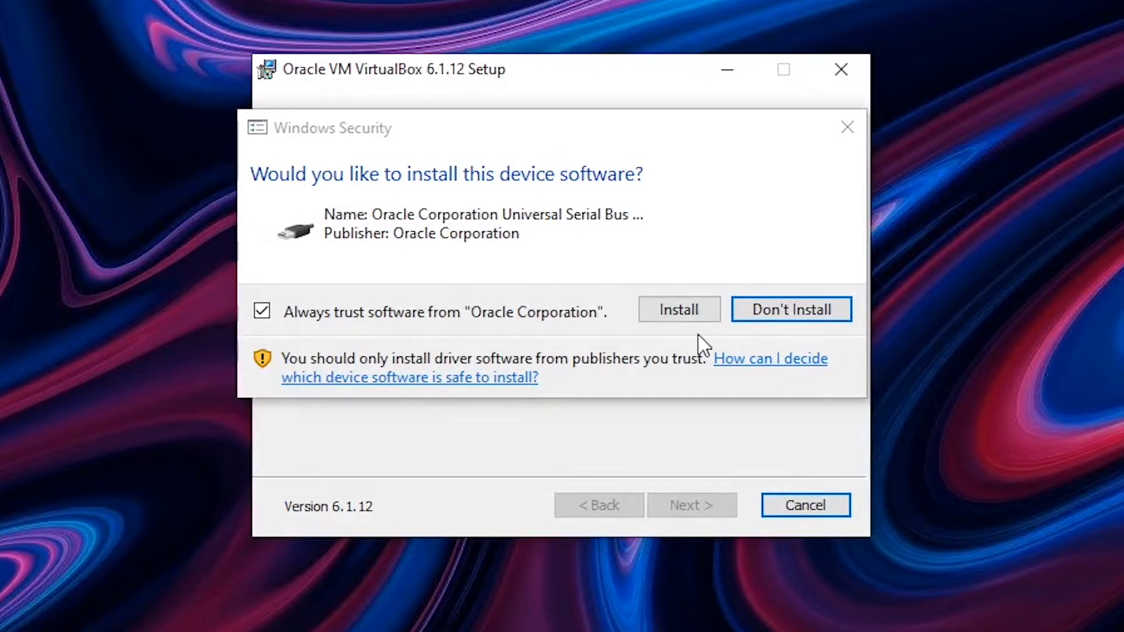
mouse_move(892, 210)
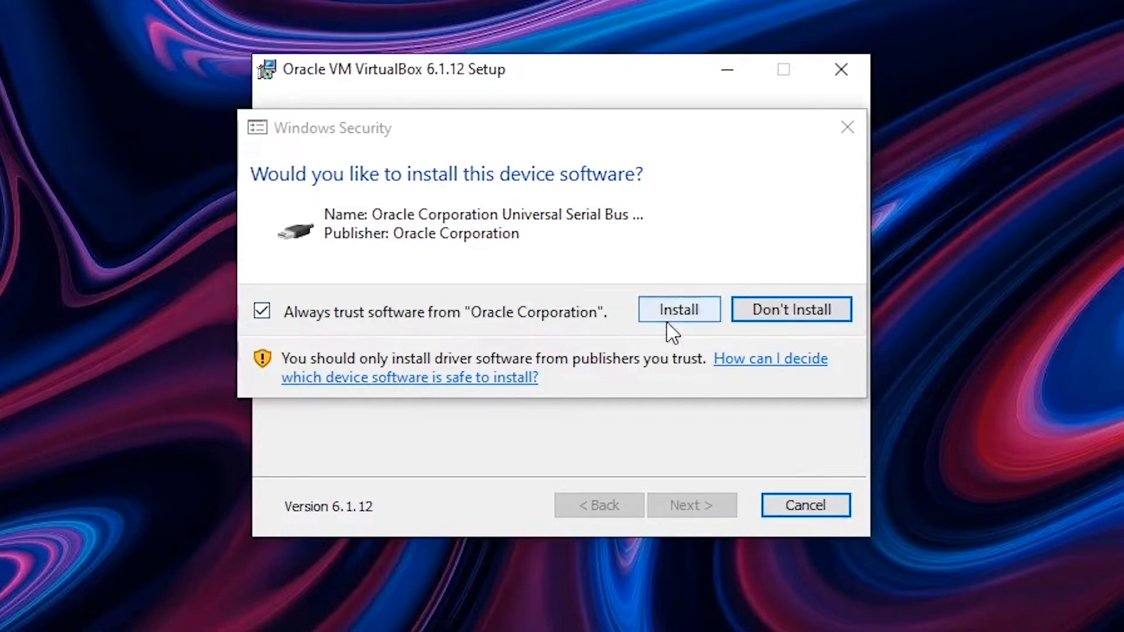
click(677, 309)
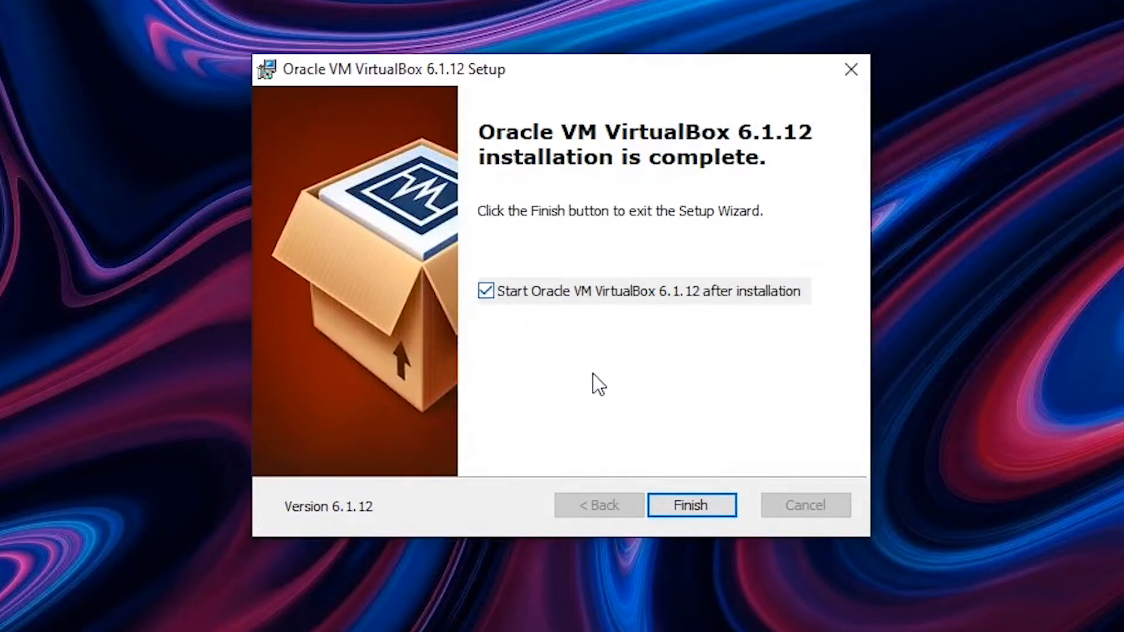
- Finish setup with 'Start Oracle VM VirtualBox after installation' unticked
click(486, 291)
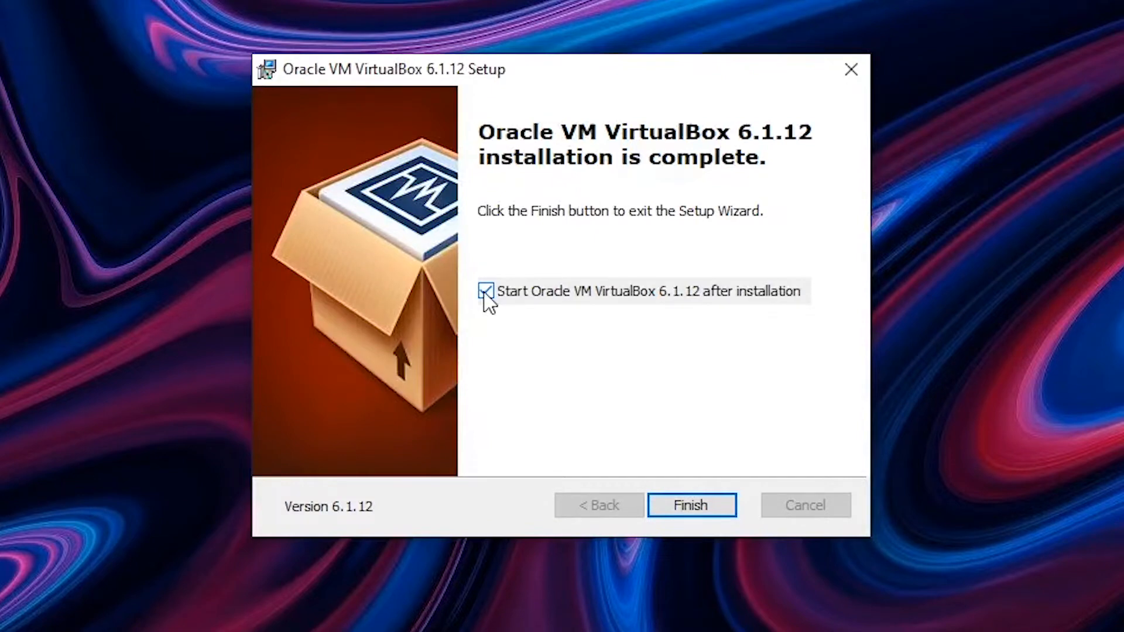
click(485, 291)
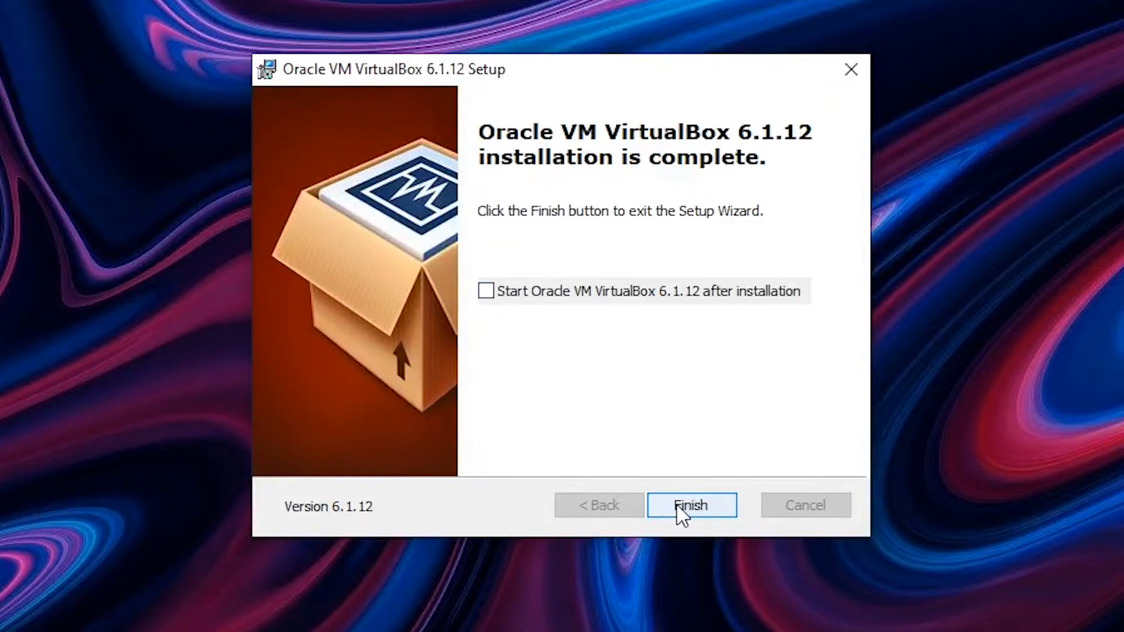
click(690, 505)
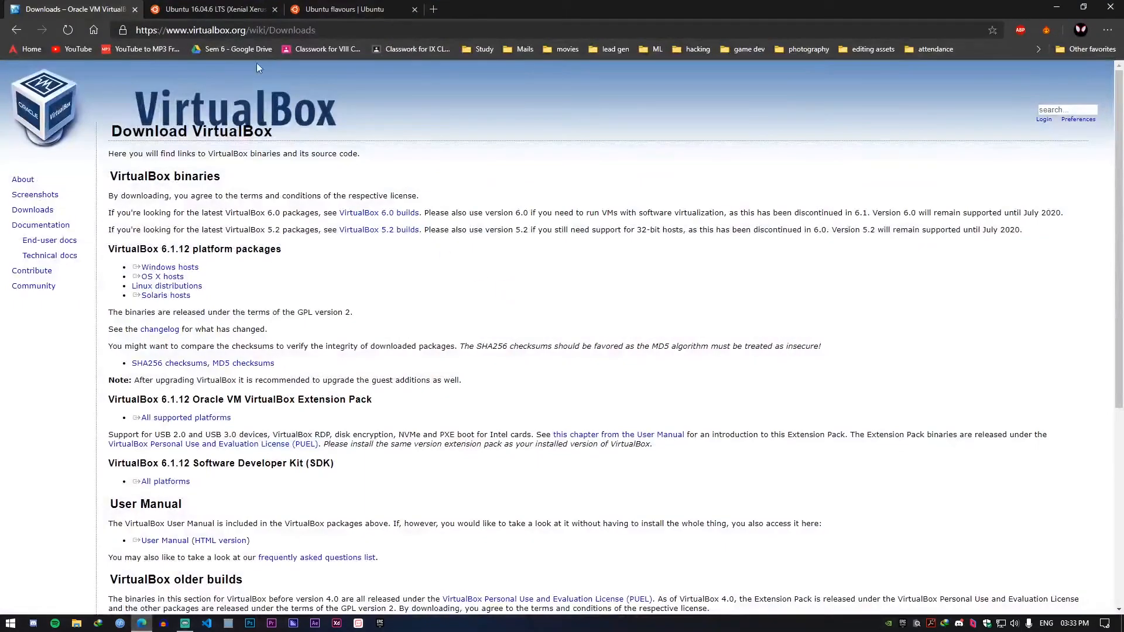
mouse_move(308, 128)
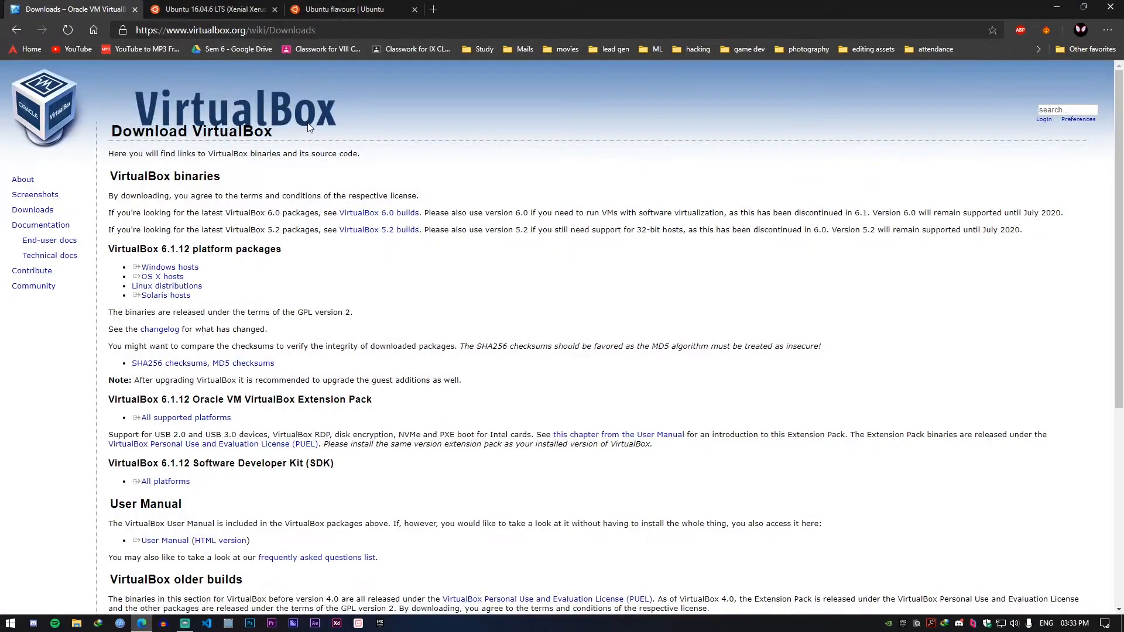
- On the Ubuntu 16.04.6 releases page, request ubuntu-16.04.6-desktop-amd64.iso
click(211, 9)
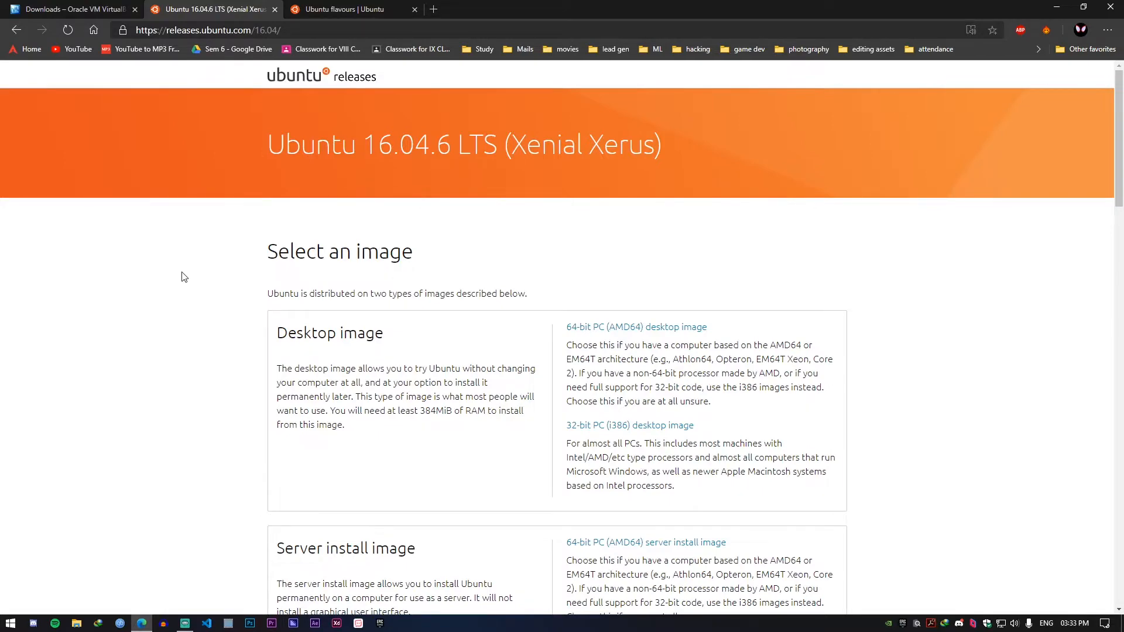
scroll(down, 3)
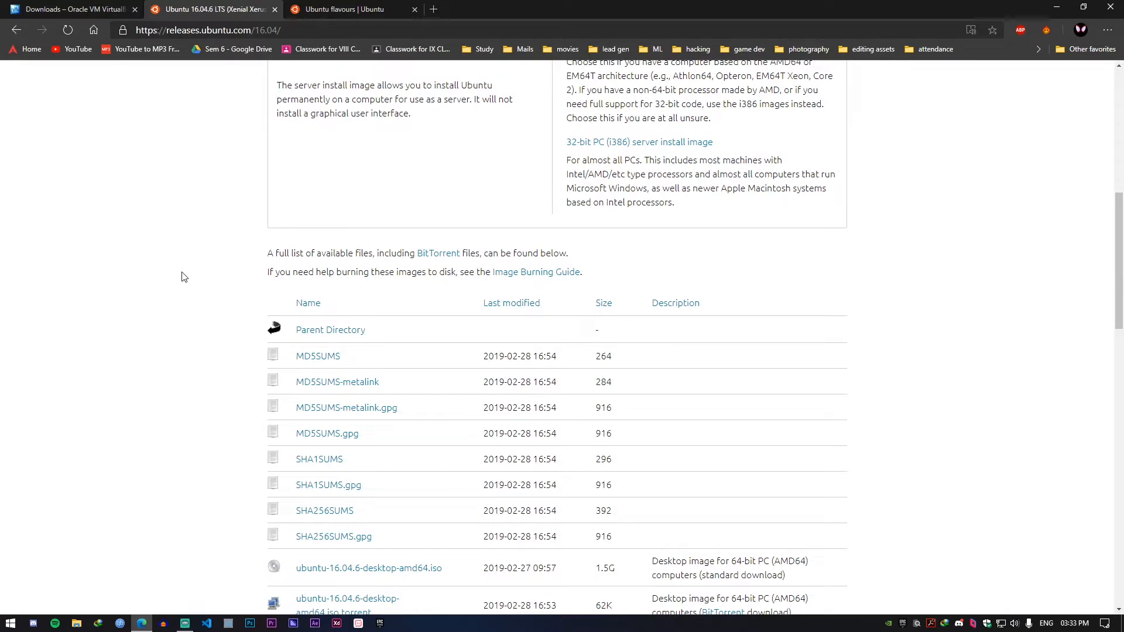
scroll(down, 3)
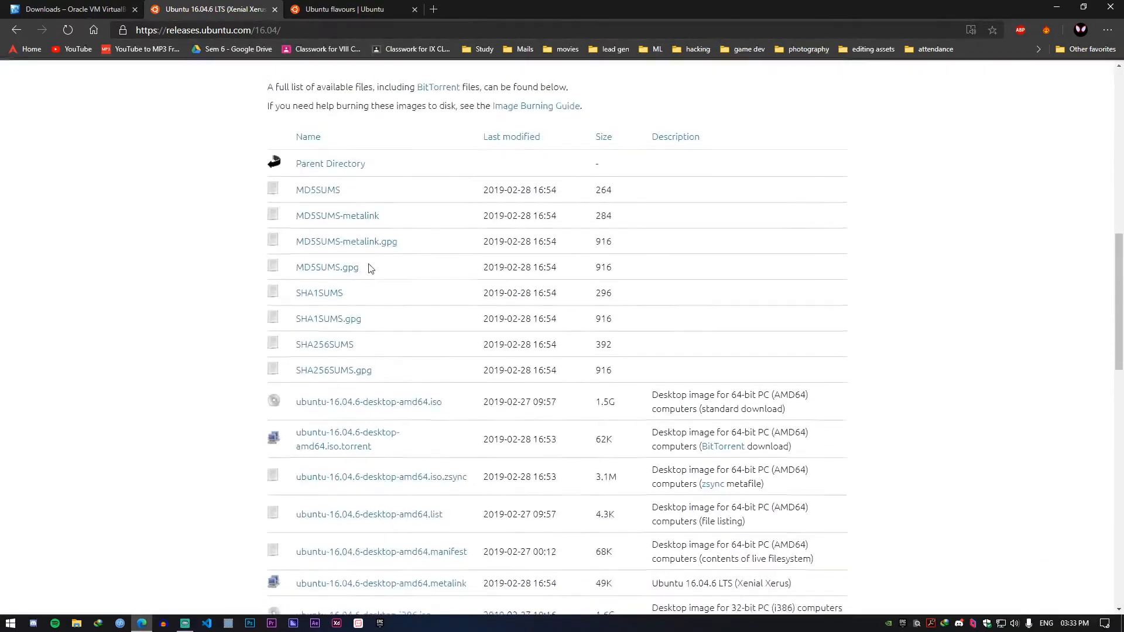
scroll(down, 3)
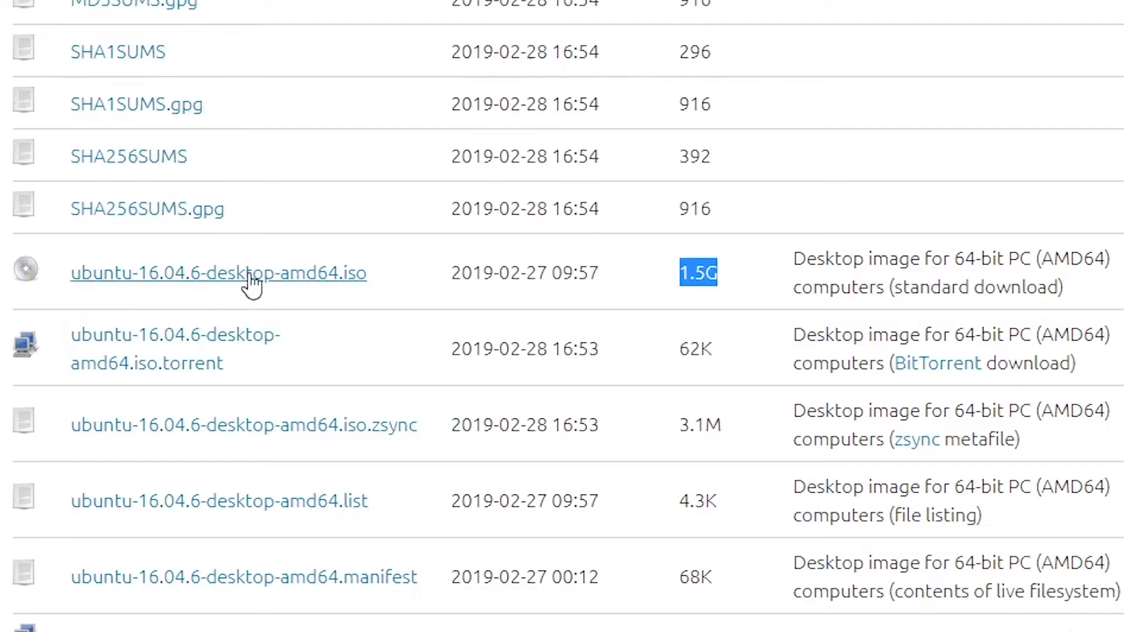
click(217, 273)
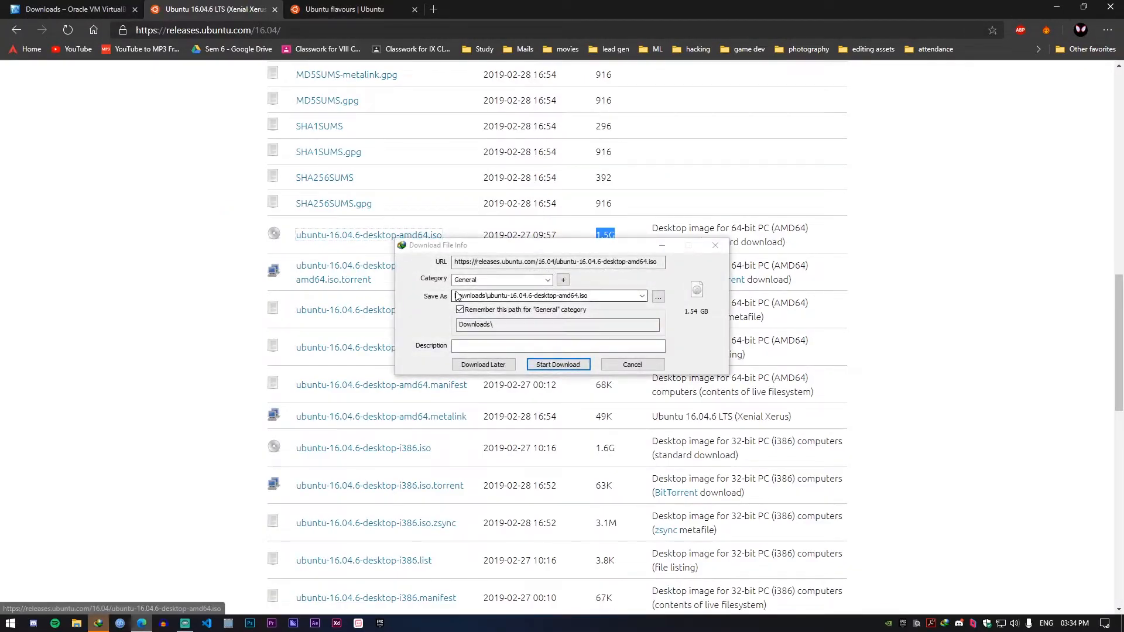
- Start the 1.54 GB Ubuntu ISO download and browse the Ubuntu flavours page
click(557, 364)
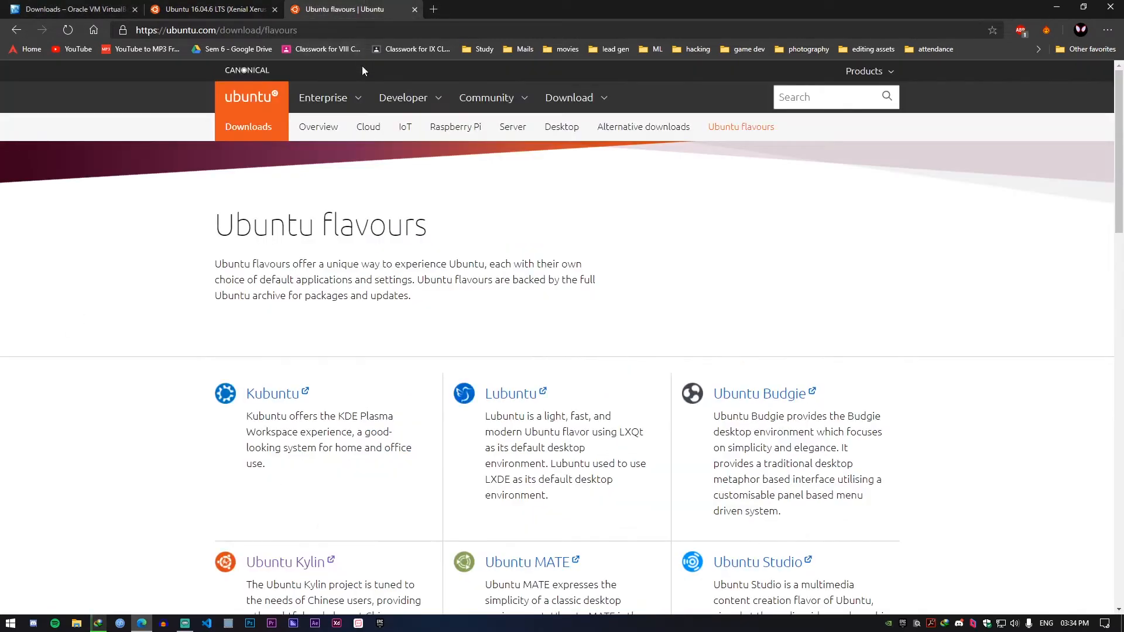
scroll(down, 3)
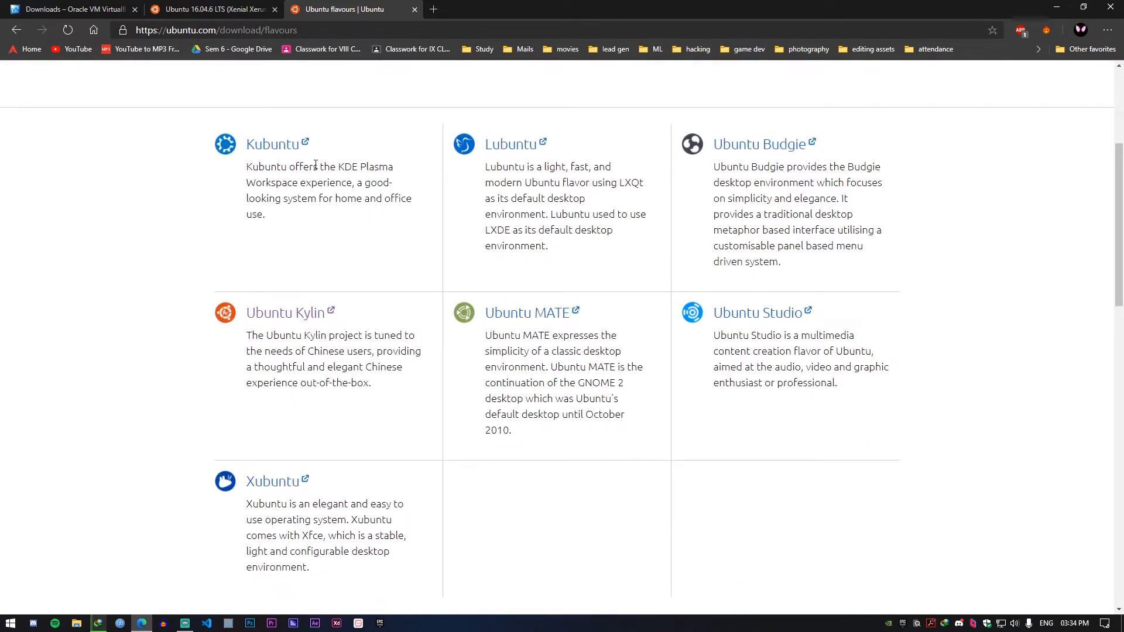
mouse_move(280, 133)
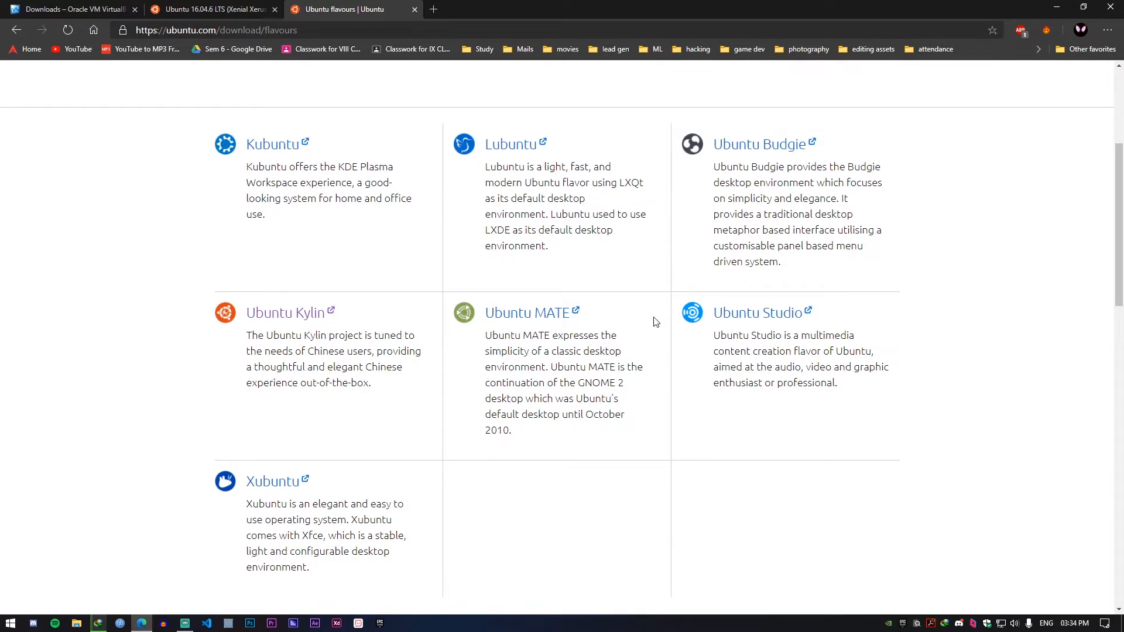
mouse_move(638, 328)
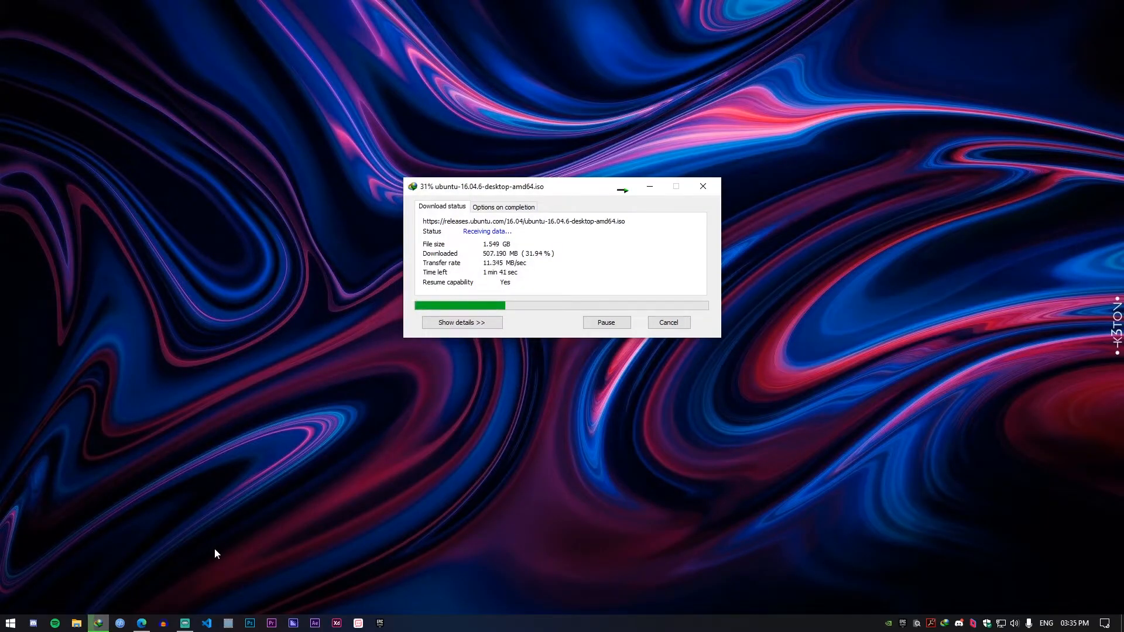
click(667, 322)
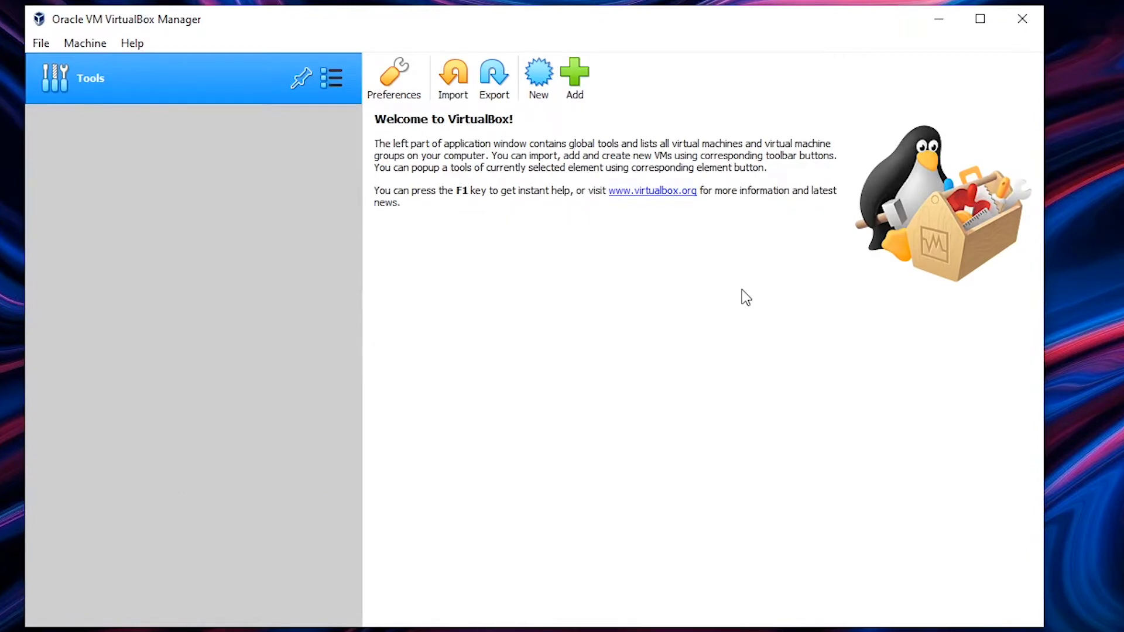
mouse_move(385, 338)
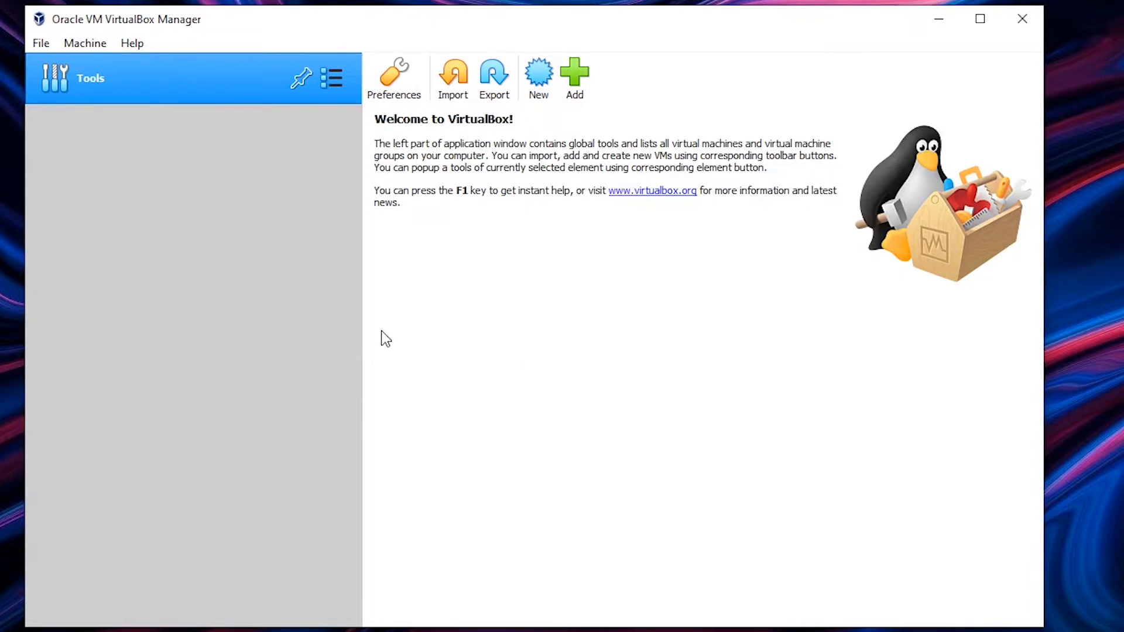
mouse_move(151, 435)
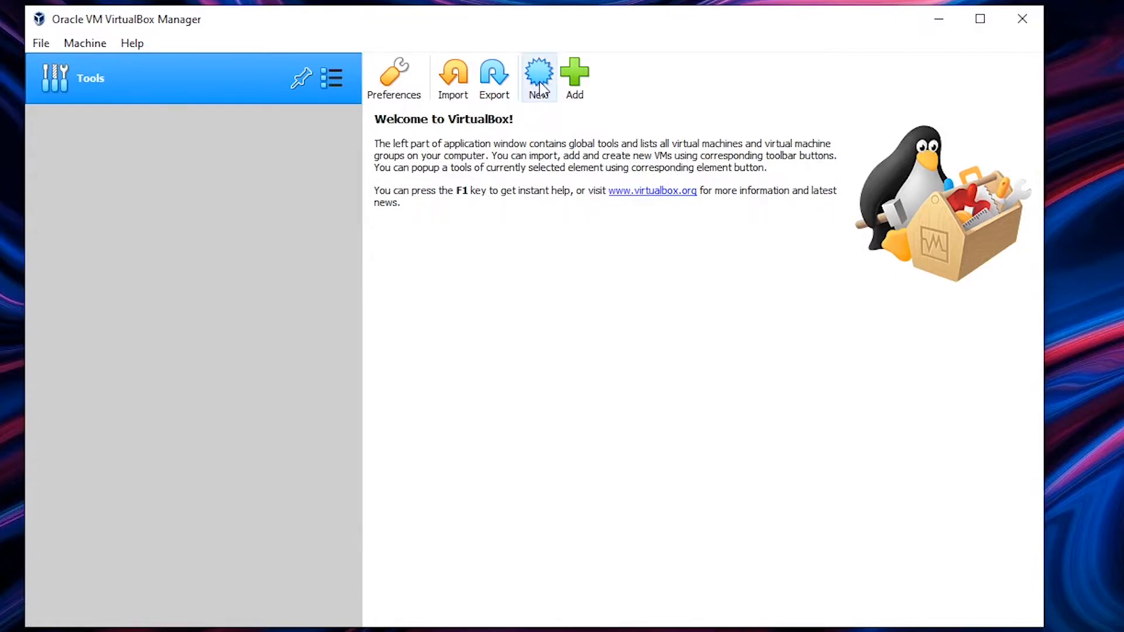
- Create a new Ubuntu (64-bit) machine named Ubuntu 16.0 in D:\Virtual Machines
click(537, 76)
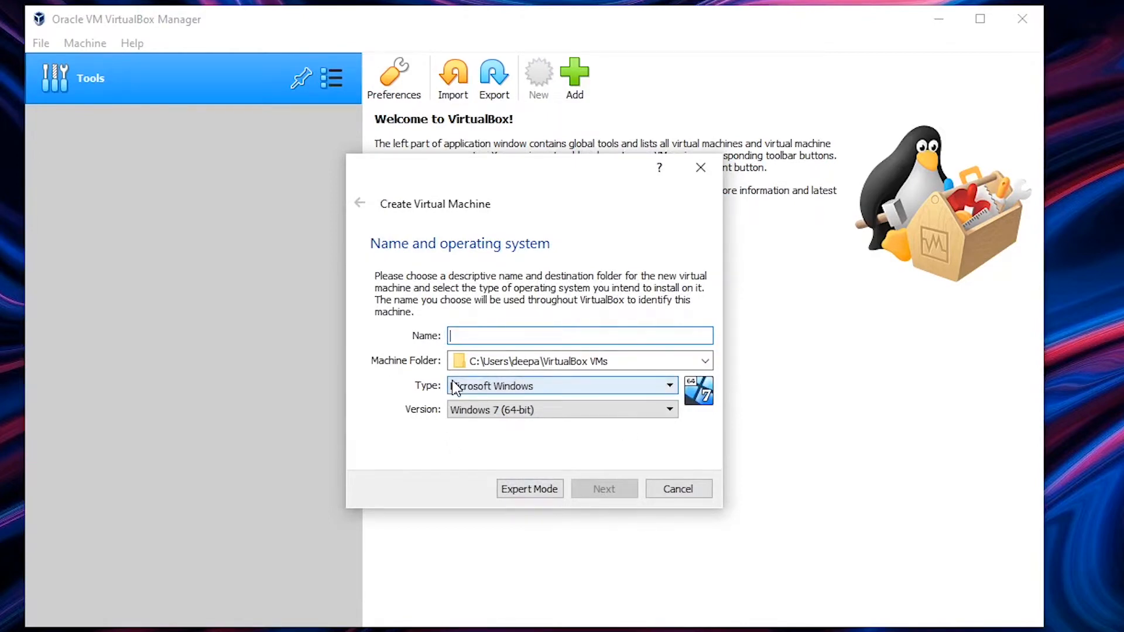
text(Ubuntu 16)
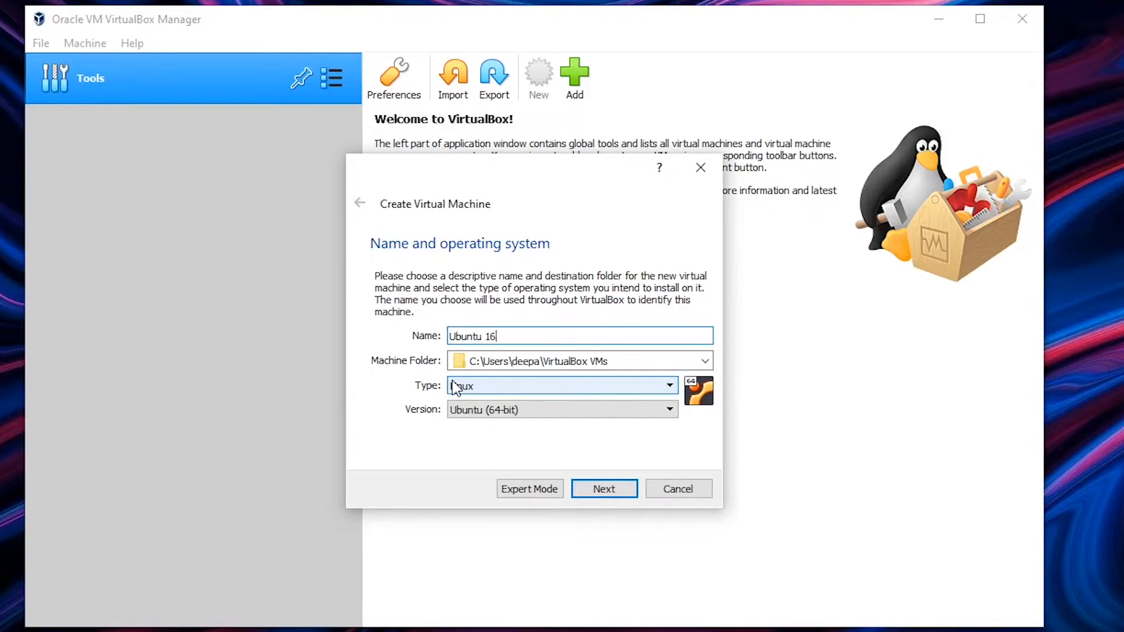
text(.0)
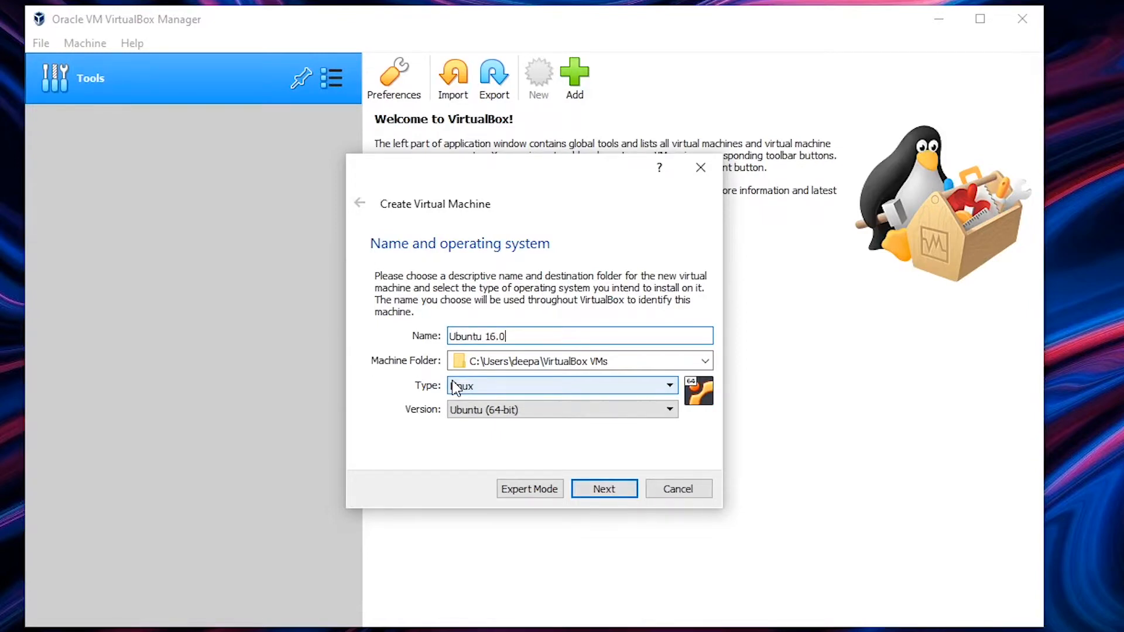
click(702, 361)
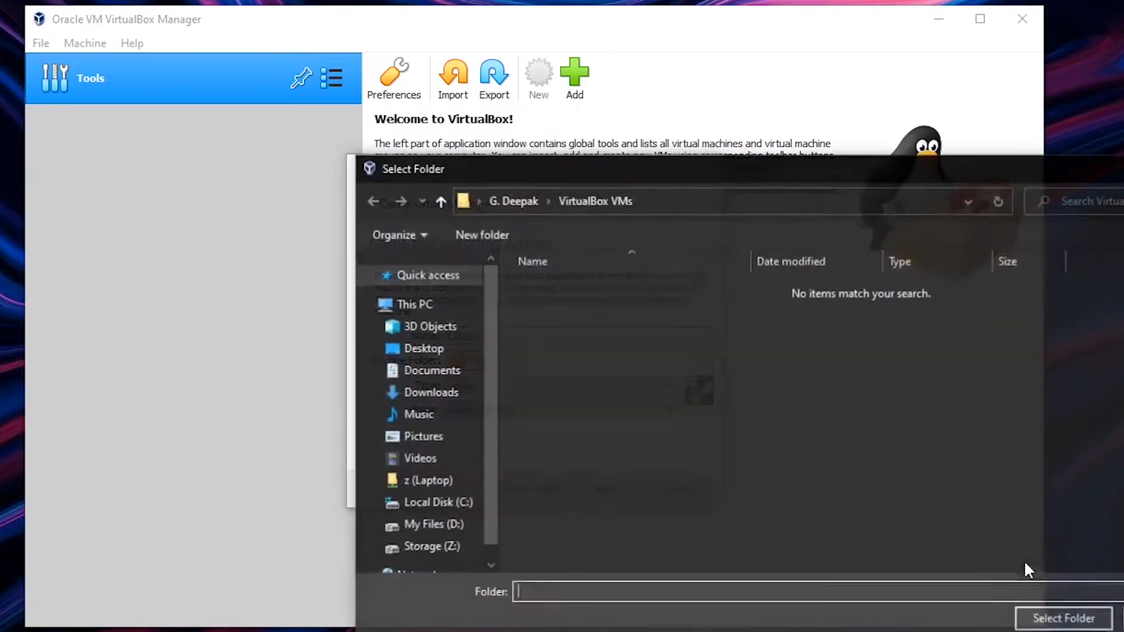
click(432, 524)
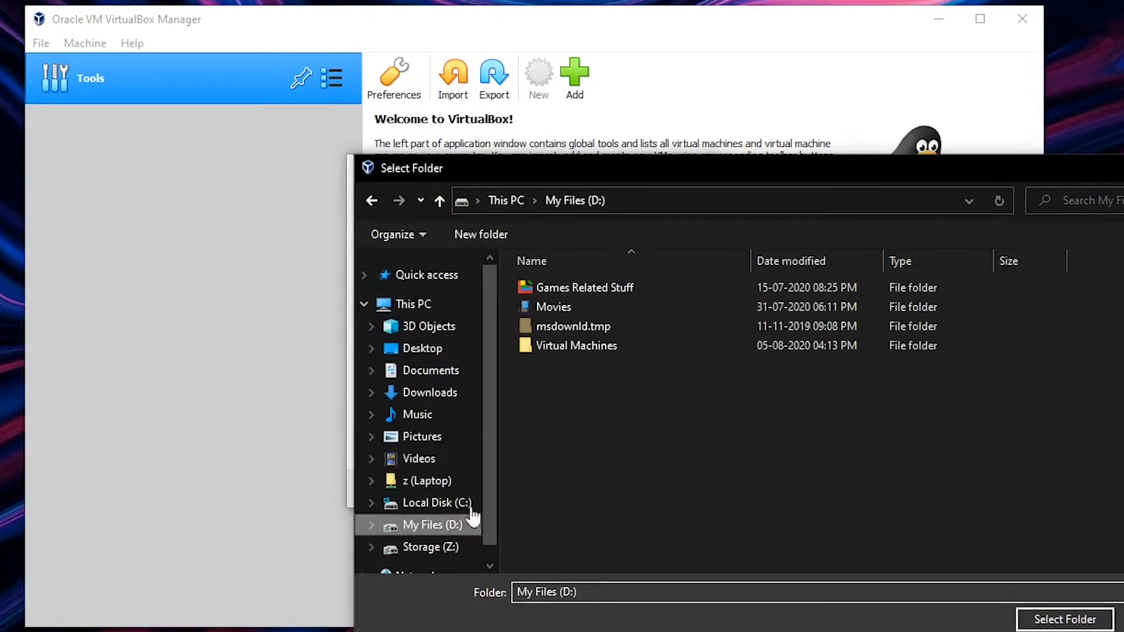
click(1063, 618)
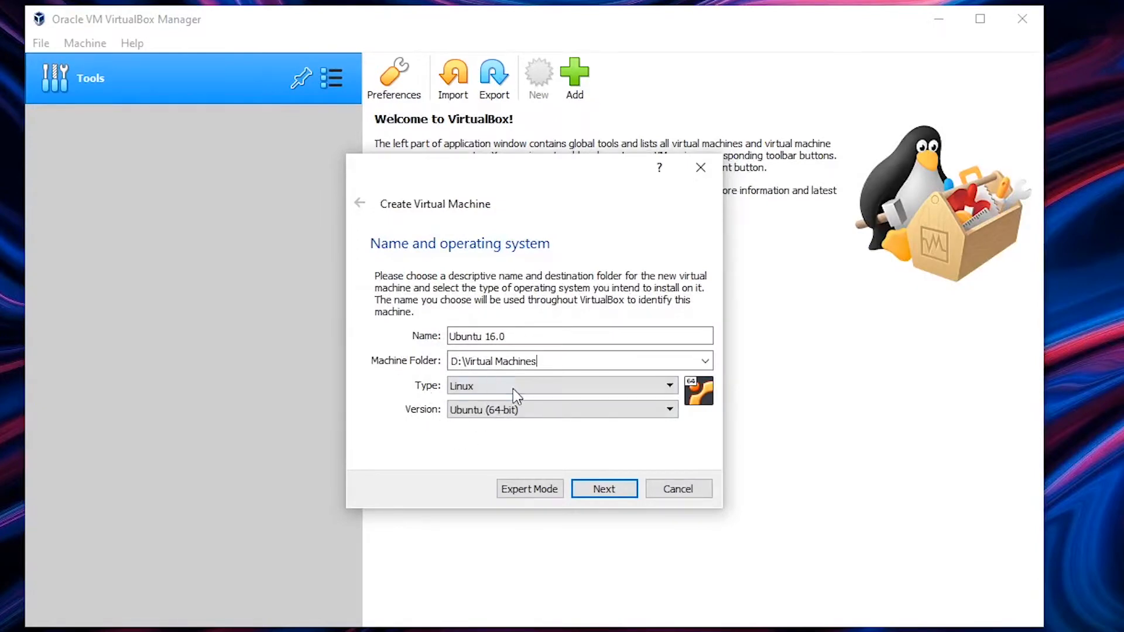
double_click(464, 336)
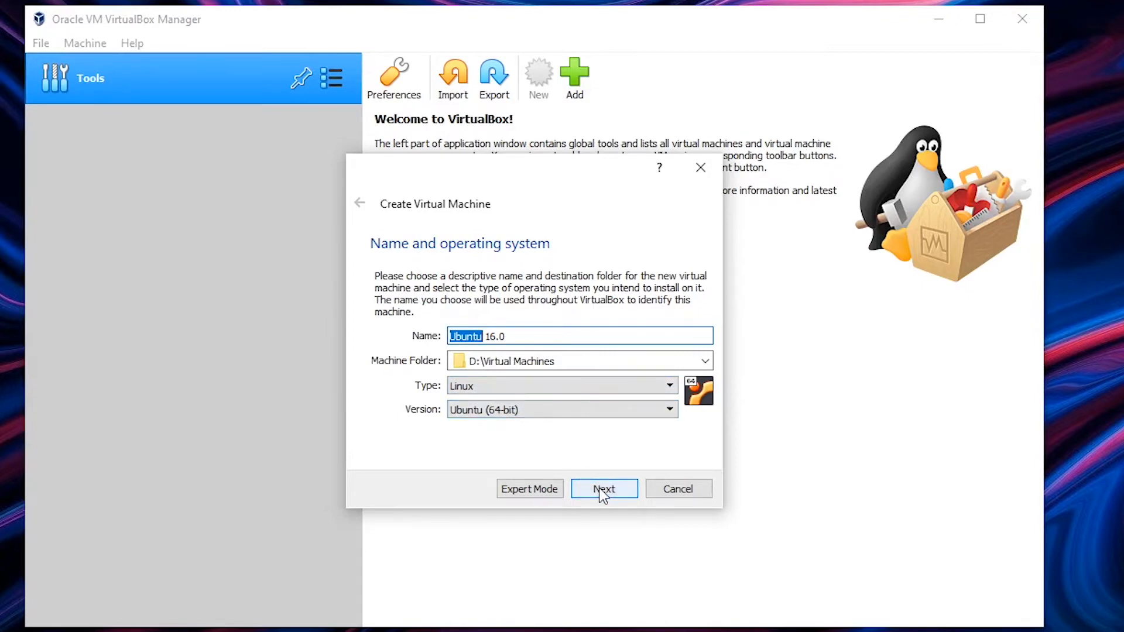
click(603, 488)
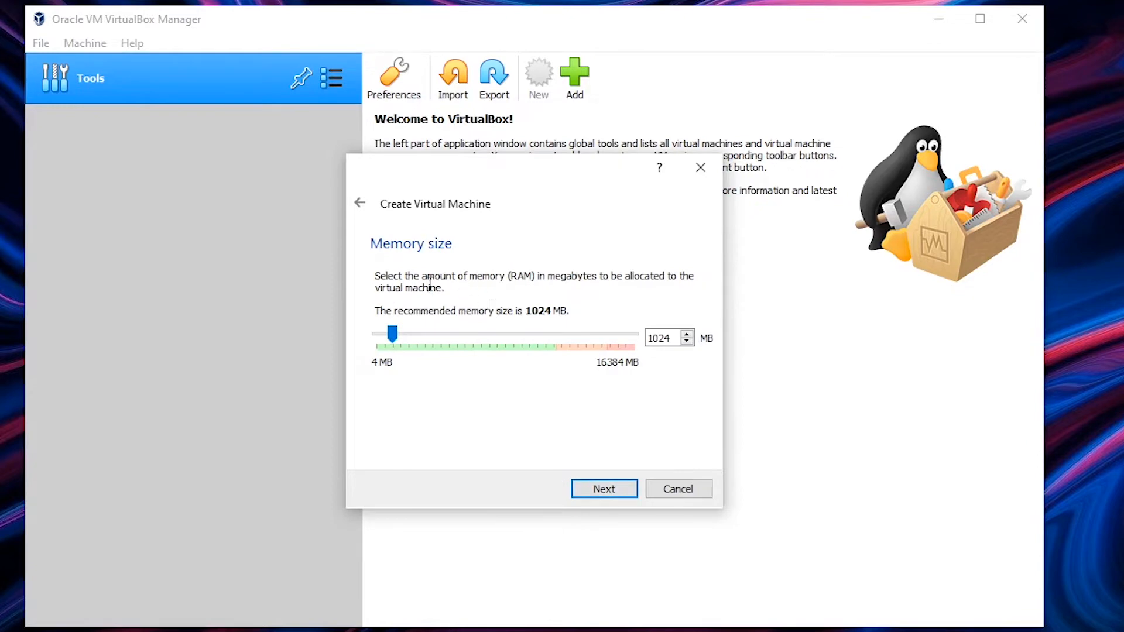
- Give the Ubuntu 16.0 machine 2048 MB of memory
drag(391, 334, 399, 335)
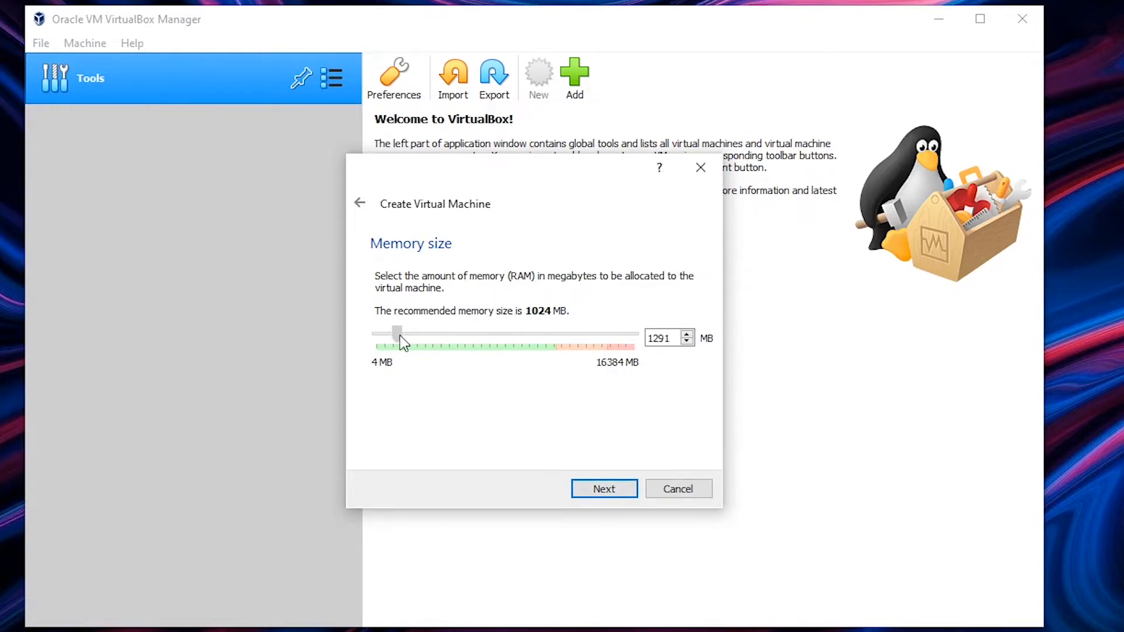
drag(398, 334, 409, 334)
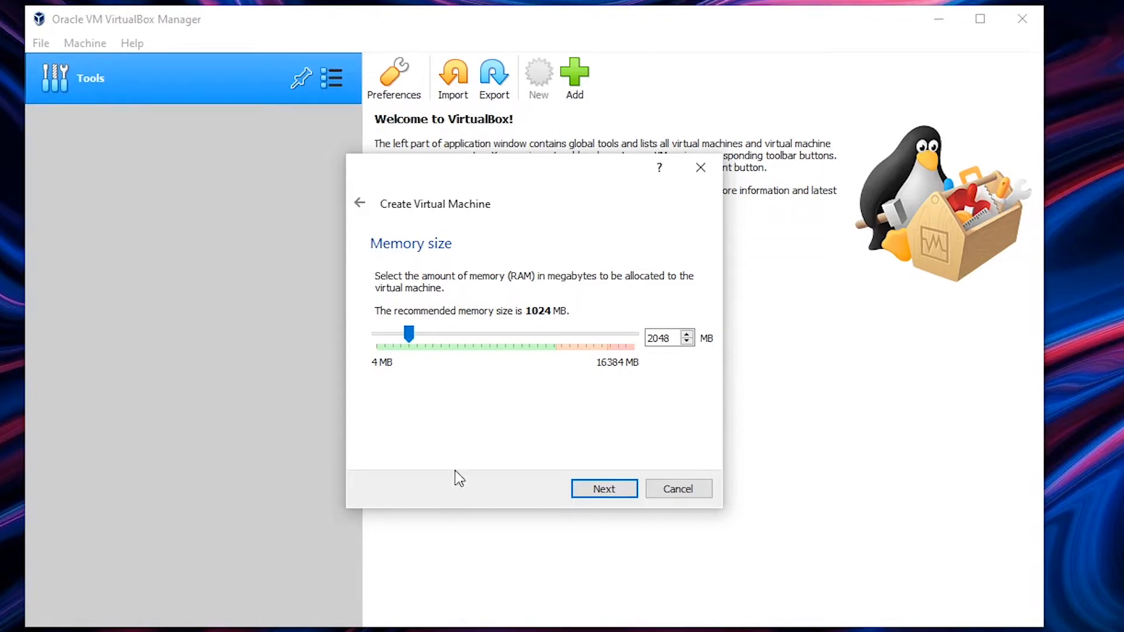
click(603, 488)
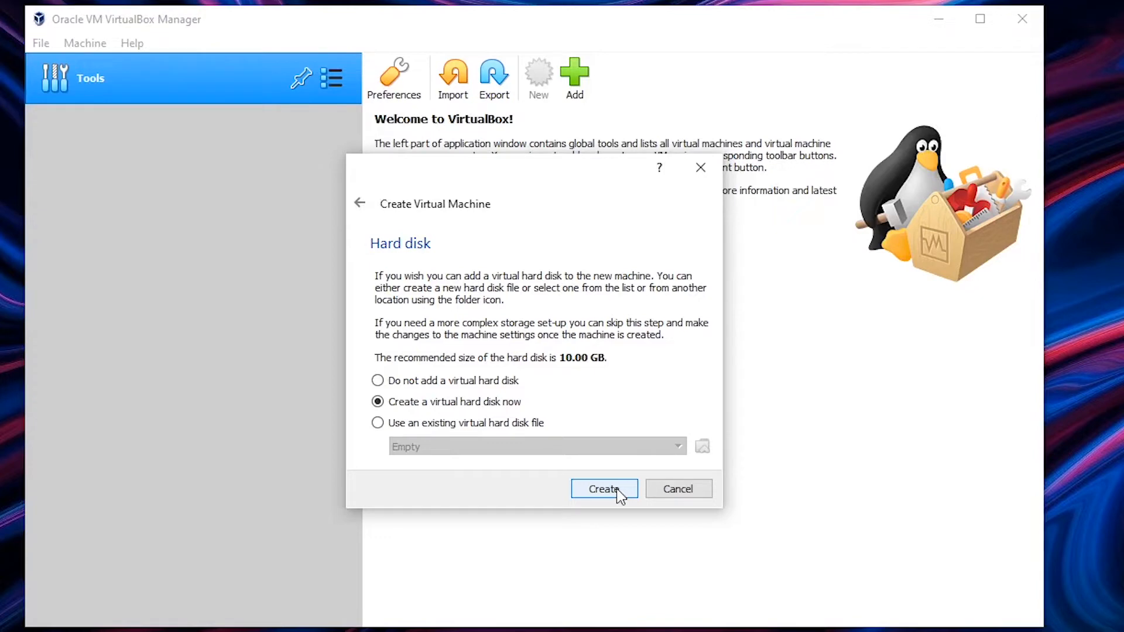
- Create a dynamically allocated 12.62 GB VDI hard disk for Ubuntu 16.0
click(603, 489)
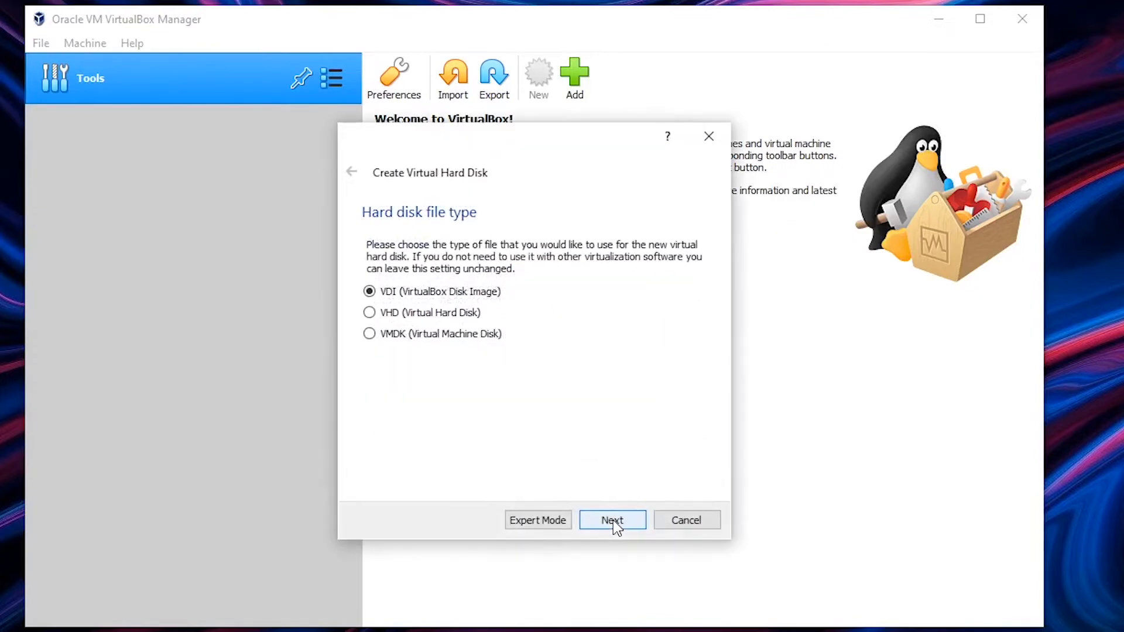
click(611, 519)
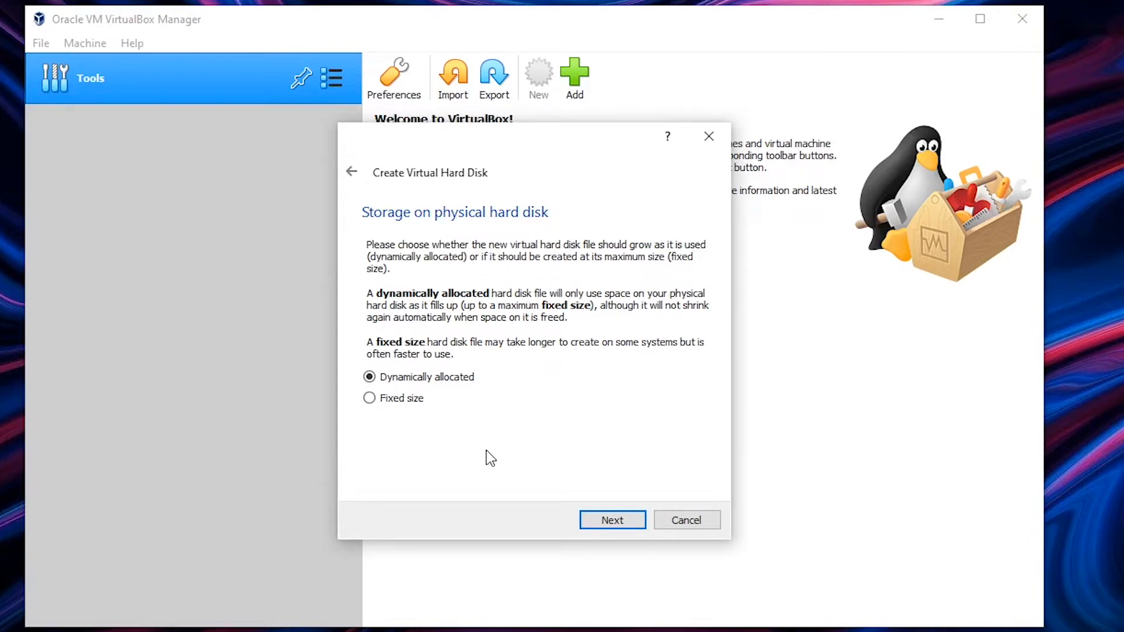
click(611, 520)
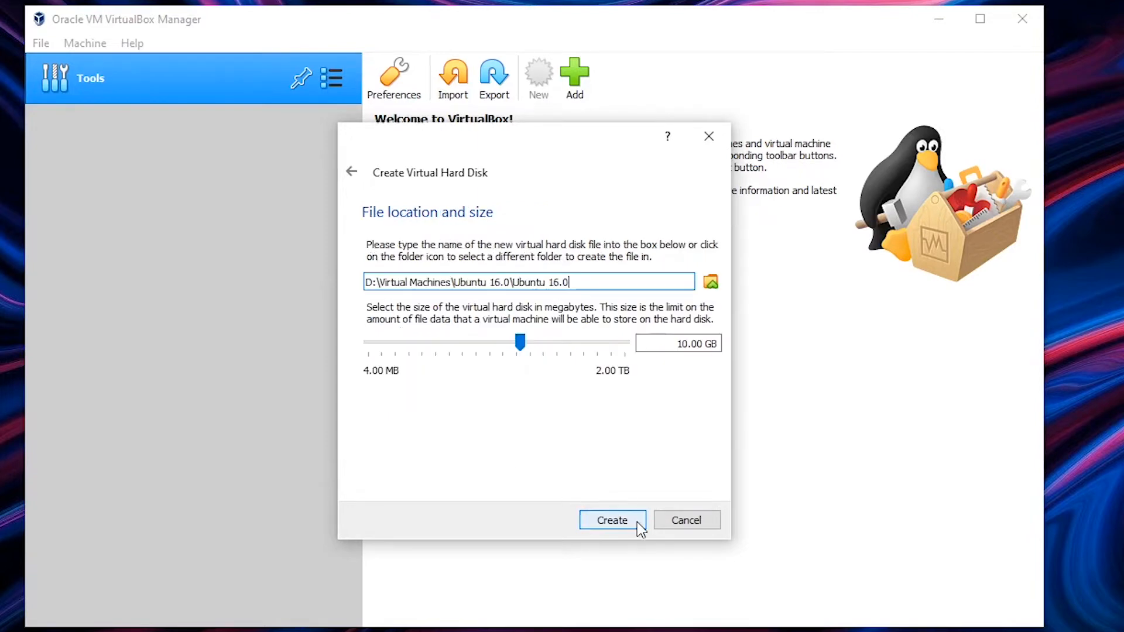
mouse_move(679, 363)
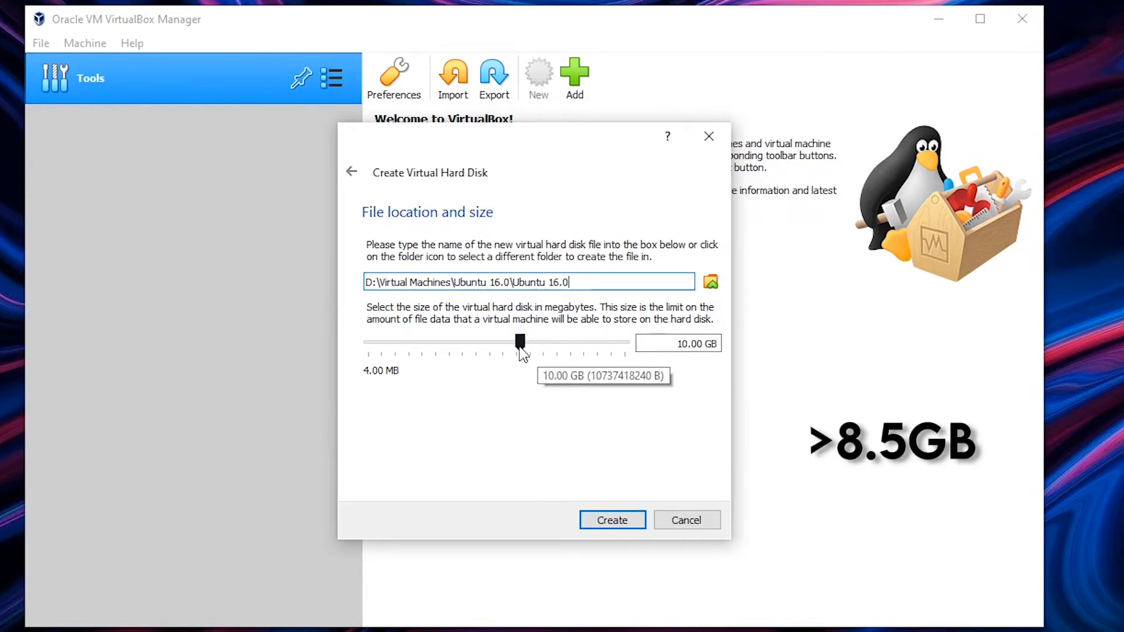
mouse_move(578, 360)
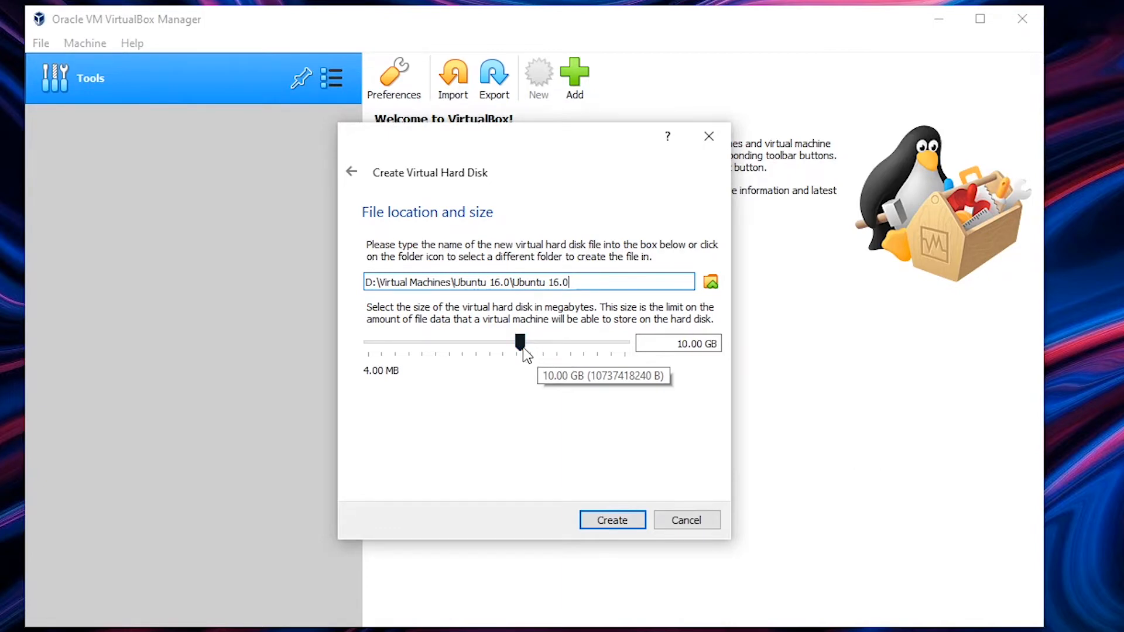
drag(519, 343, 527, 342)
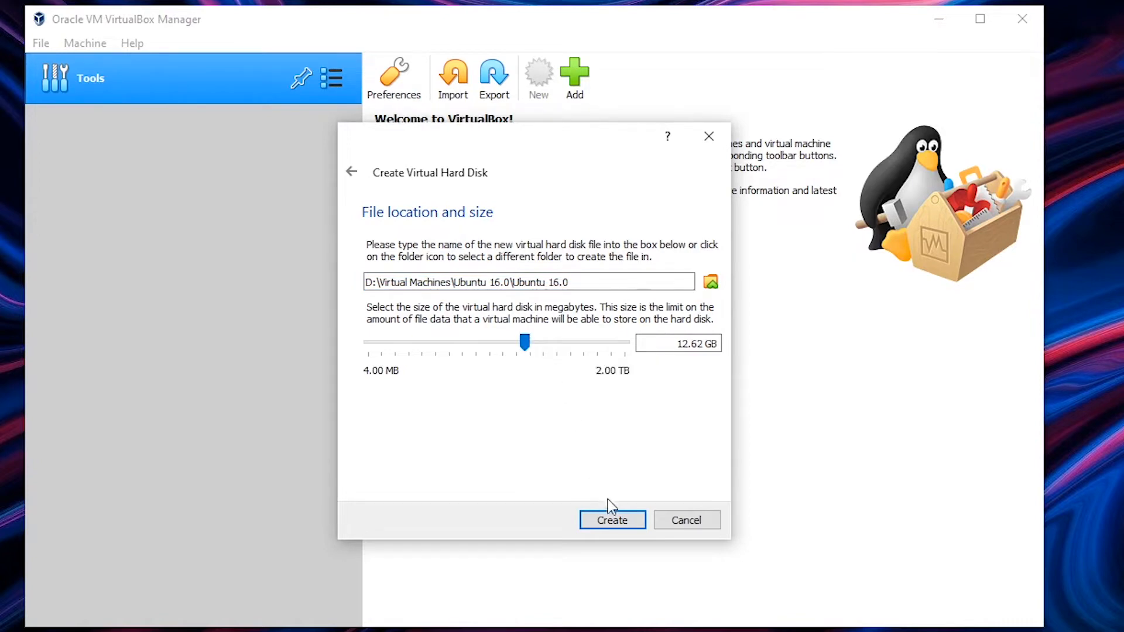
click(611, 520)
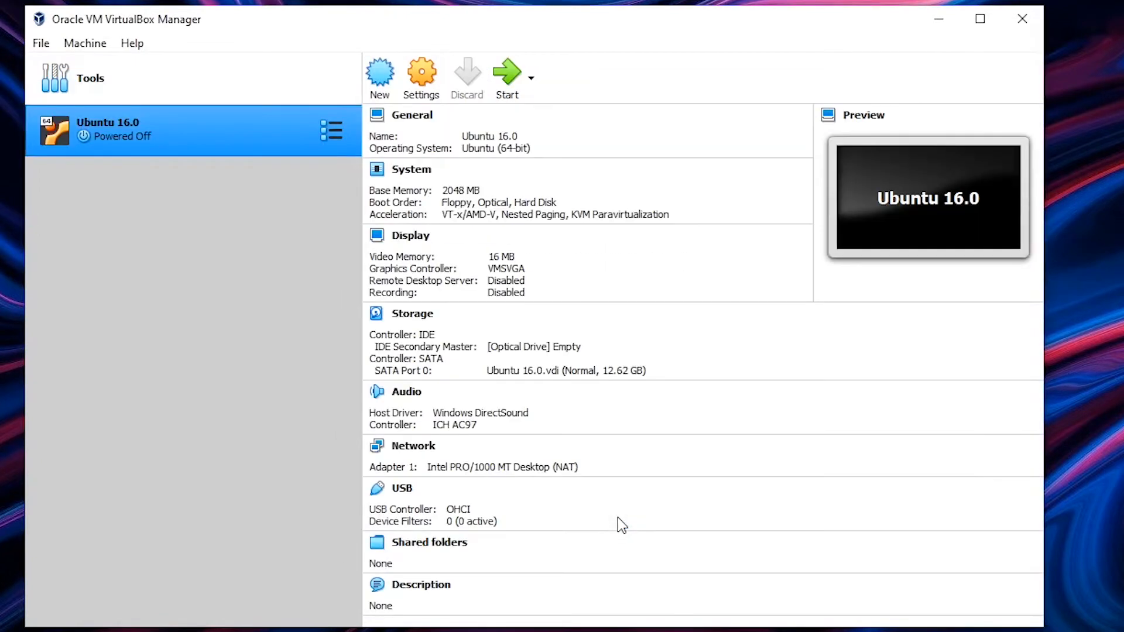
click(980, 19)
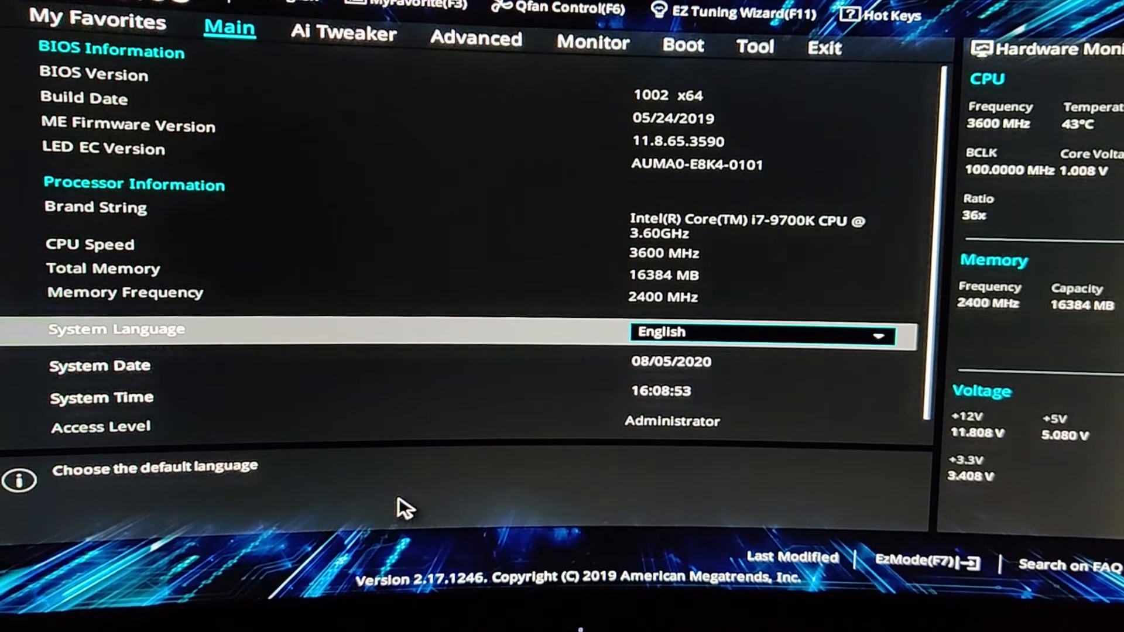
mouse_move(475, 37)
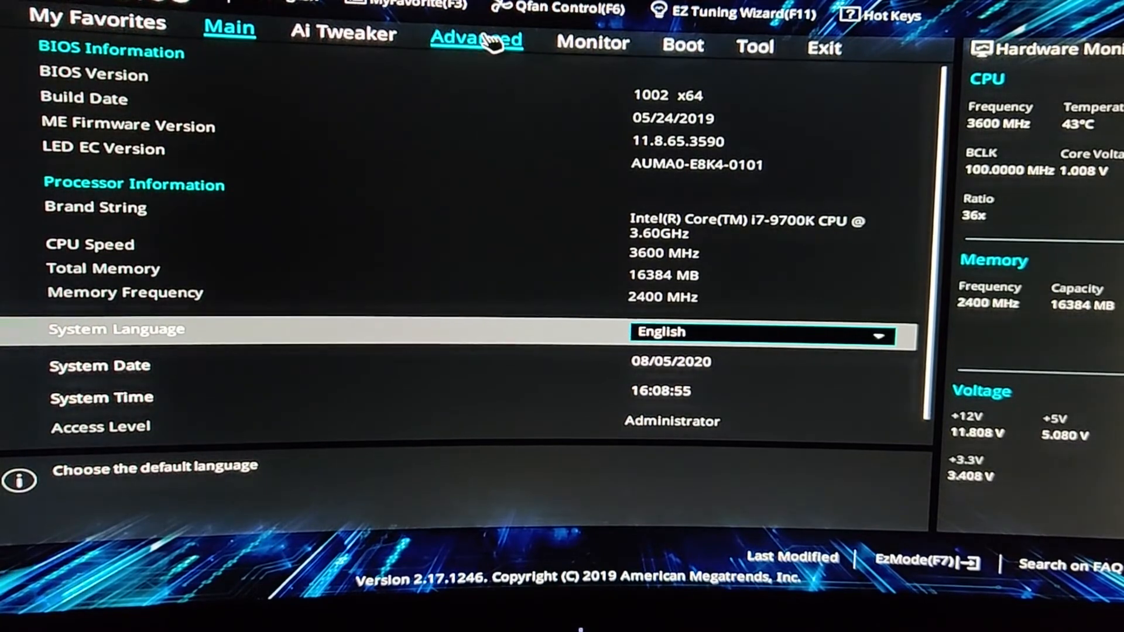
- Enable Intel Virtualization Technology under Advanced CPU Configuration
click(475, 39)
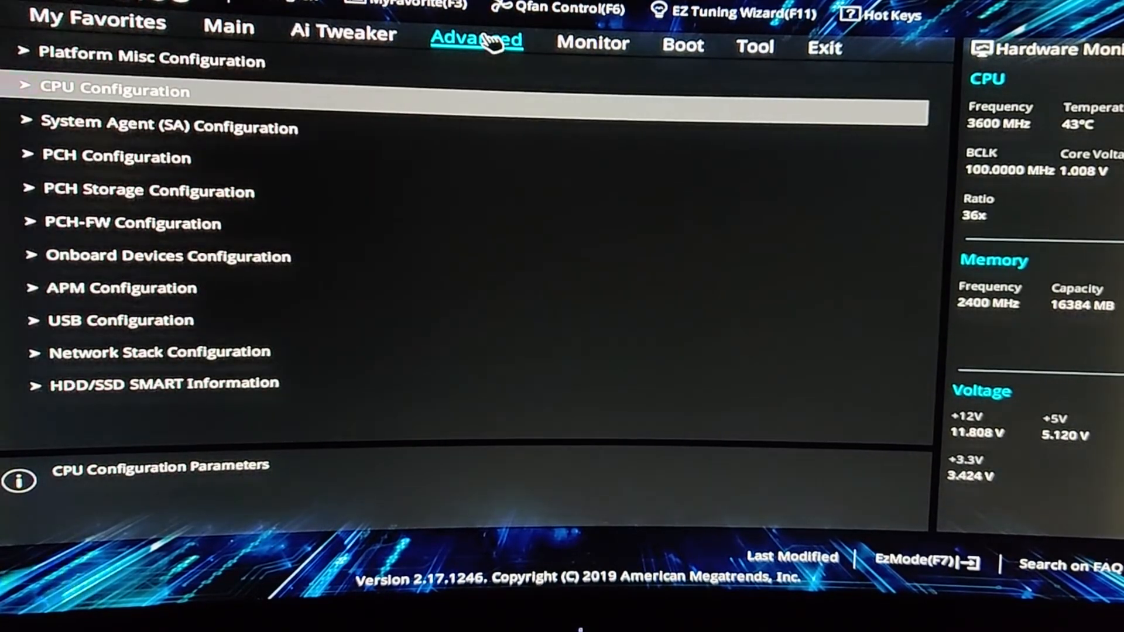
mouse_move(297, 115)
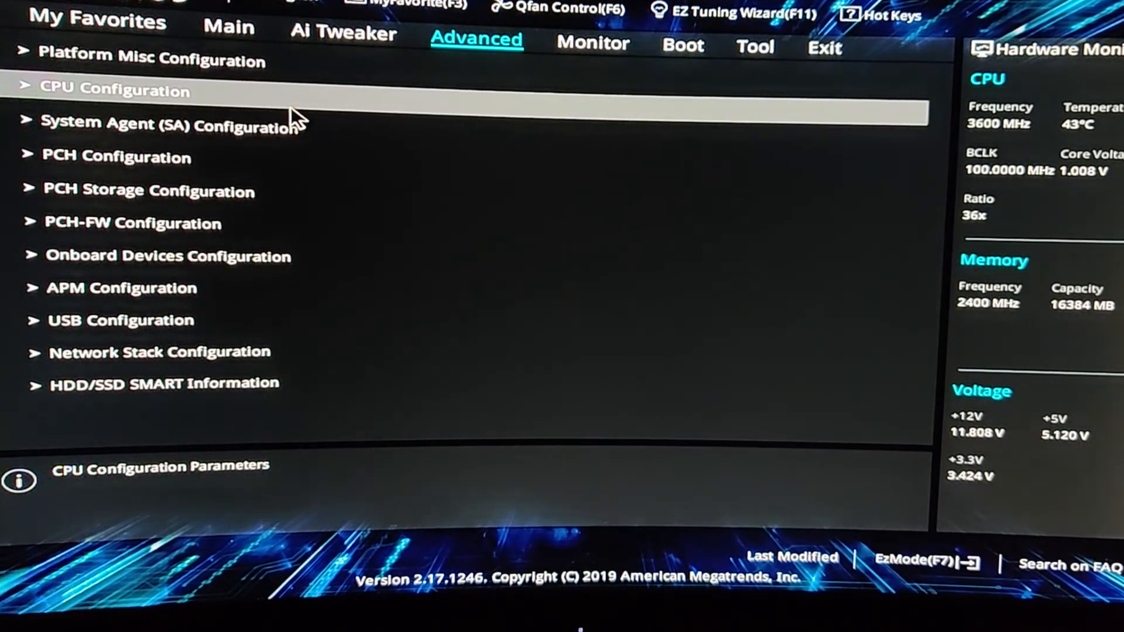
click(112, 88)
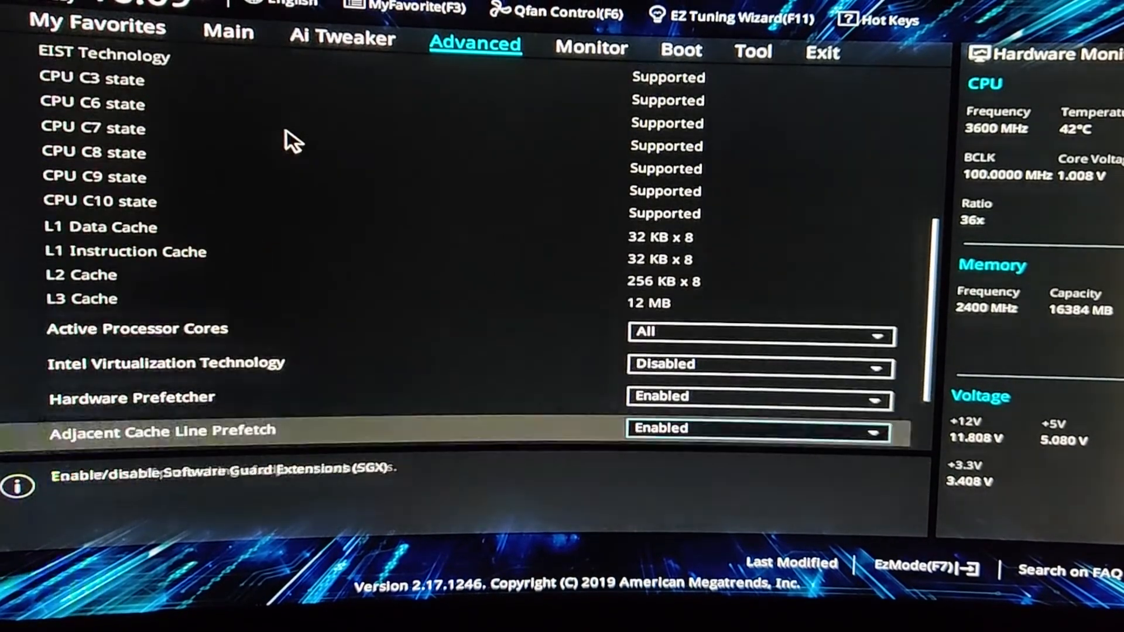
scroll(down, 3)
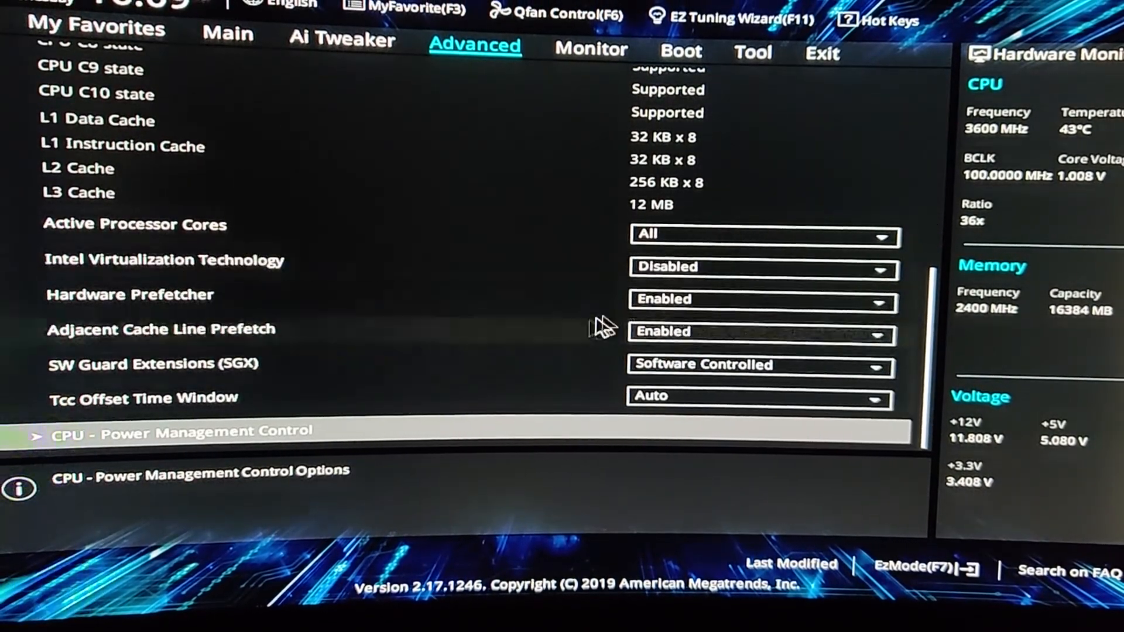
click(763, 268)
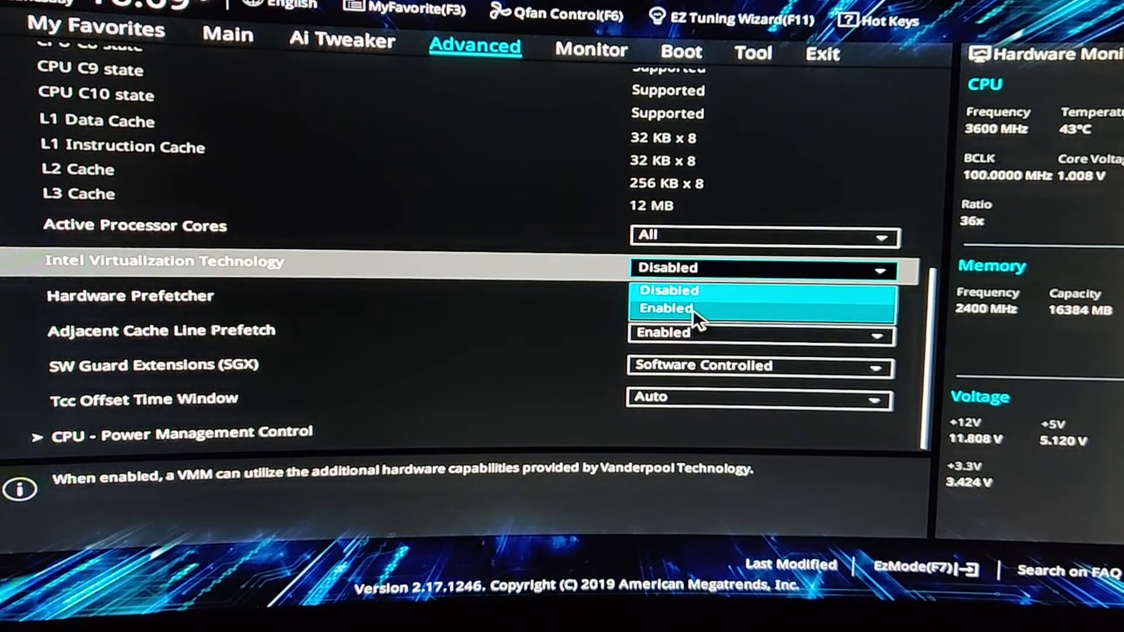
click(667, 309)
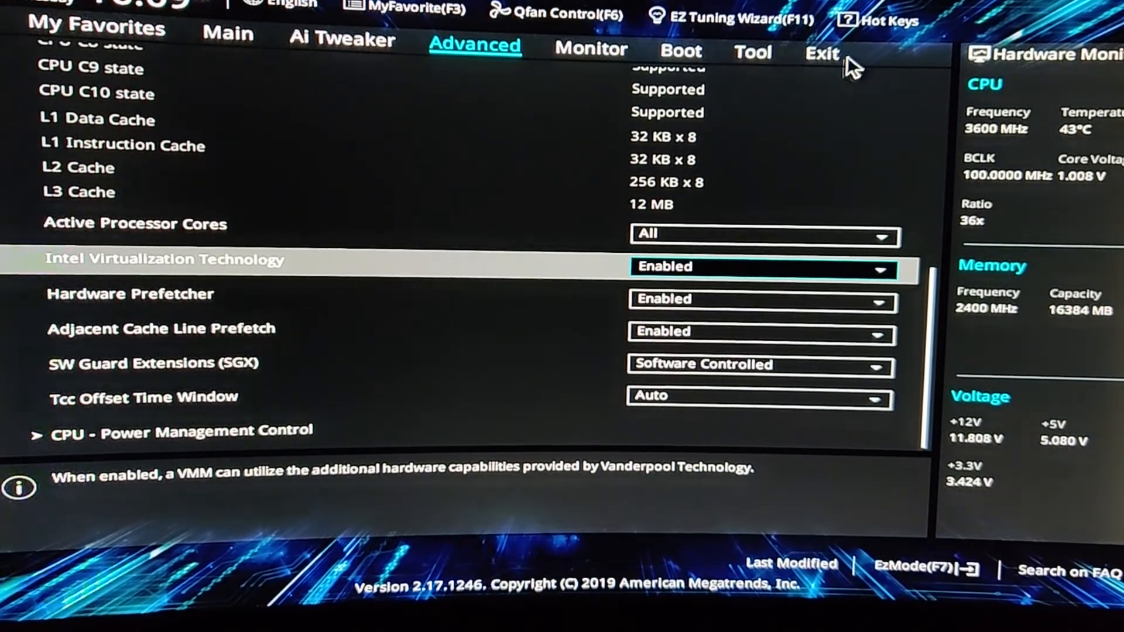
- Save the BIOS changes and reset
click(821, 51)
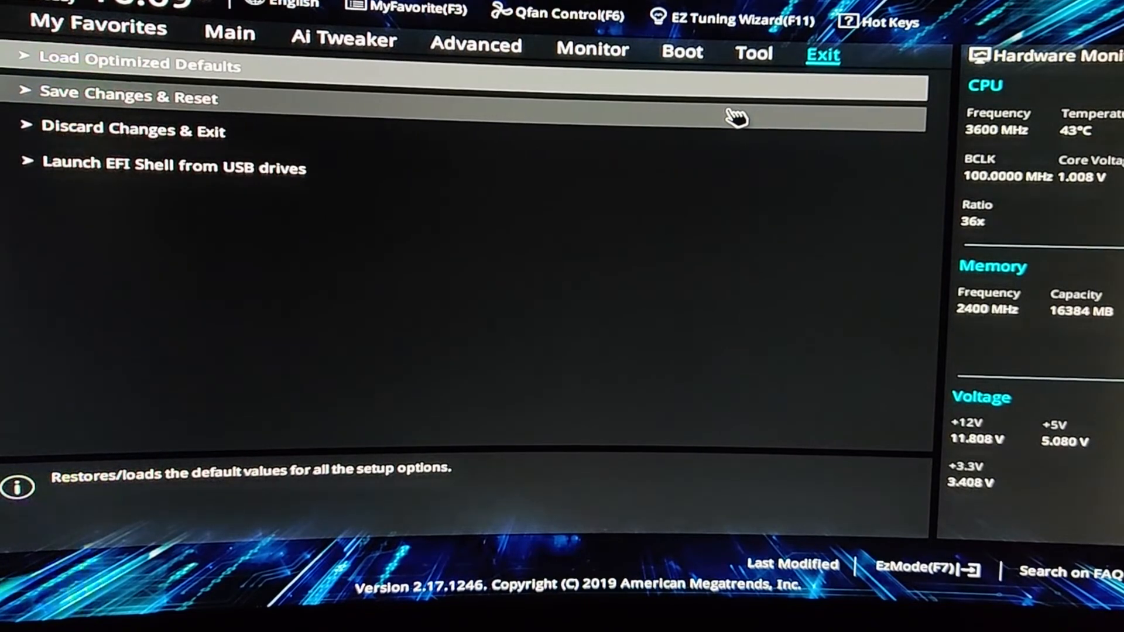
click(128, 98)
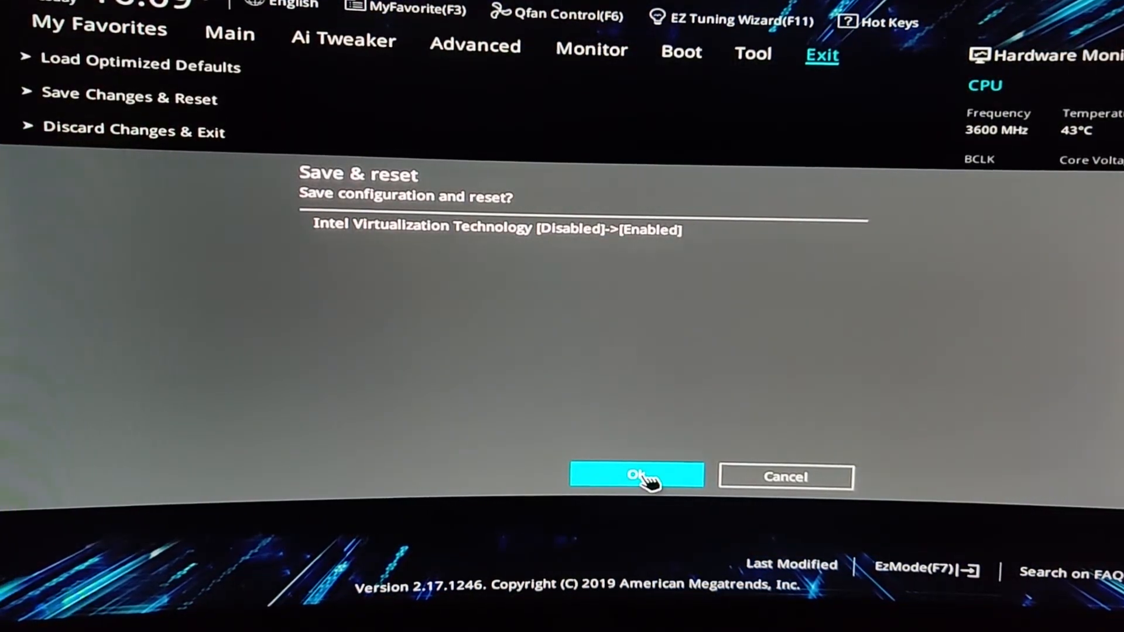
click(636, 476)
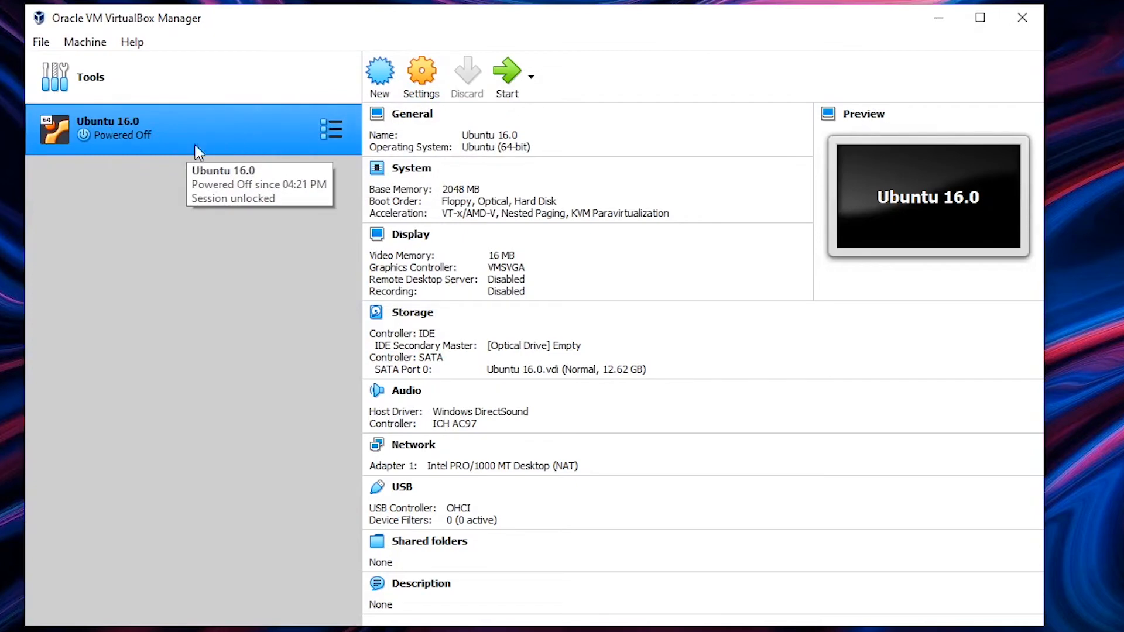
mouse_move(210, 218)
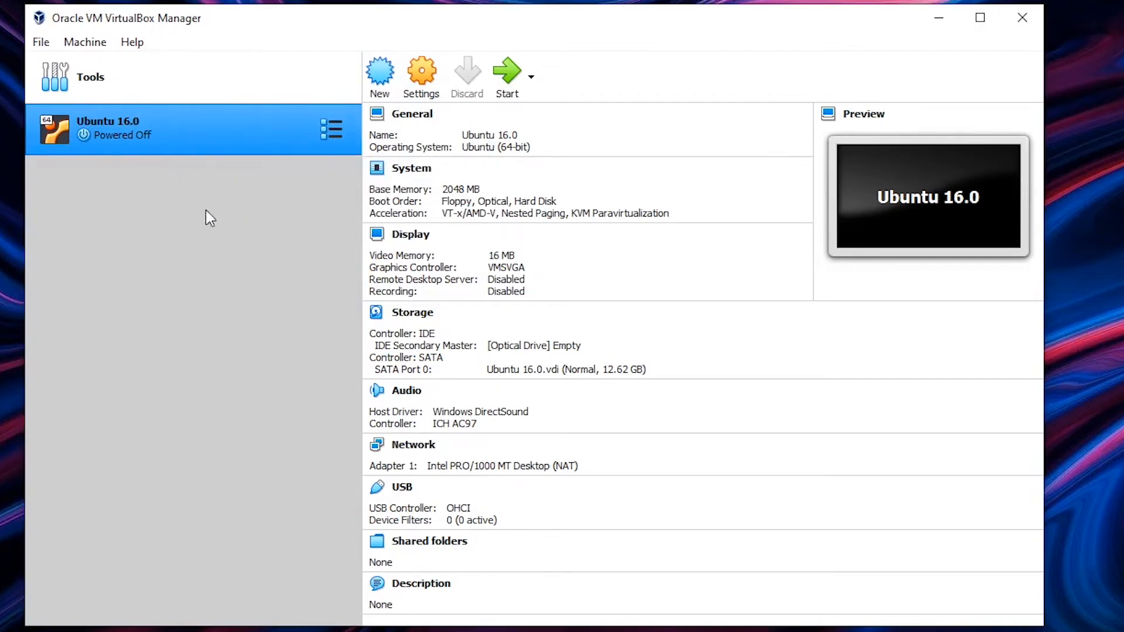
mouse_move(427, 76)
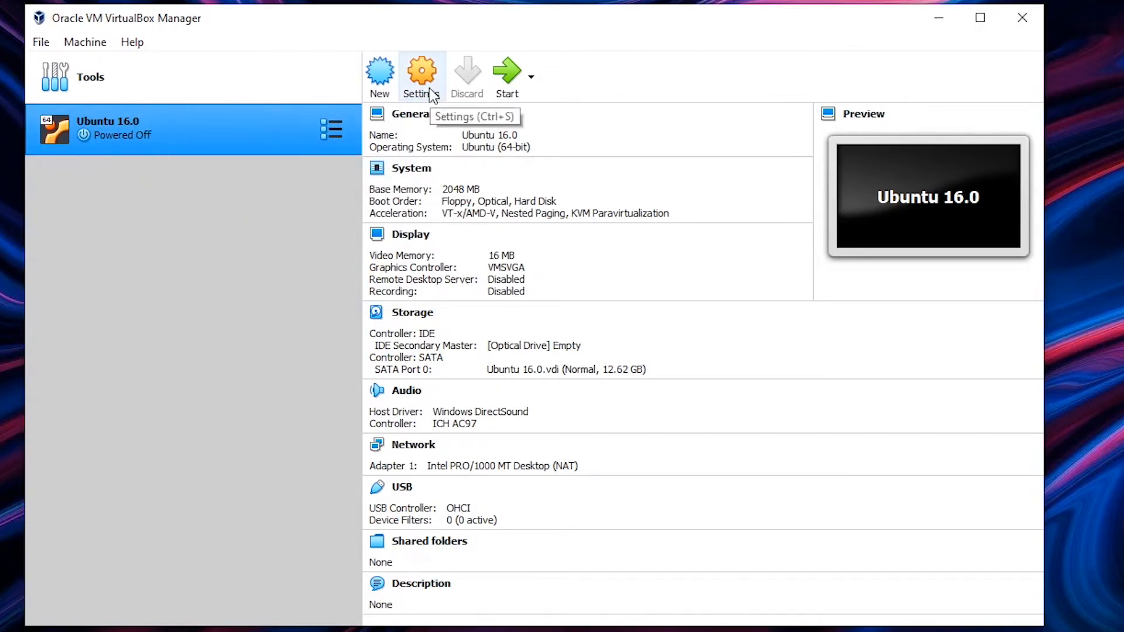
- In Ubuntu 16.0 General > Advanced settings, set Shared Clipboard and Drag'n'Drop to Bidirectional
click(421, 71)
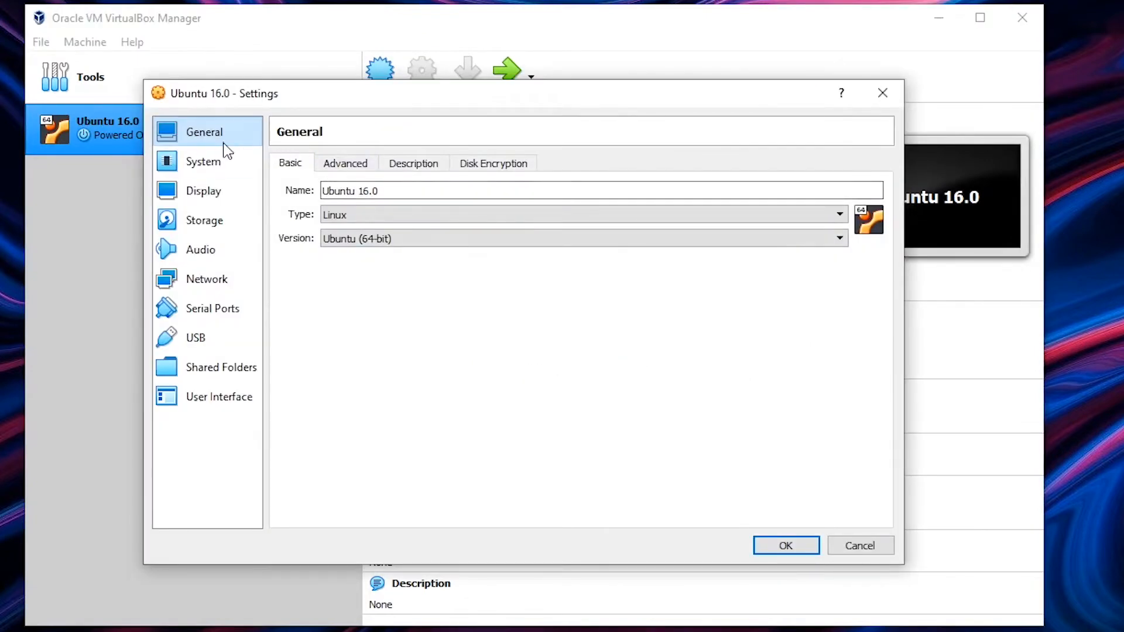
click(344, 163)
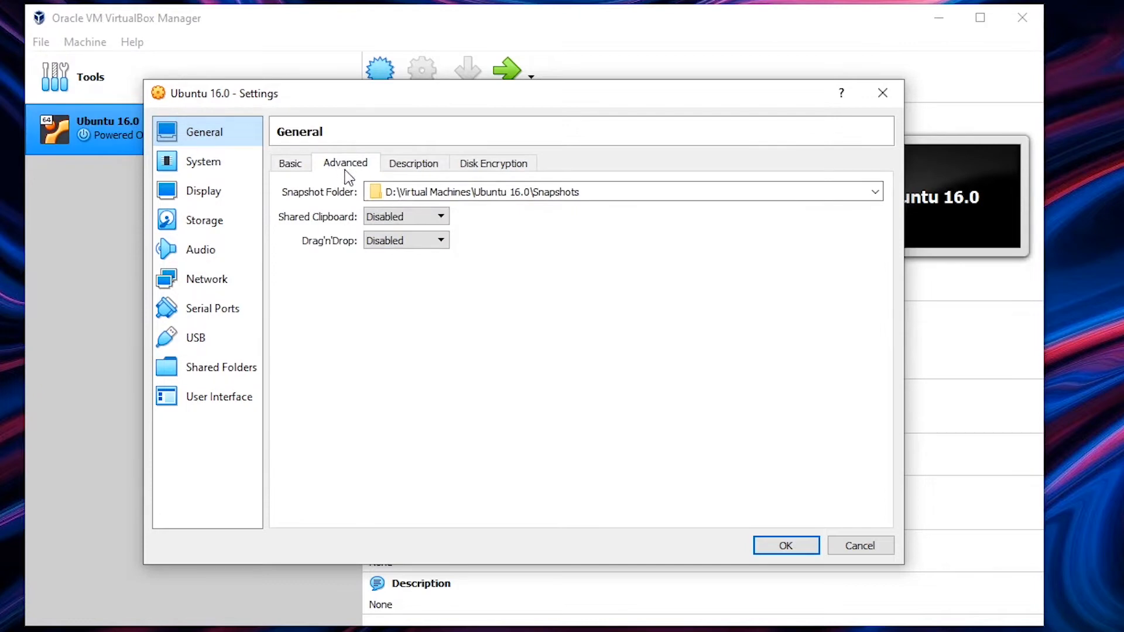
mouse_move(364, 277)
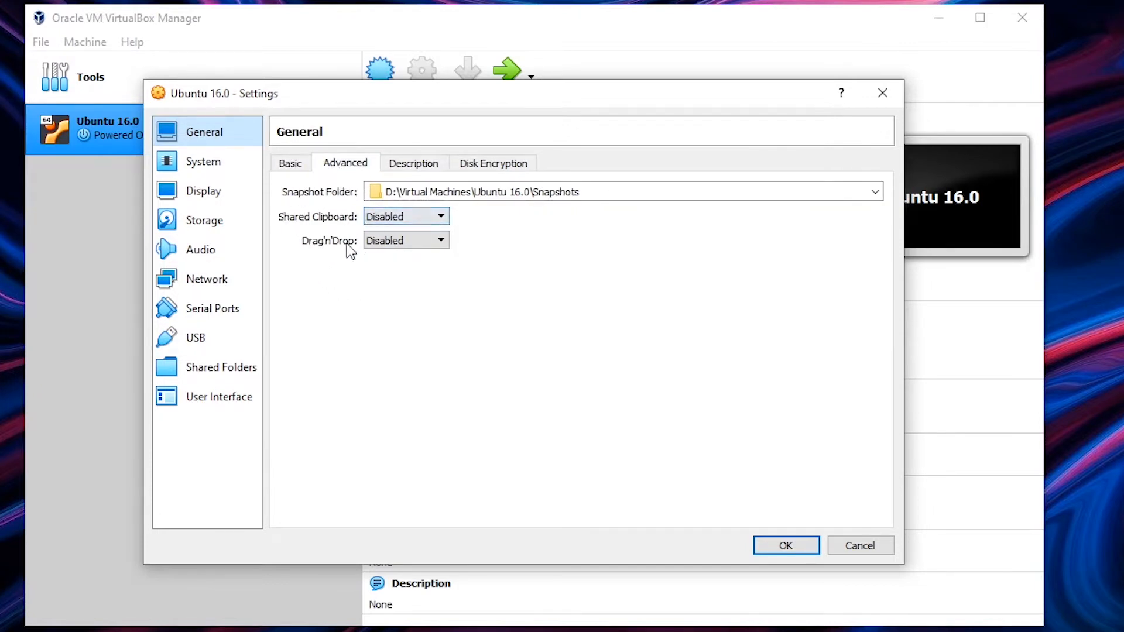
click(440, 216)
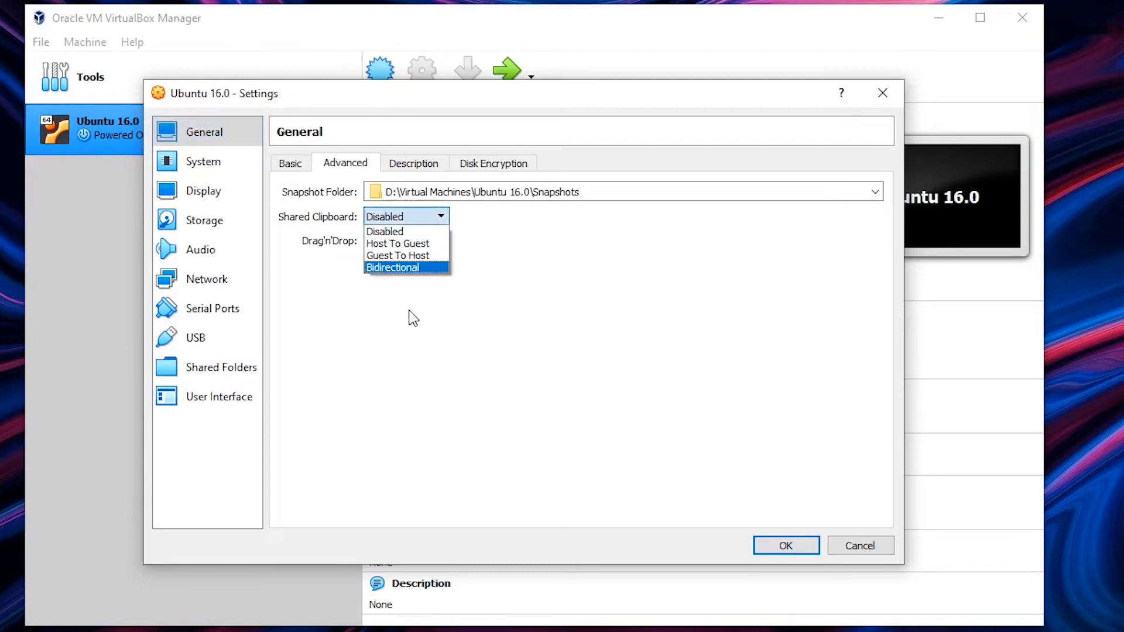
click(392, 267)
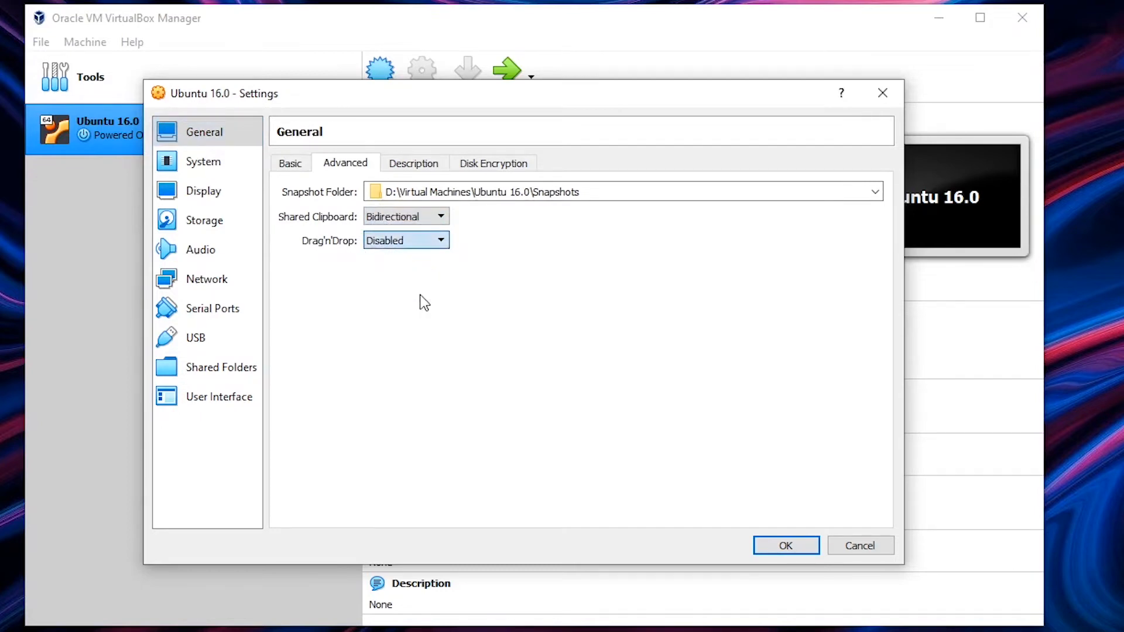
click(405, 240)
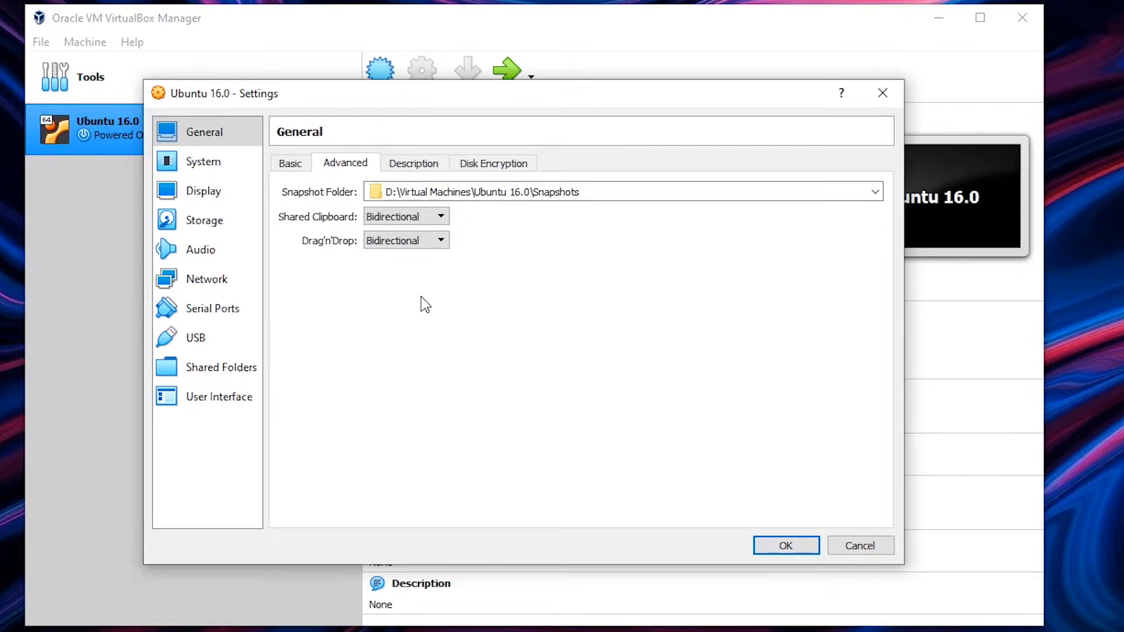
mouse_move(266, 206)
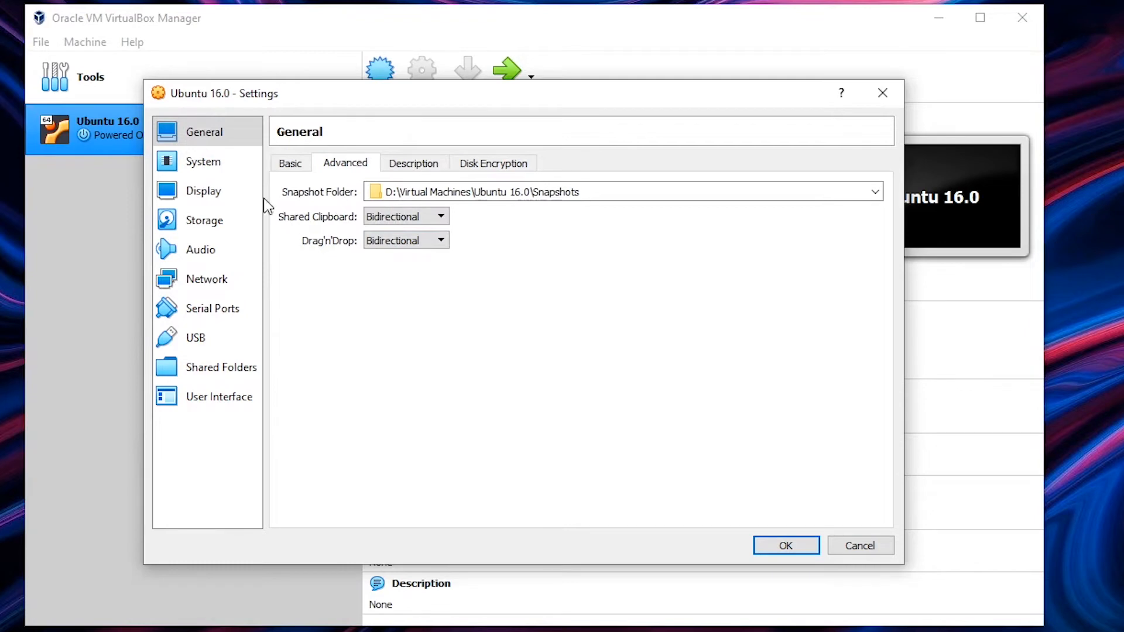
- Raise the Ubuntu 16.0 VM's processor count from 2 to 8 CPUs
click(203, 161)
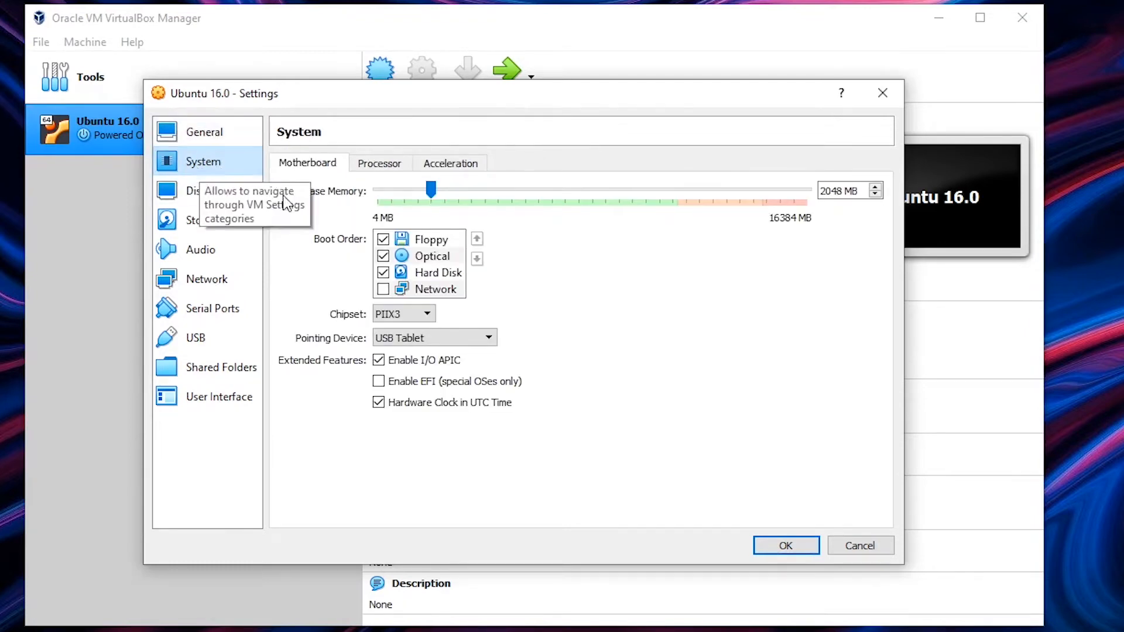
click(379, 162)
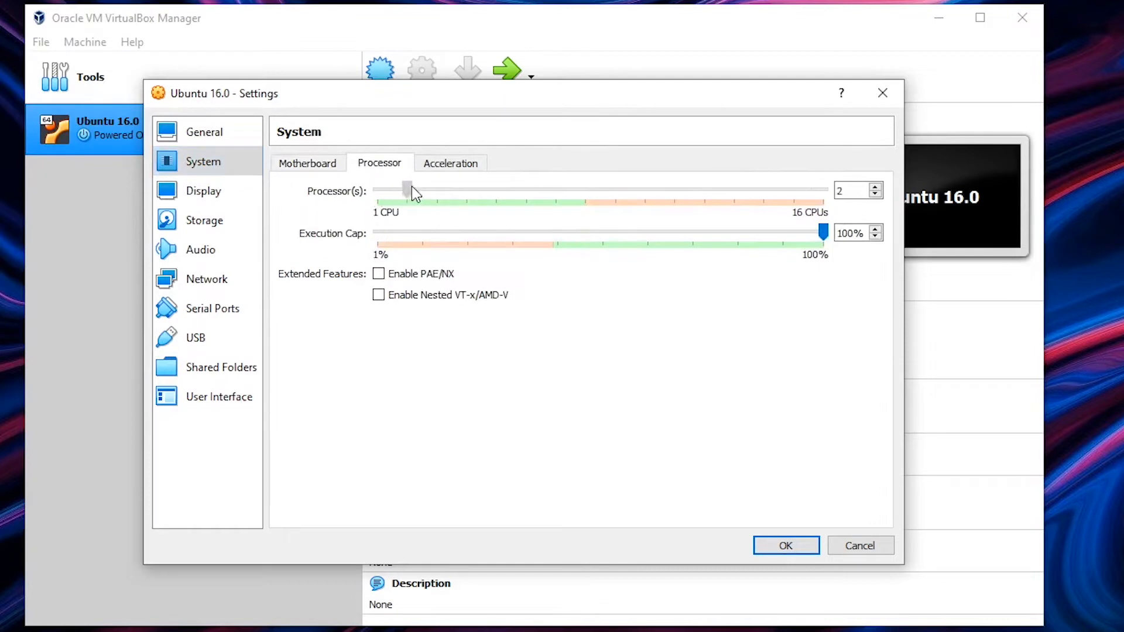
drag(409, 189, 584, 190)
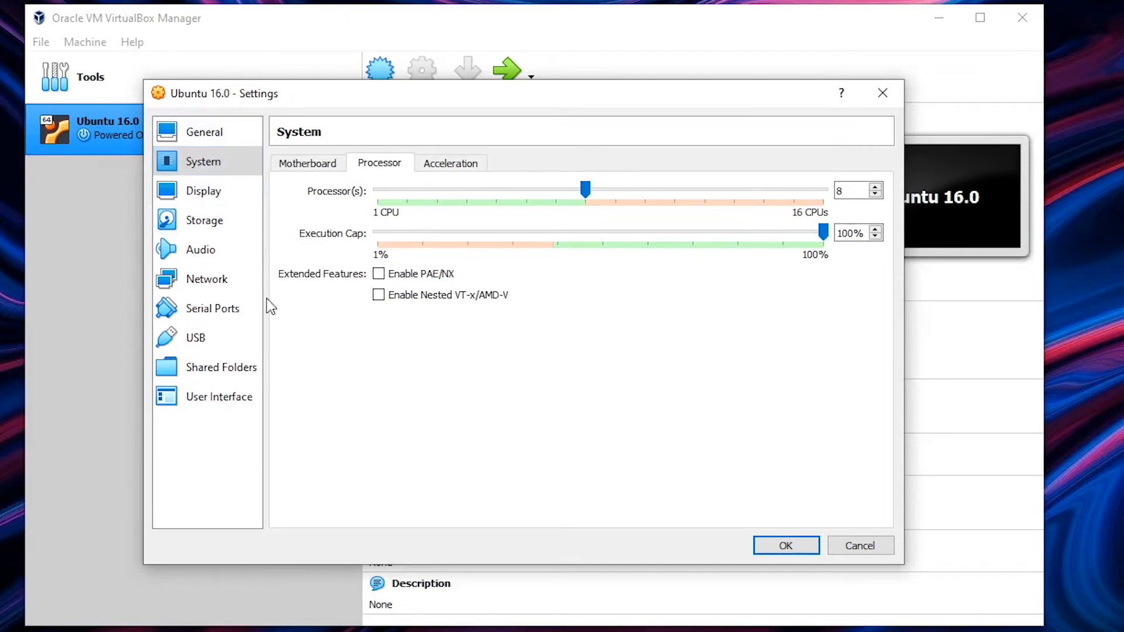
click(204, 220)
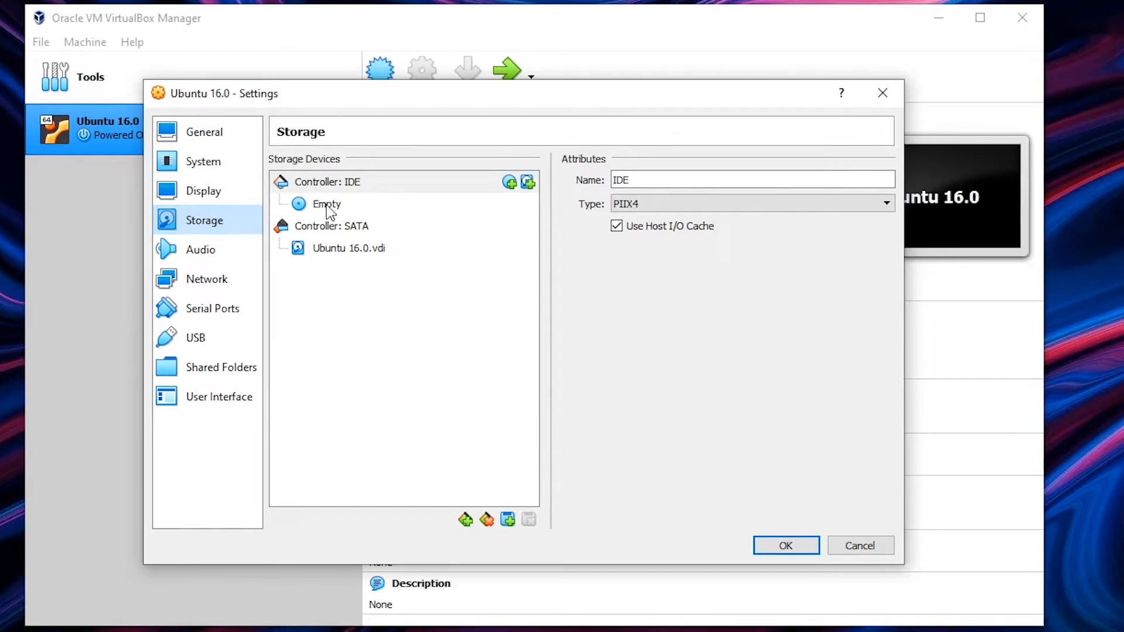
- Load ubuntu-16.04.6-desktop-amd64.iso from Downloads into the empty IDE optical drive
click(885, 180)
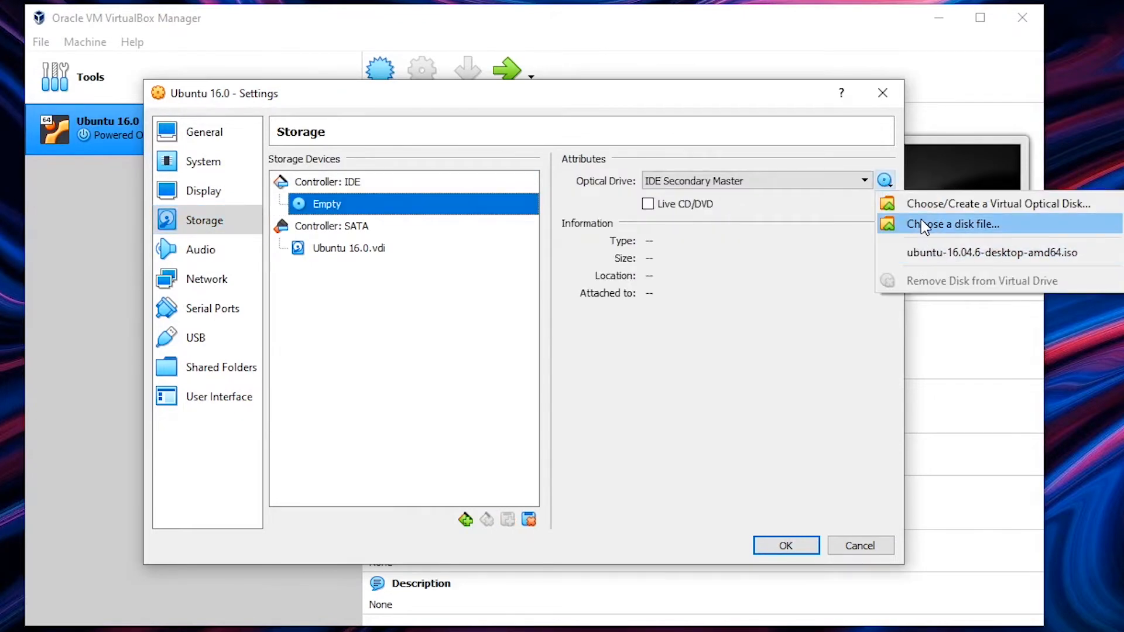
click(952, 224)
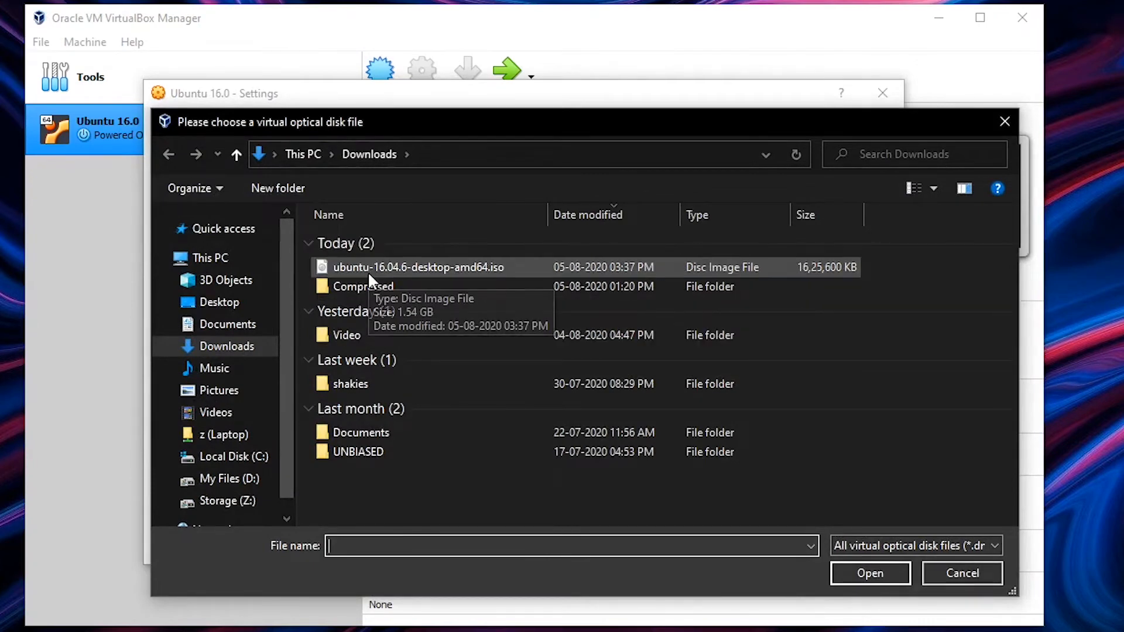
click(418, 267)
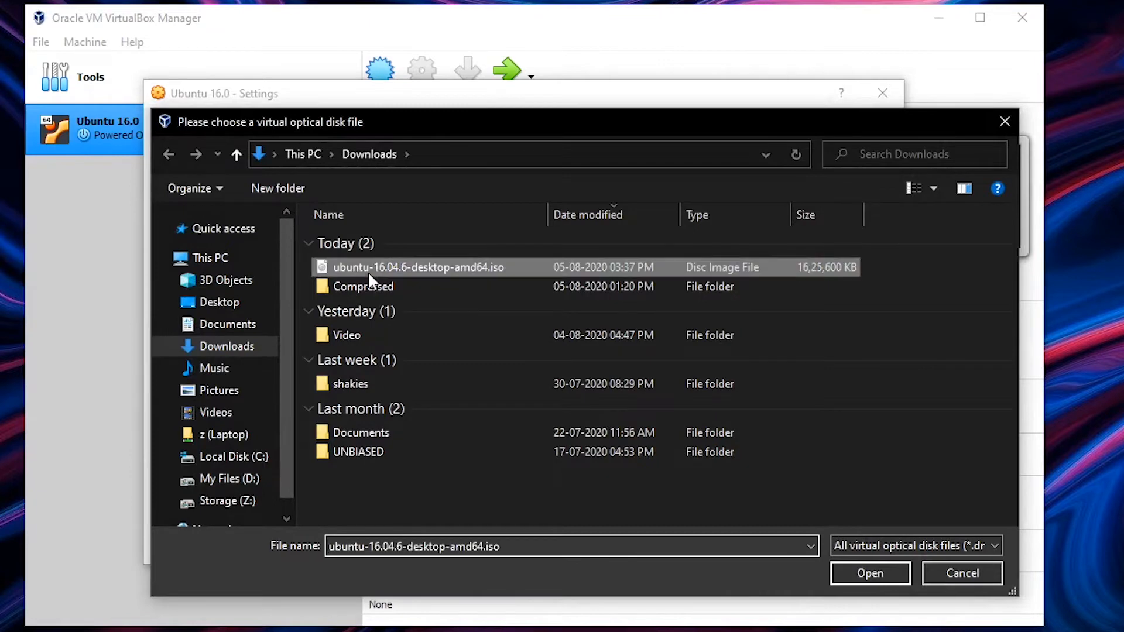
click(869, 573)
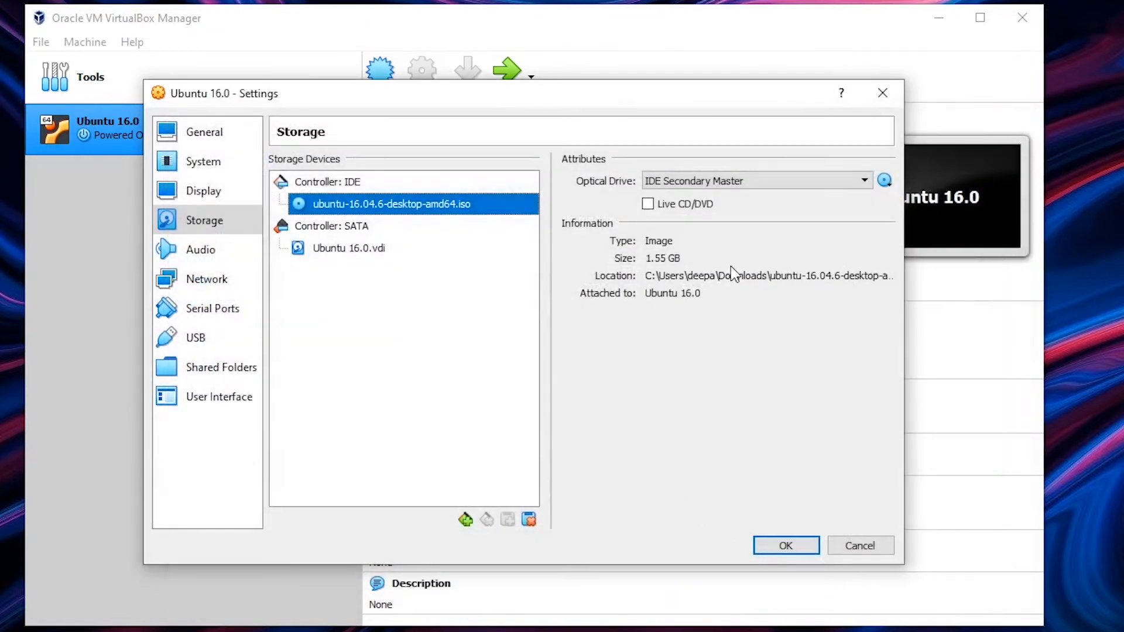
mouse_move(779, 41)
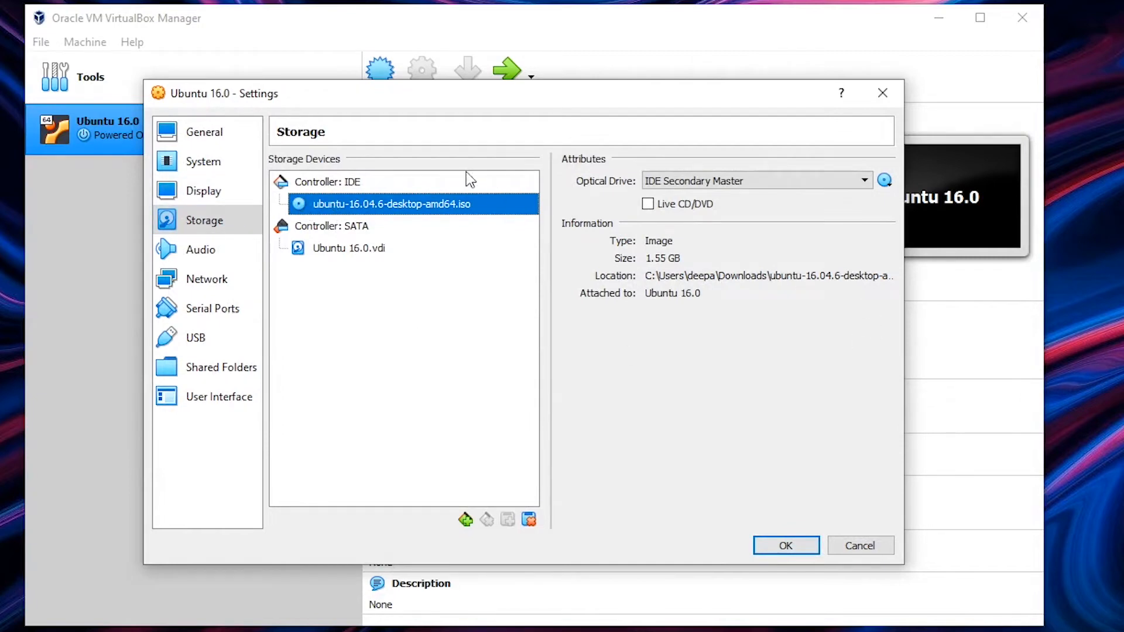
mouse_move(203, 161)
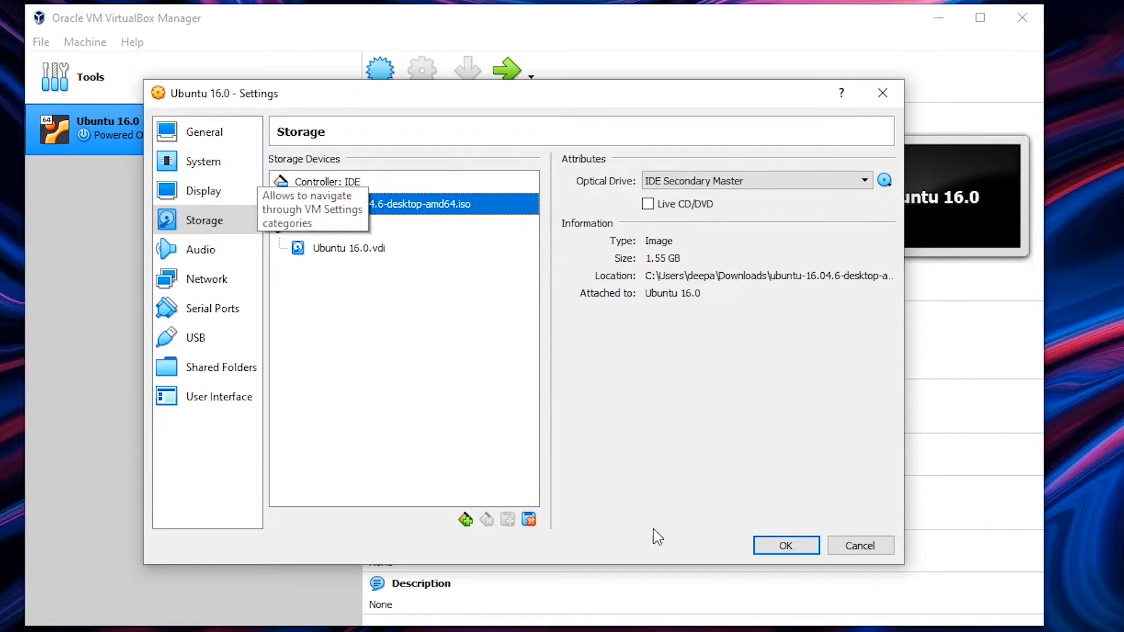
- Save the 8-CPU and ISO settings, then start the Ubuntu 16.0 VM
click(785, 545)
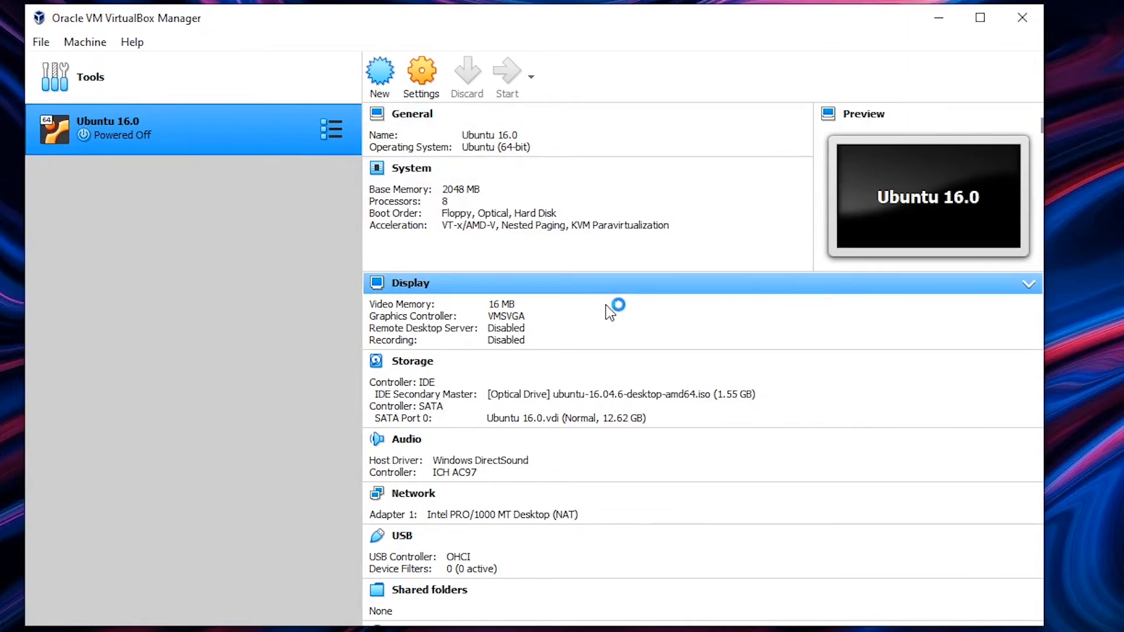
click(506, 76)
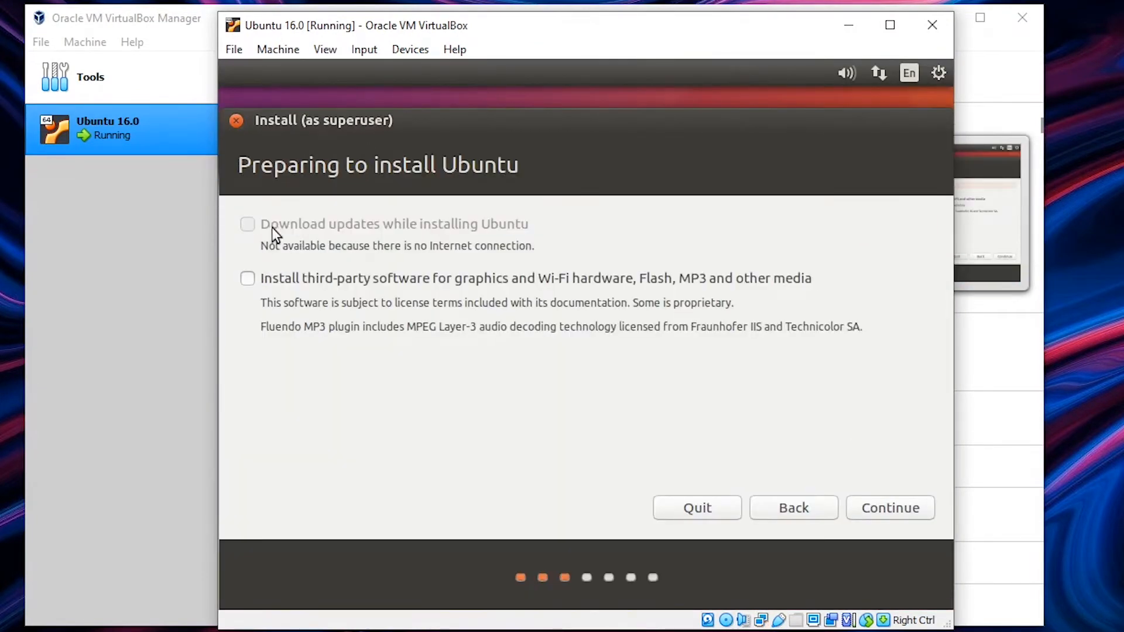
- Include third-party software and install Ubuntu by erasing the whole virtual disk
click(247, 278)
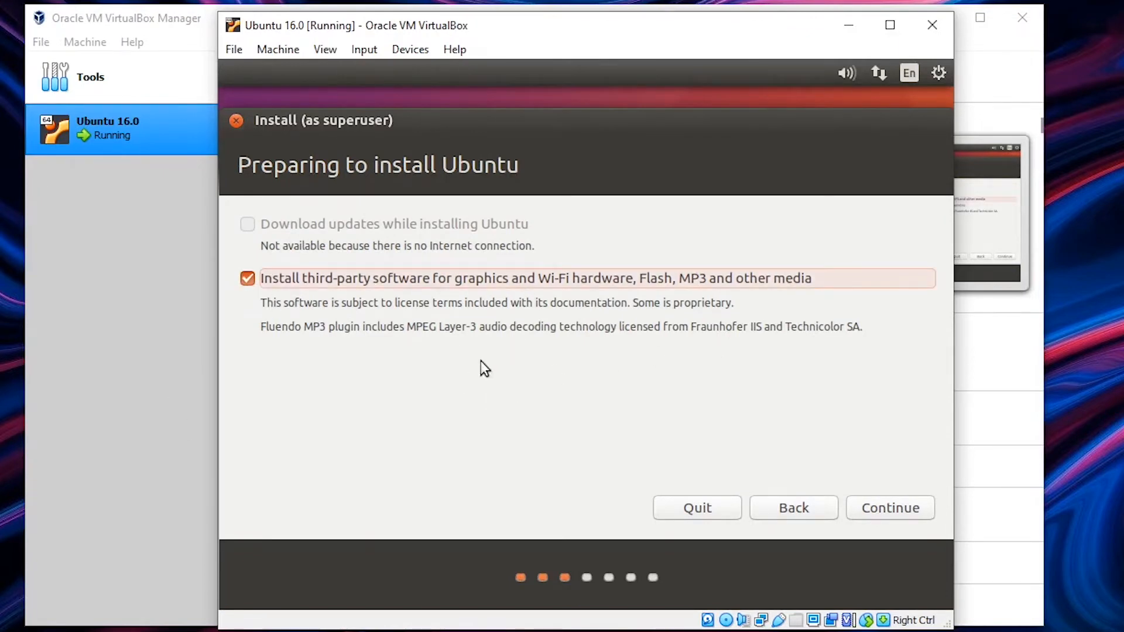
click(890, 507)
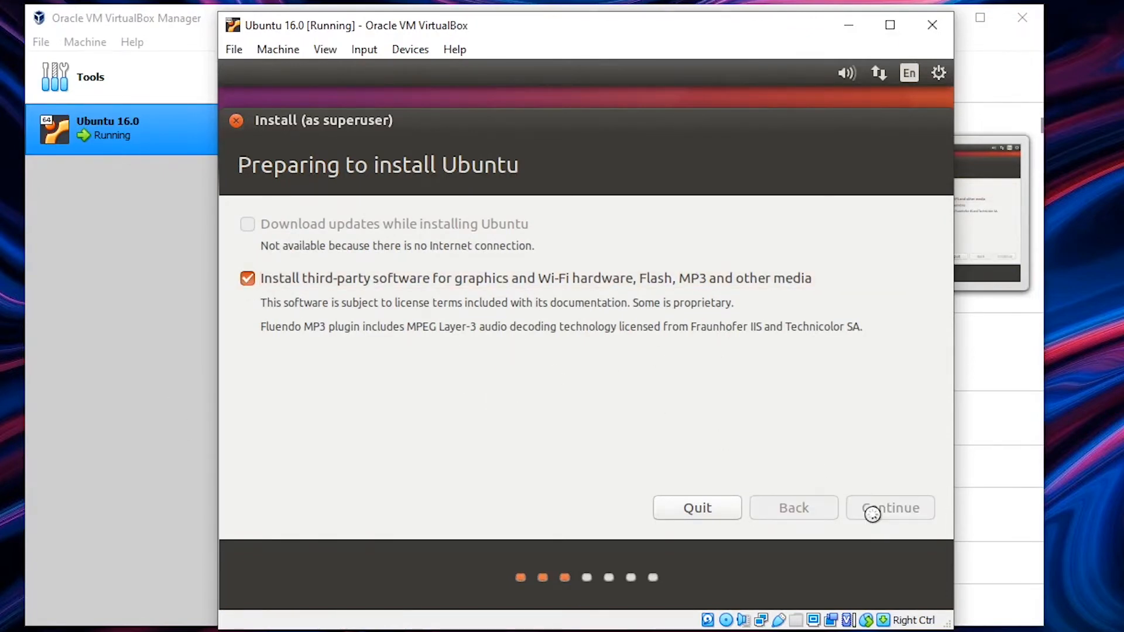
click(889, 507)
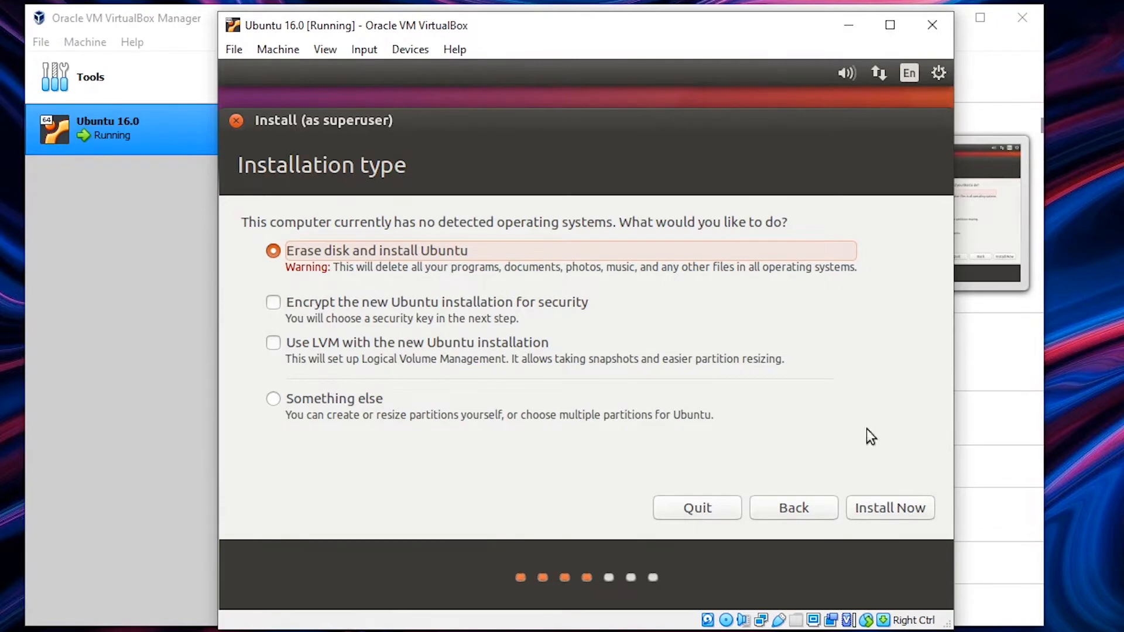
click(889, 507)
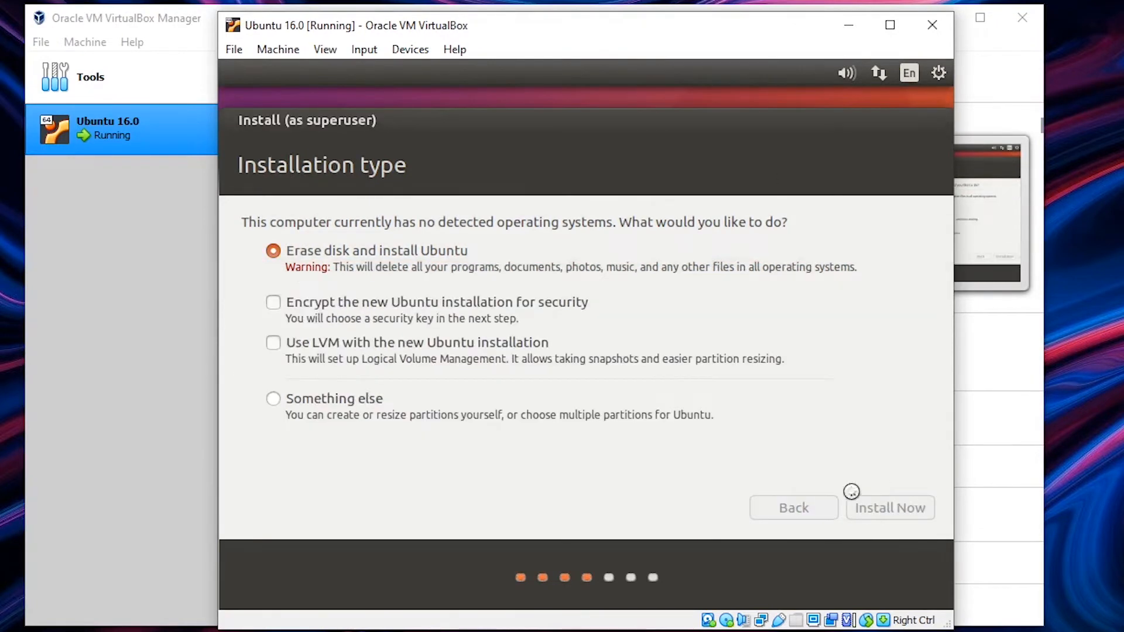
- Set the installer's time zone to India Time
text(India)
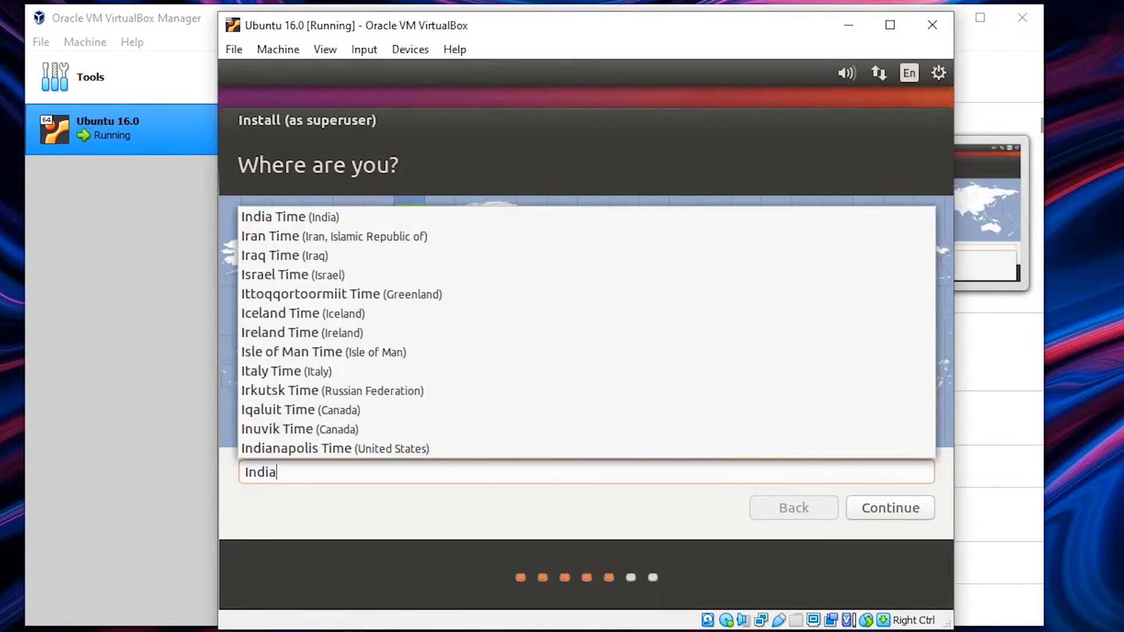
click(290, 217)
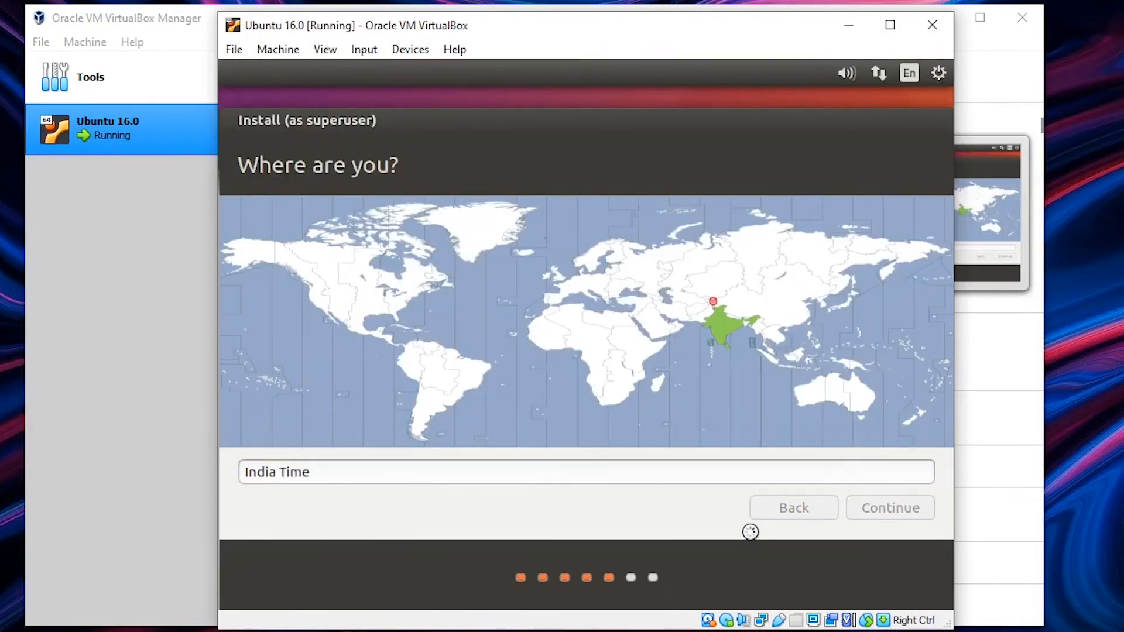
click(888, 507)
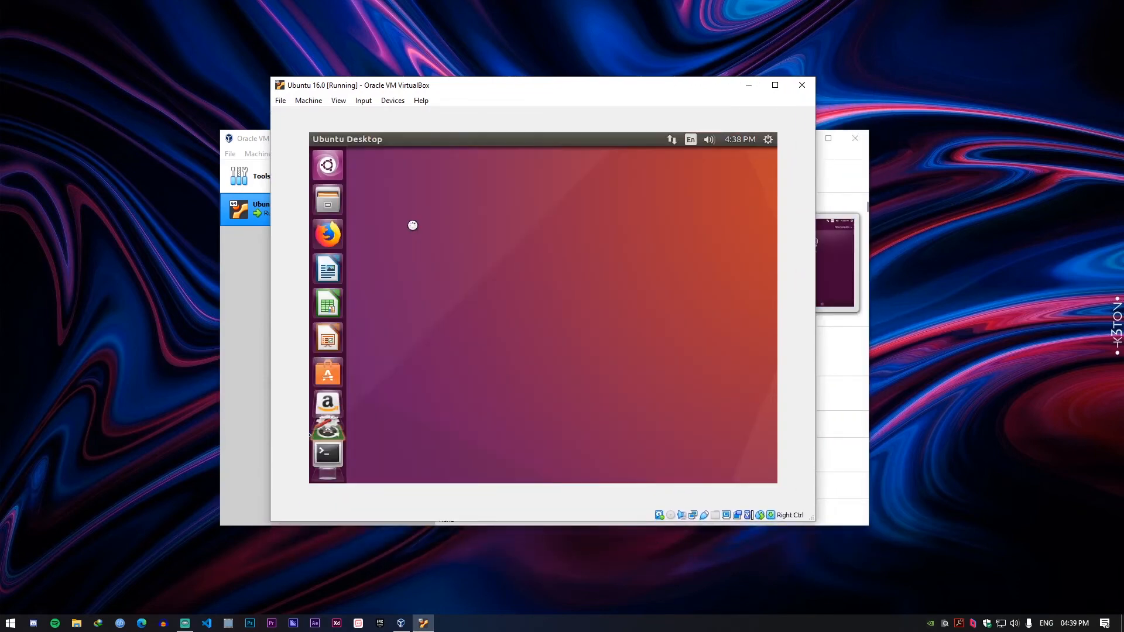
- Run sudo apt install build-essential dkms linux-headers-$(uname -r) in a guest terminal, confirming with y
click(327, 453)
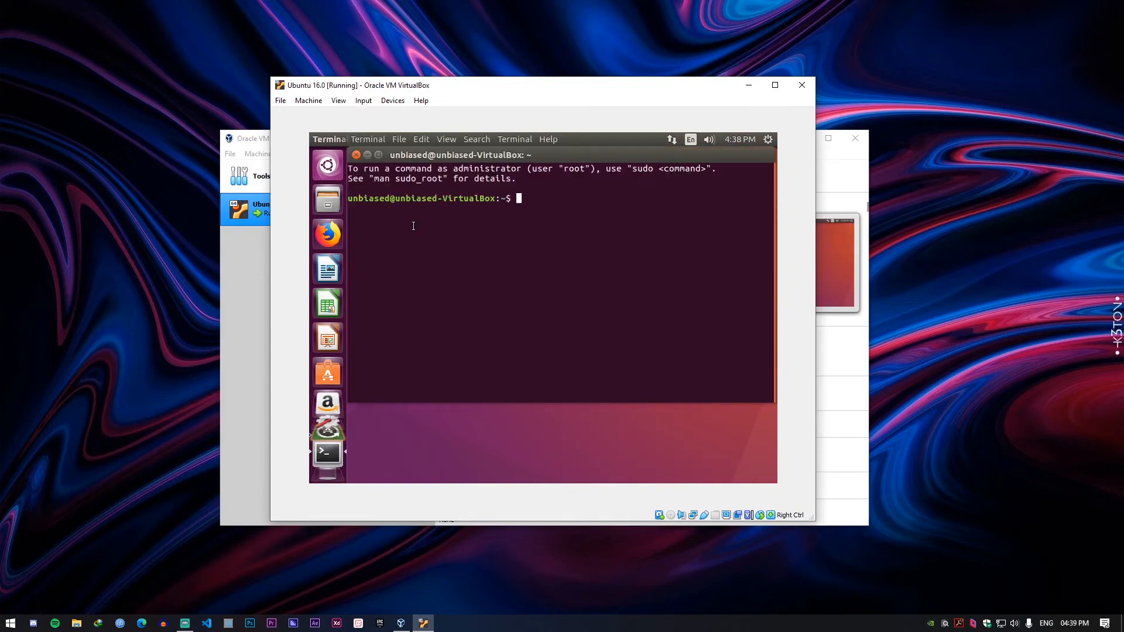
text(sudo apt install build-essential dkms linux-headers-$(uname -r))
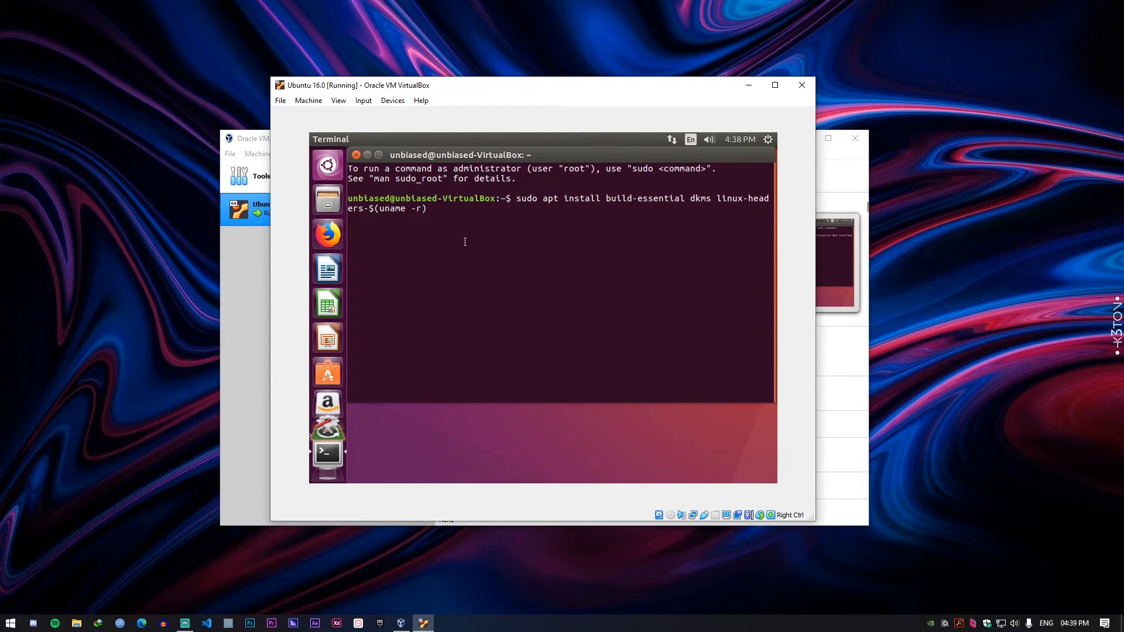
key(enter)
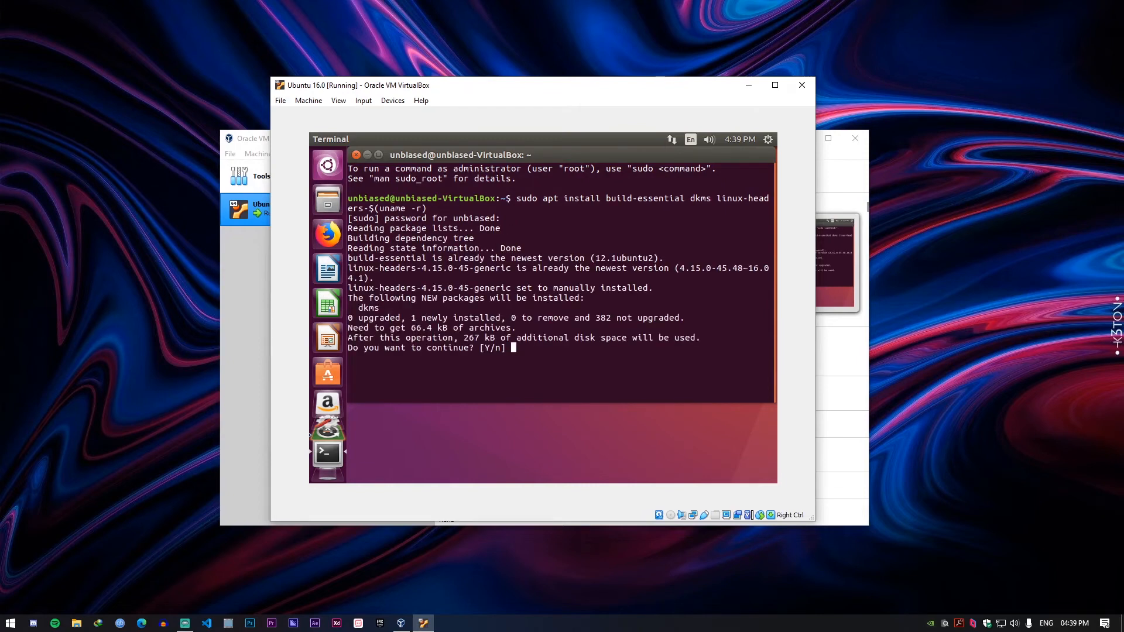
text(y)
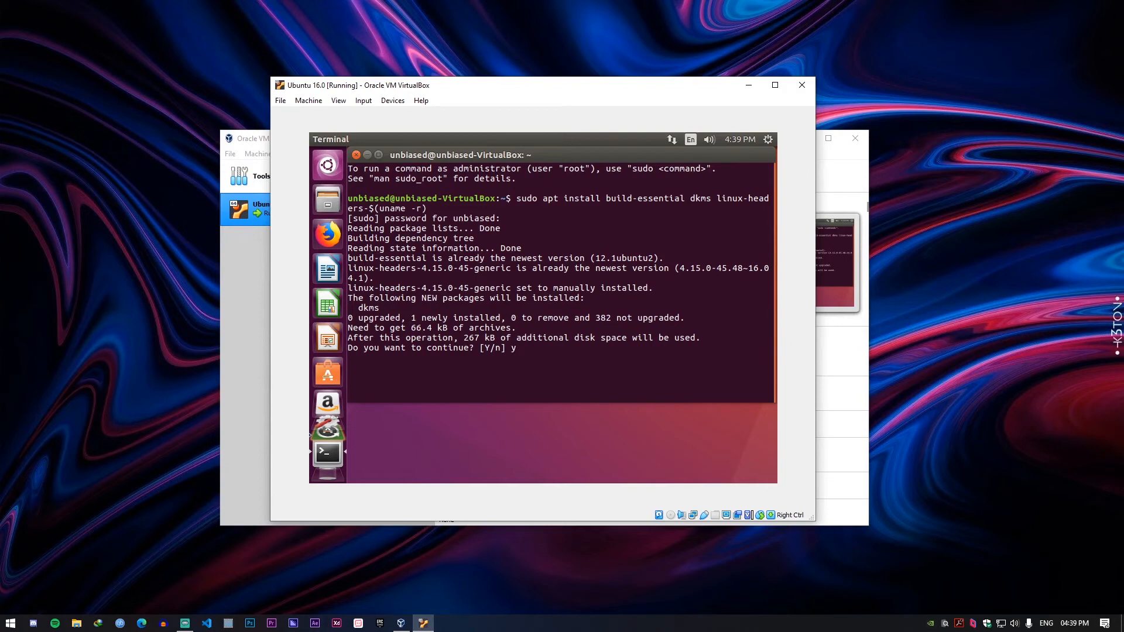
key(Return)
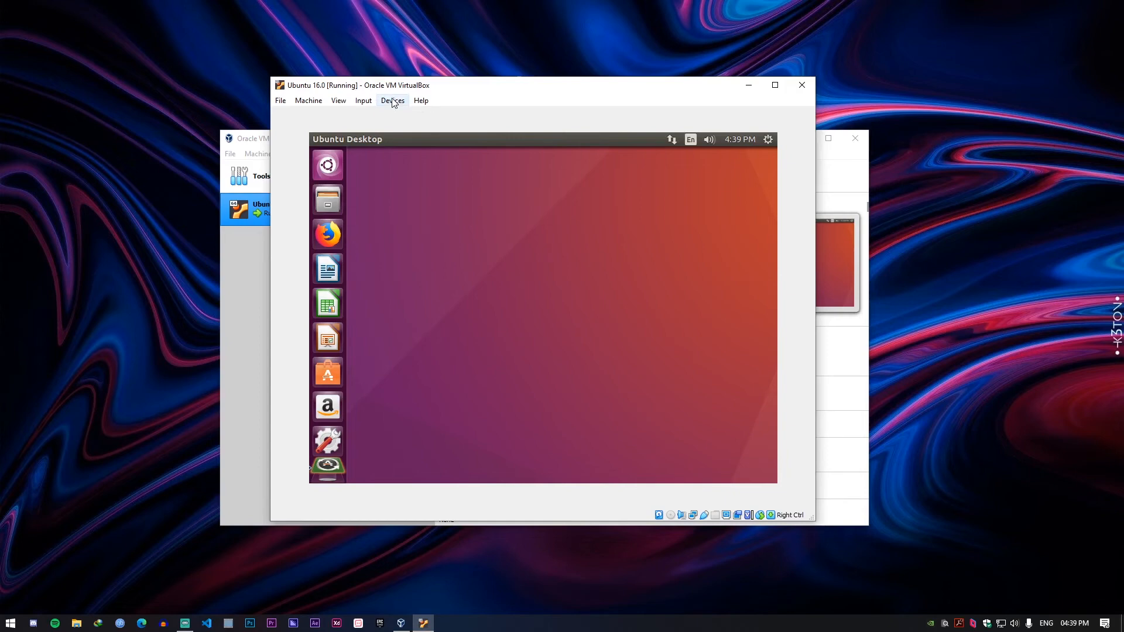
- Insert the Guest Additions CD image and authenticate to run the 6.1.12 installer
click(392, 100)
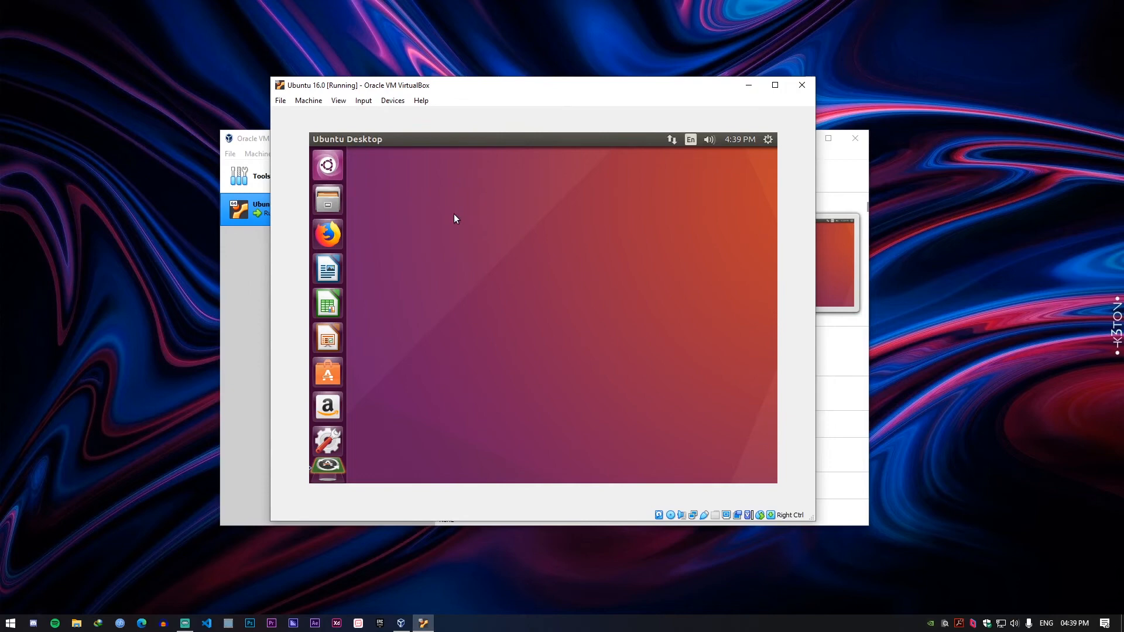
mouse_move(606, 420)
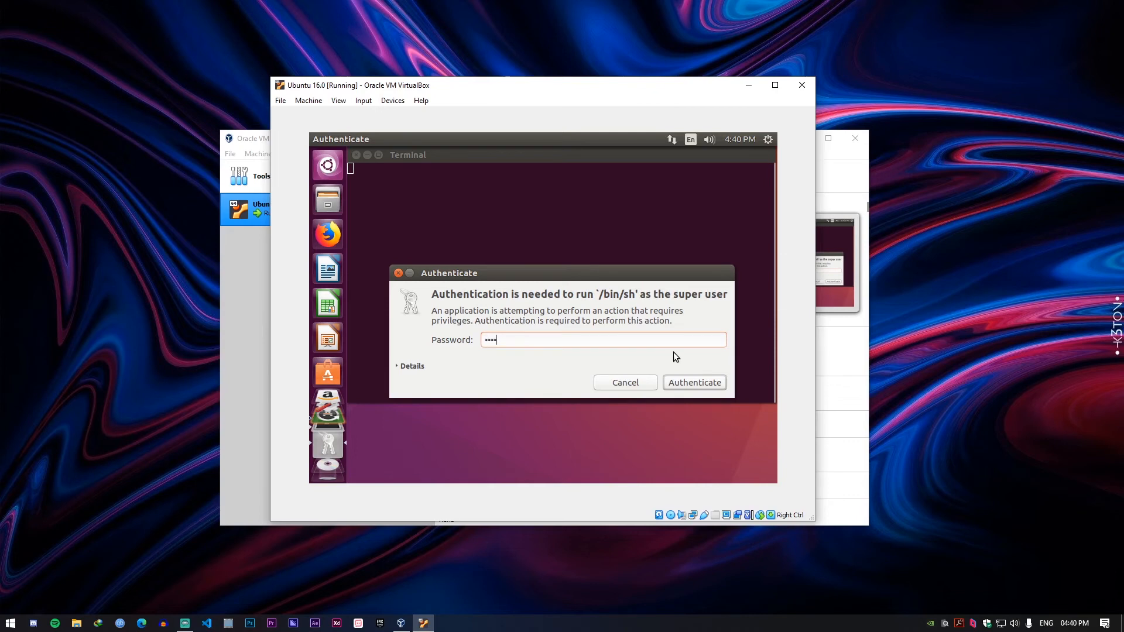
click(693, 382)
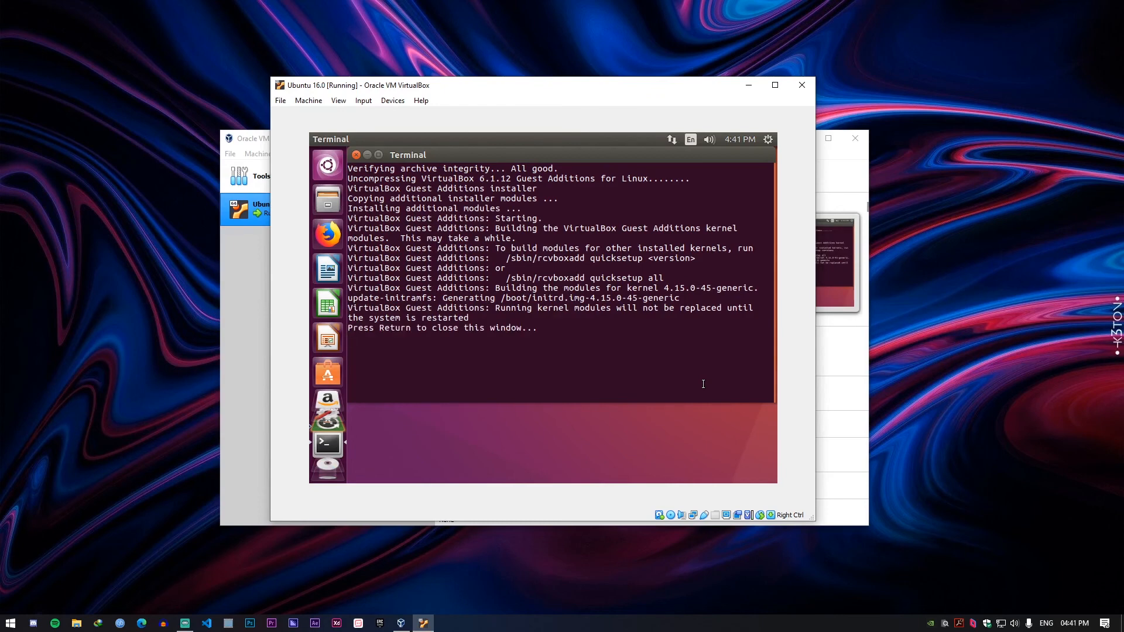
- Close the Guest Additions installer window and restart the Ubuntu guest from the power menu
key(Return)
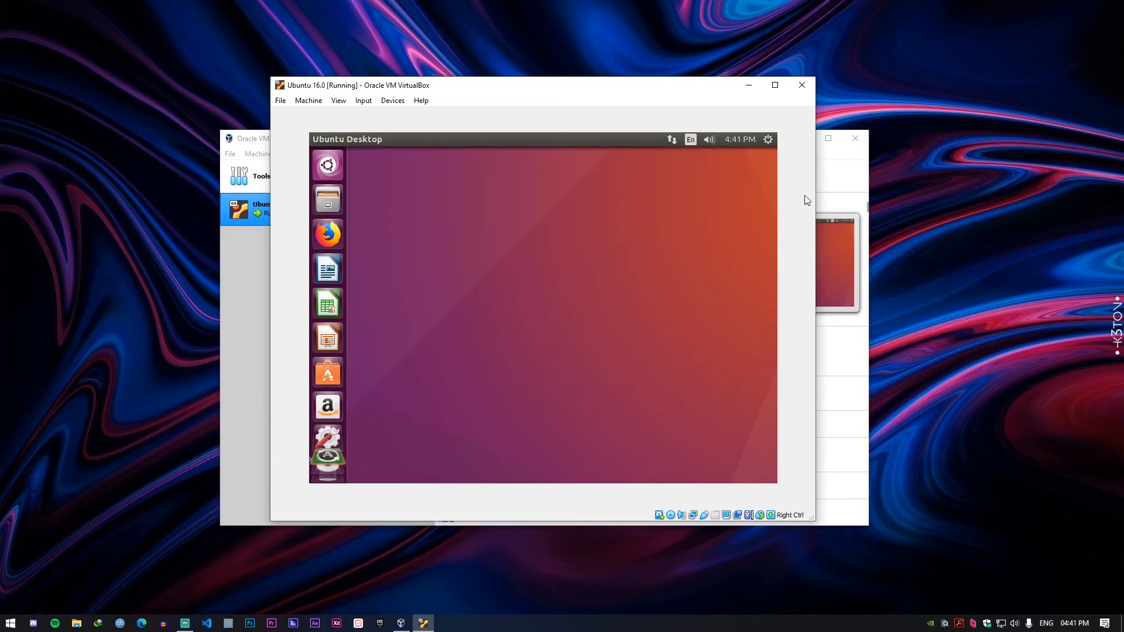
click(768, 140)
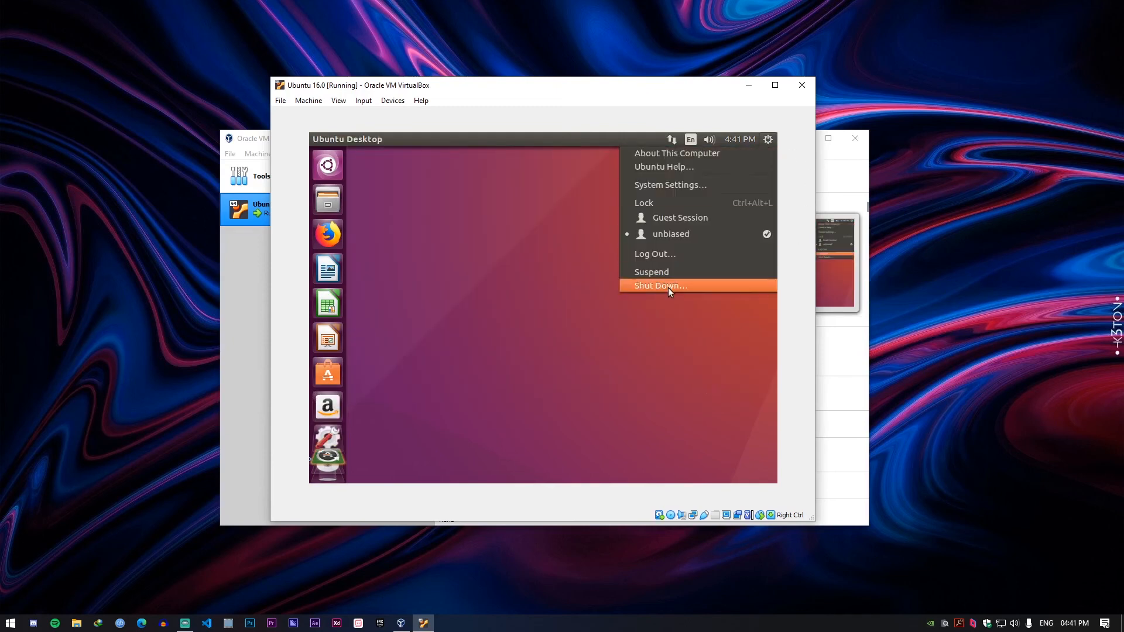
mouse_move(652, 253)
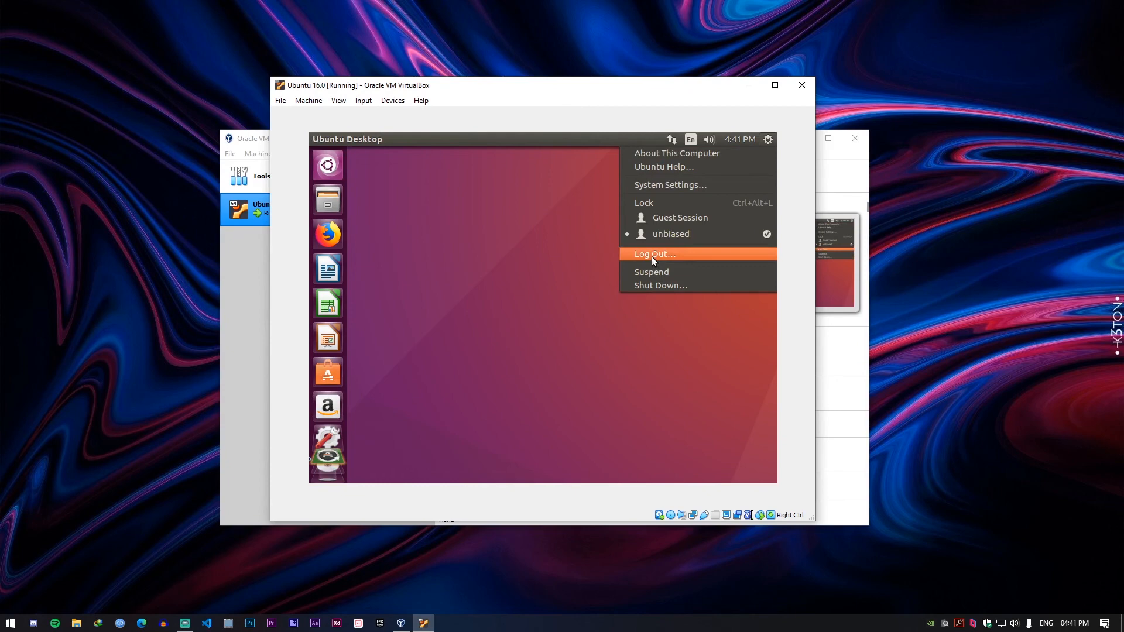
mouse_move(679, 290)
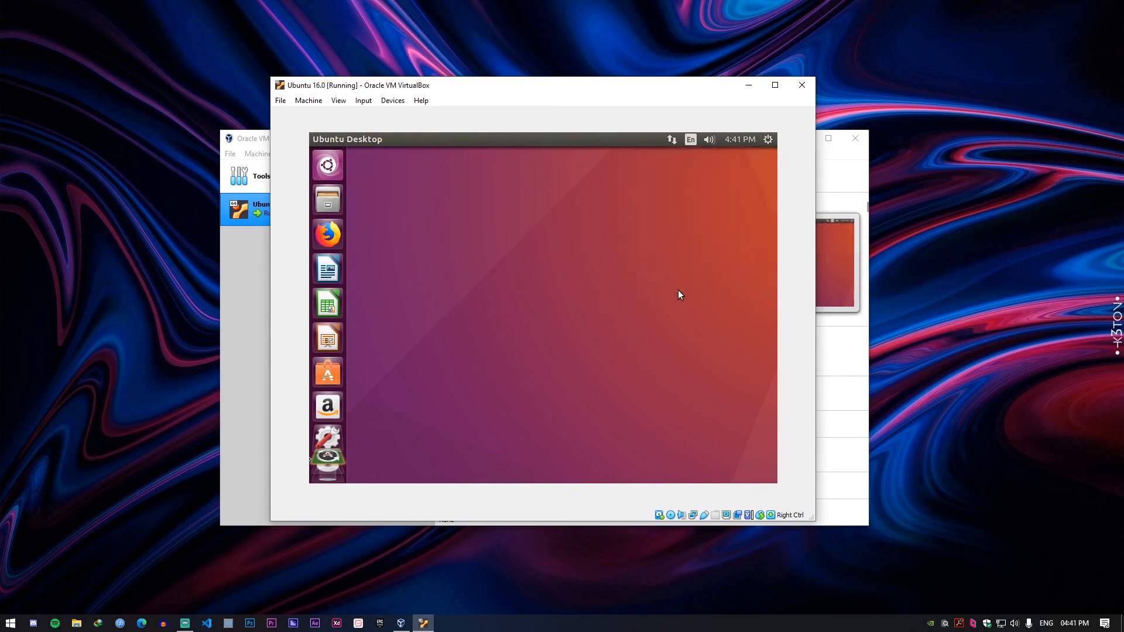
click(768, 140)
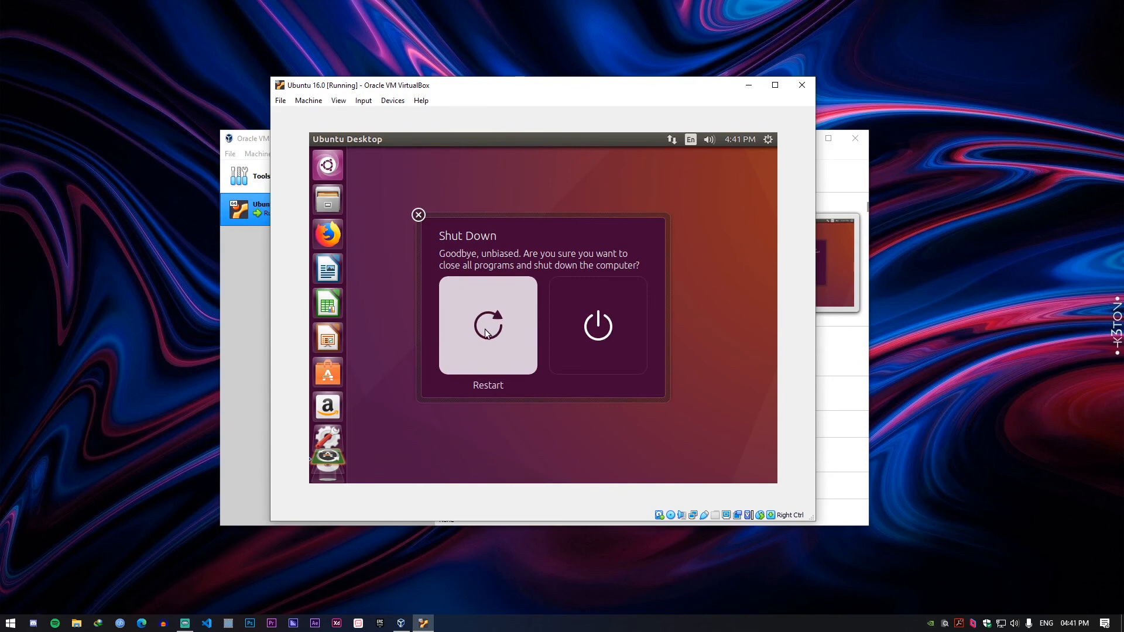
click(418, 214)
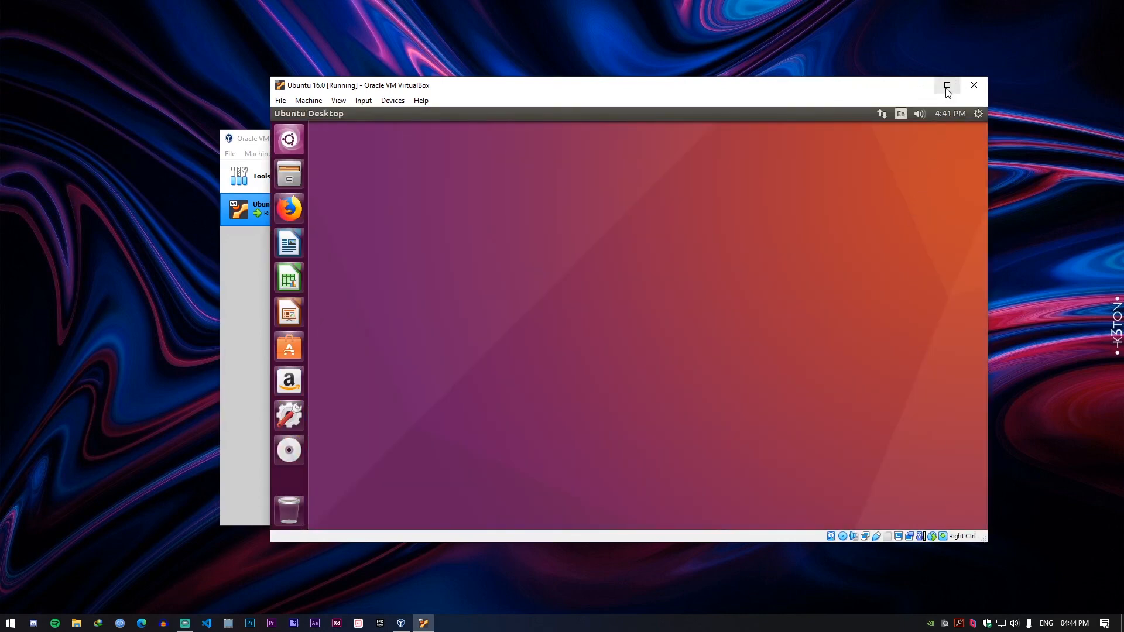
- Maximize the VirtualBox VM window so the Ubuntu guest desktop scales to full screen
click(947, 86)
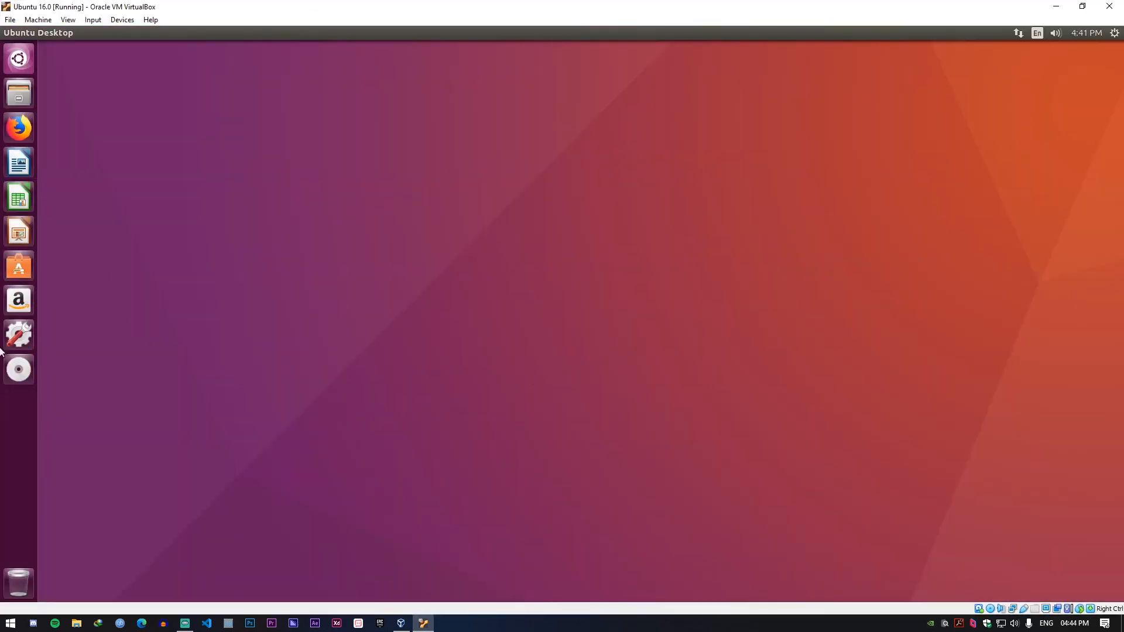